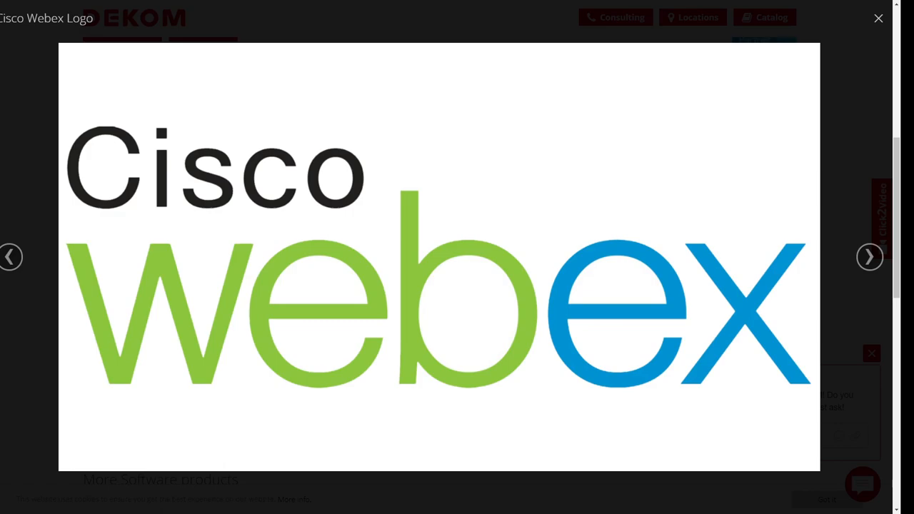
{"action": "mouse_move", "coordinate": [887, 239]}
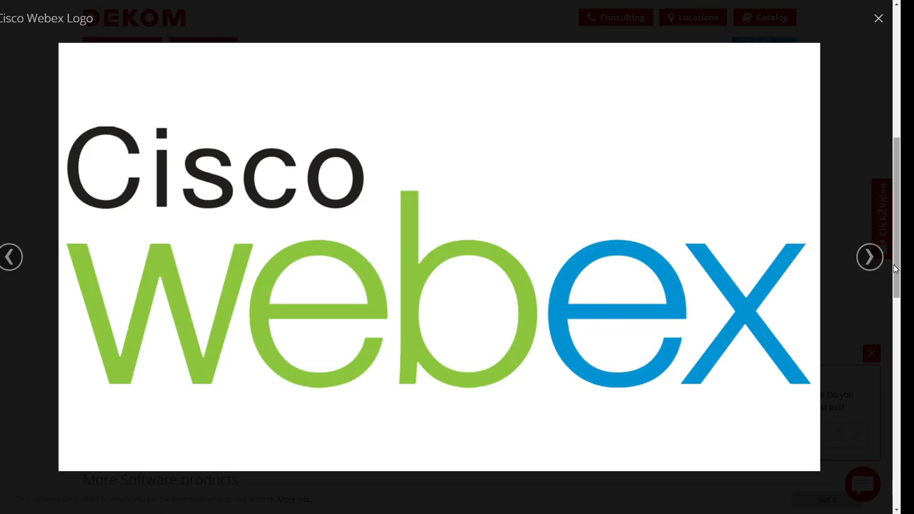
{"action": "mouse_move", "coordinate": [893, 264]}
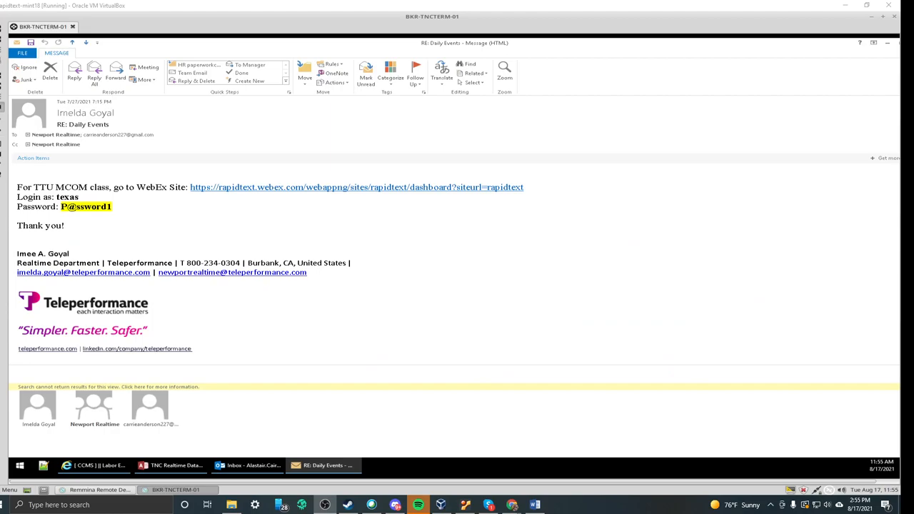
{"action": "mouse_move", "coordinate": [693, 231]}
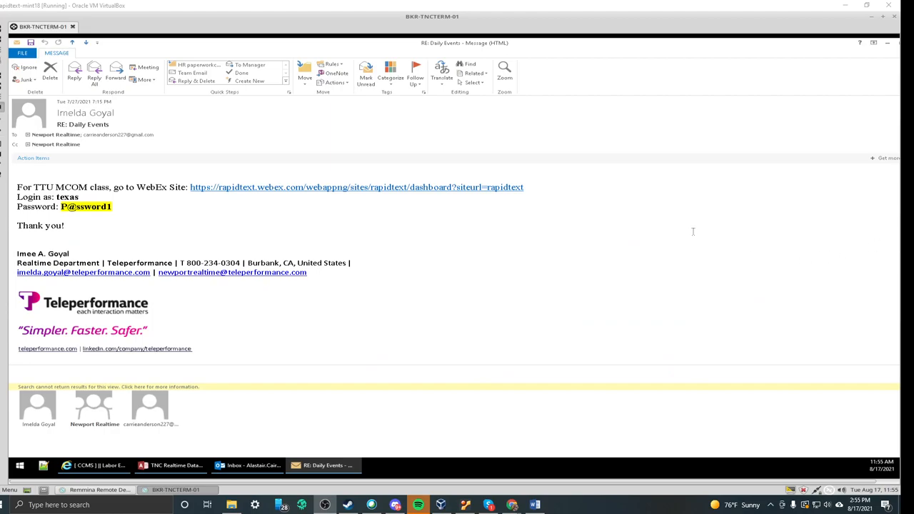
{"action": "mouse_move", "coordinate": [608, 207]}
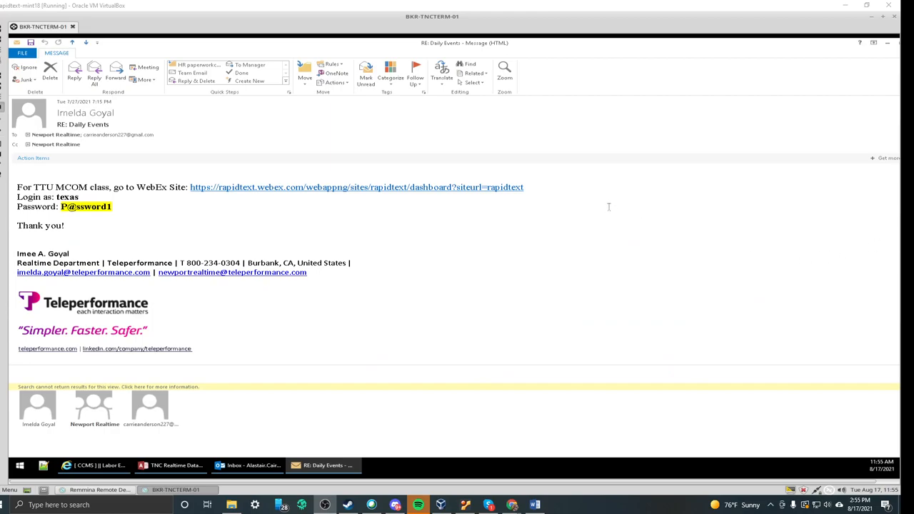
{"action": "mouse_move", "coordinate": [567, 227]}
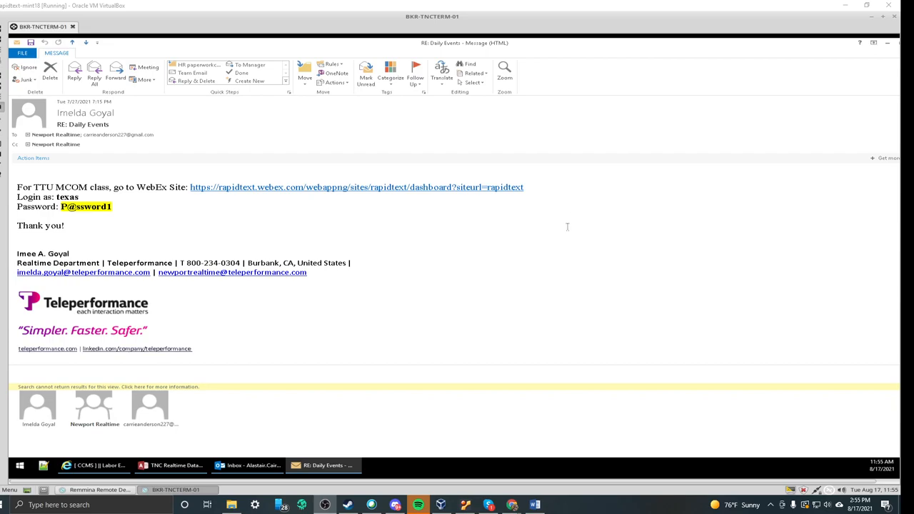
{"action": "mouse_move", "coordinate": [544, 237]}
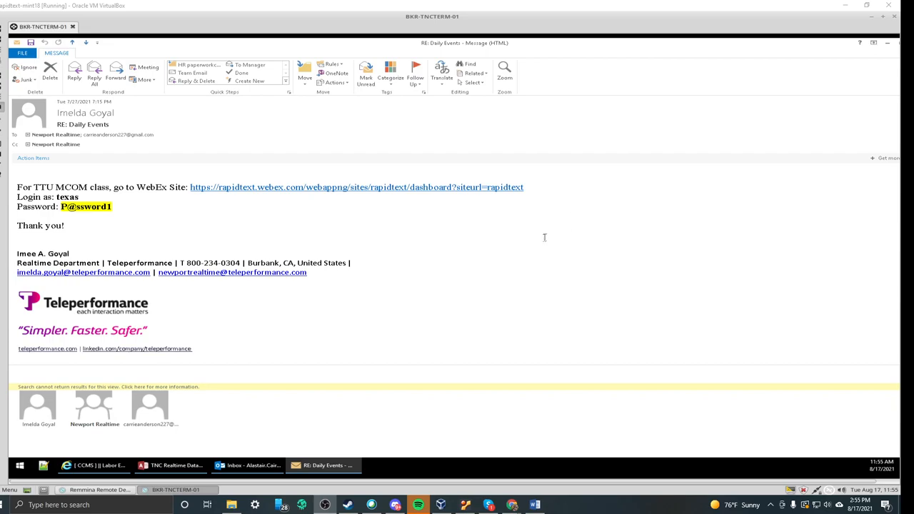
{"action": "mouse_move", "coordinate": [499, 255]}
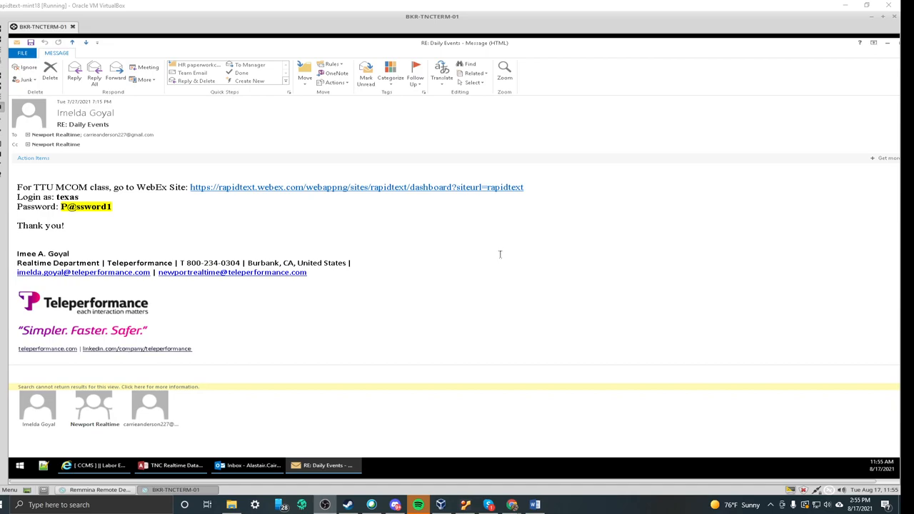
{"action": "mouse_move", "coordinate": [500, 268]}
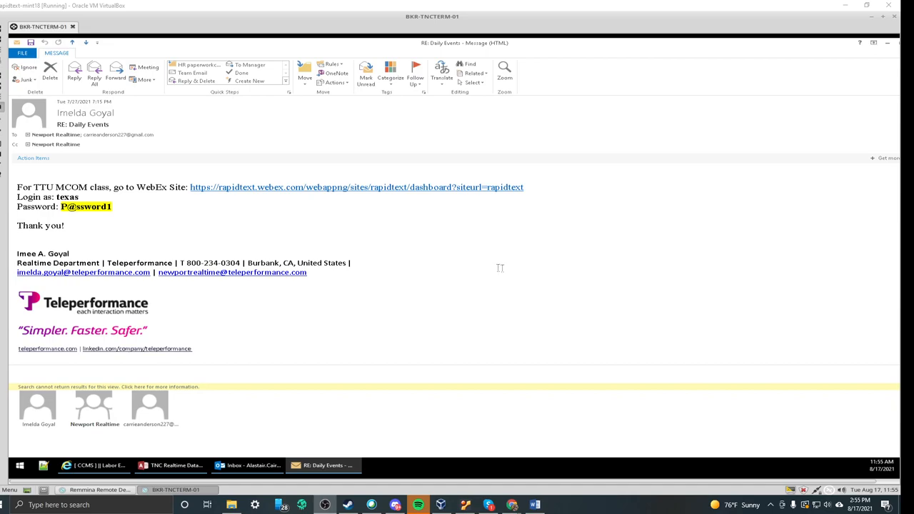
{"action": "mouse_move", "coordinate": [491, 257]}
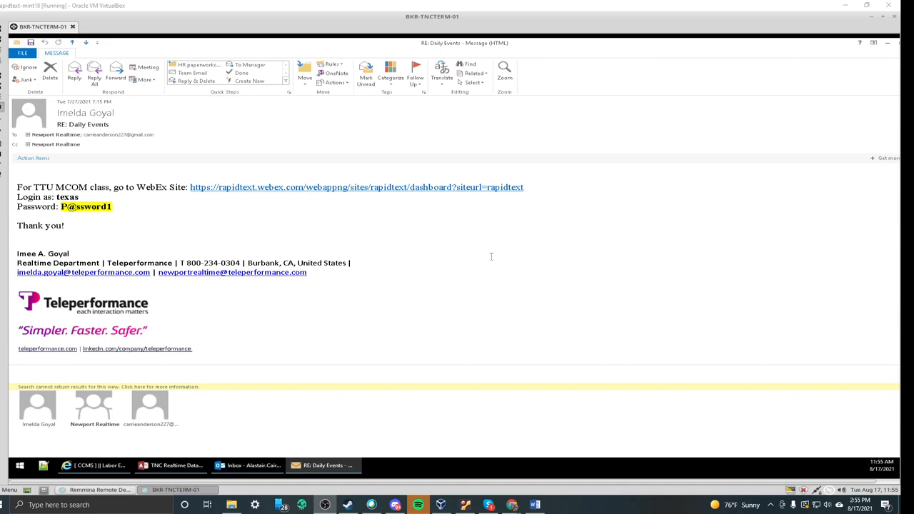
{"action": "mouse_move", "coordinate": [237, 226]}
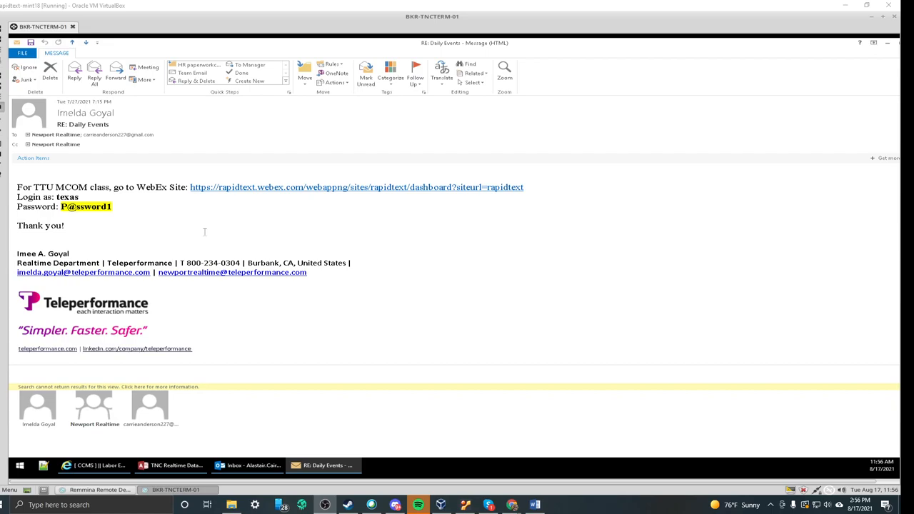
{"action": "mouse_move", "coordinate": [143, 217]}
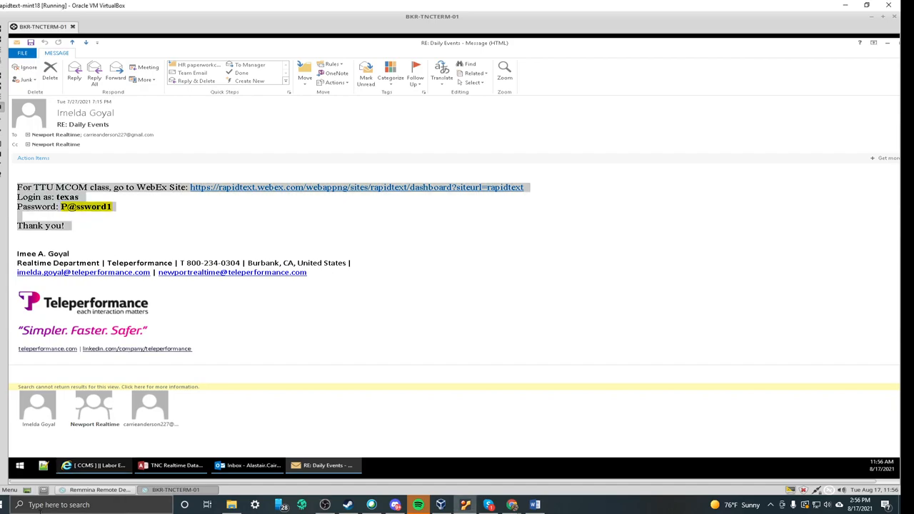
{"action": "mouse_move", "coordinate": [93, 465]}
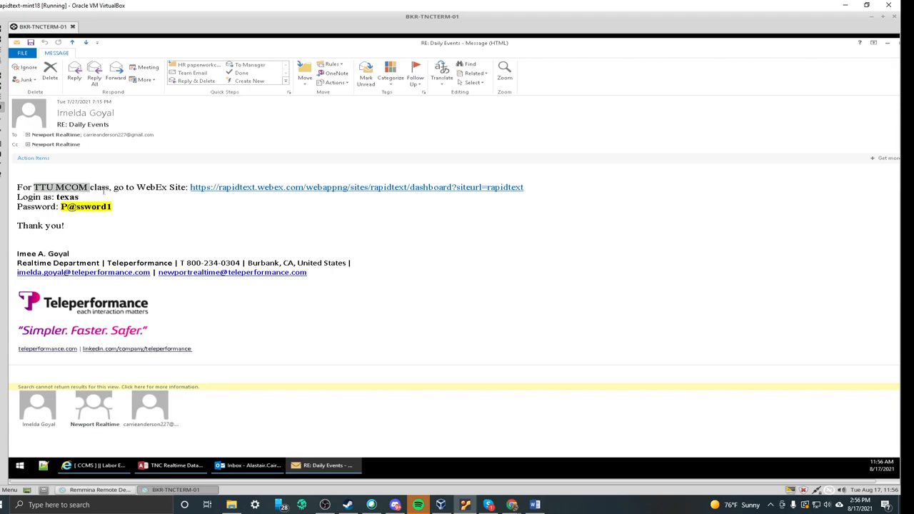
{"action": "mouse_move", "coordinate": [28, 206]}
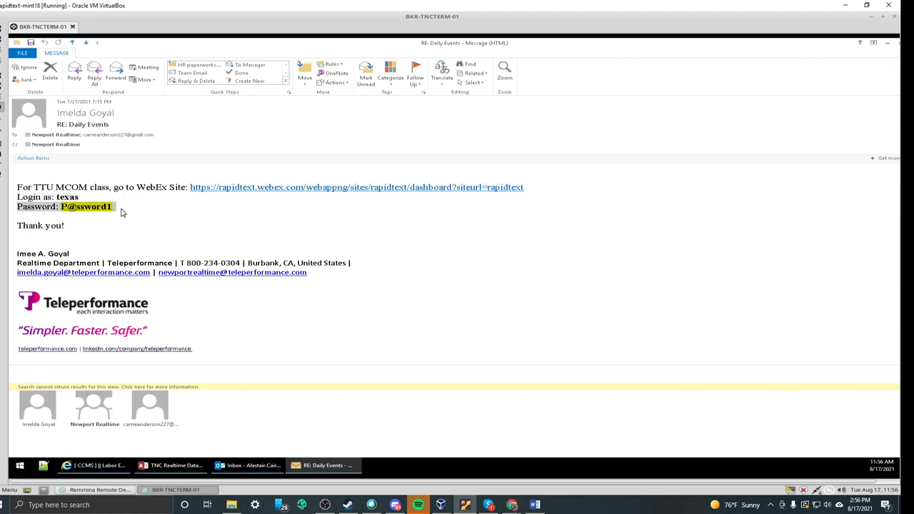
{"action": "mouse_move", "coordinate": [97, 205]}
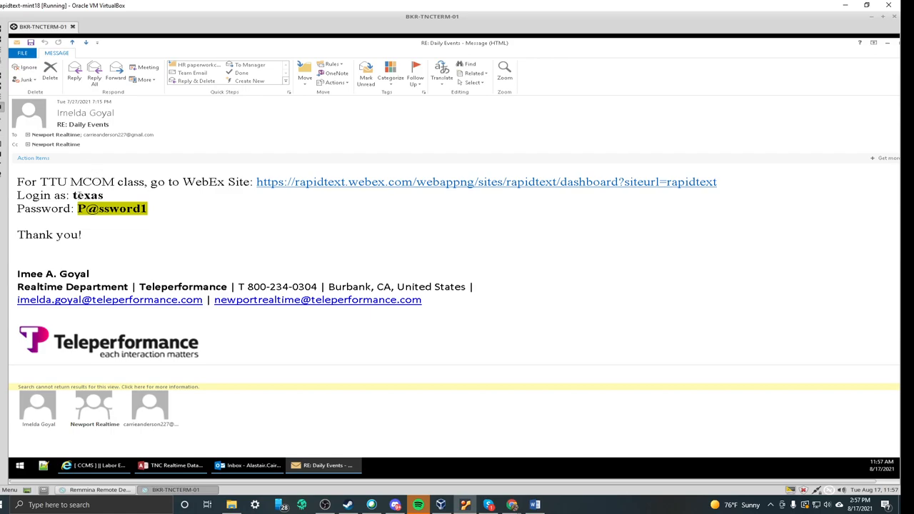
From the Join a Meeting page, go to the Webex account sign-in page
{"action": "double_click", "coordinate": [89, 194]}
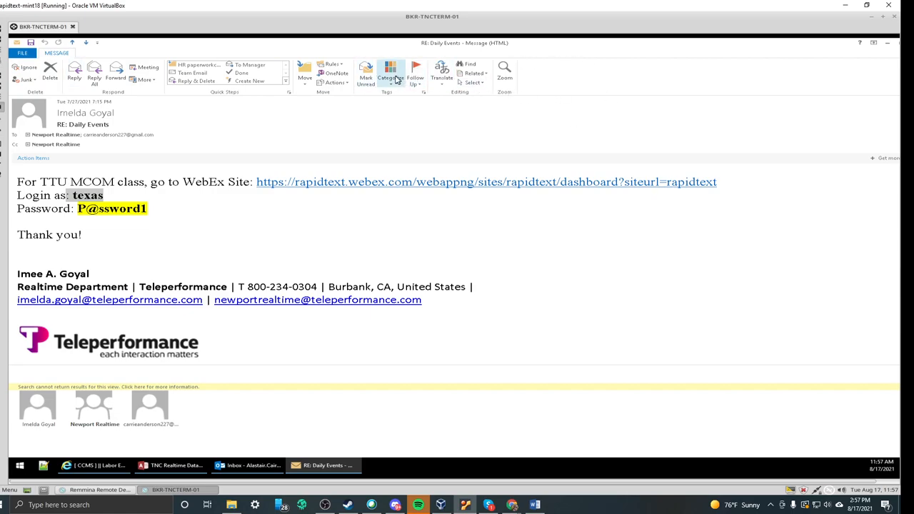
{"action": "mouse_move", "coordinate": [383, 80]}
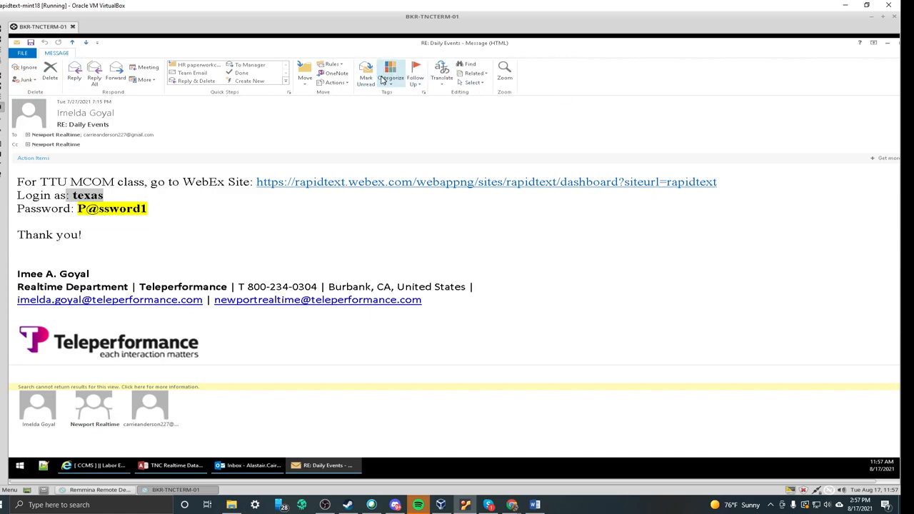
{"action": "mouse_move", "coordinate": [392, 75]}
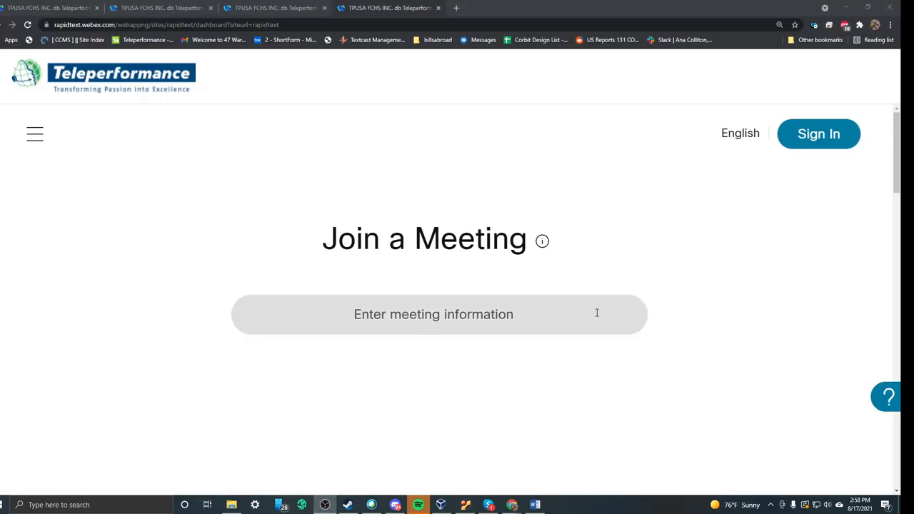
{"action": "mouse_move", "coordinate": [439, 200]}
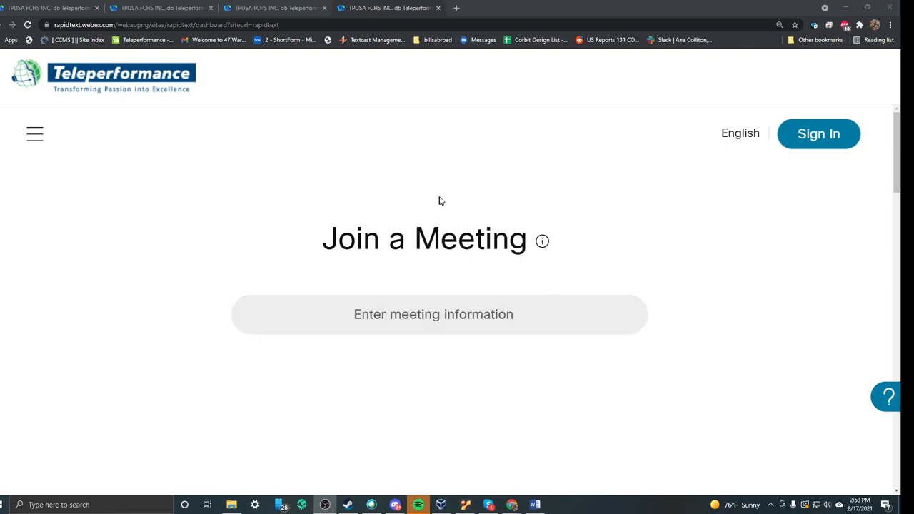
{"action": "mouse_move", "coordinate": [421, 197]}
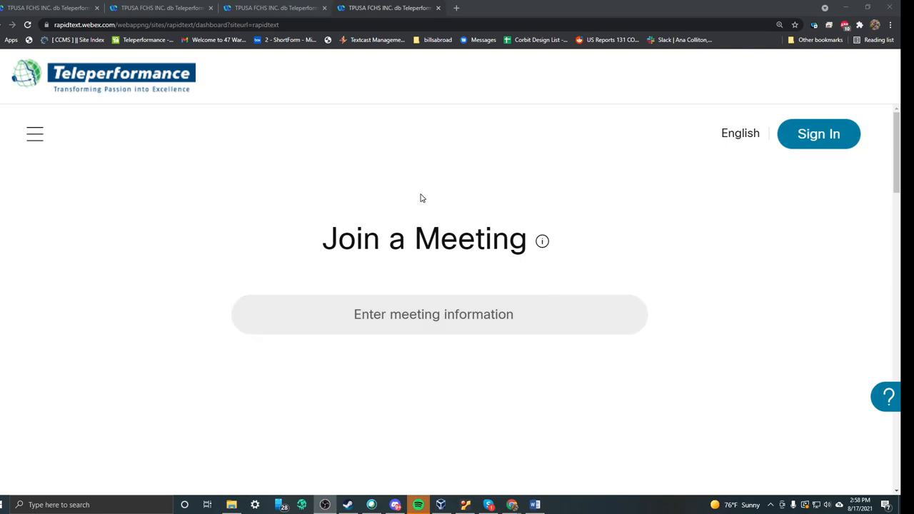
{"action": "mouse_move", "coordinate": [214, 70]}
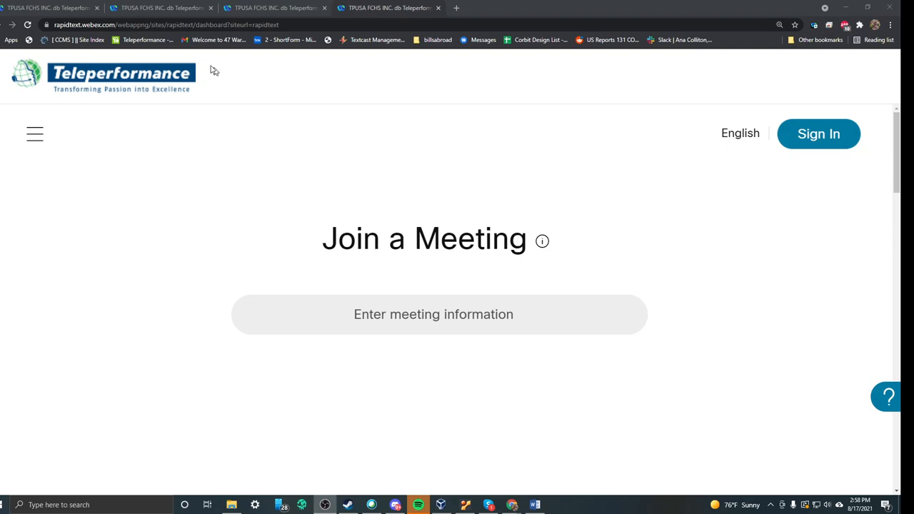
{"action": "mouse_move", "coordinate": [215, 70]}
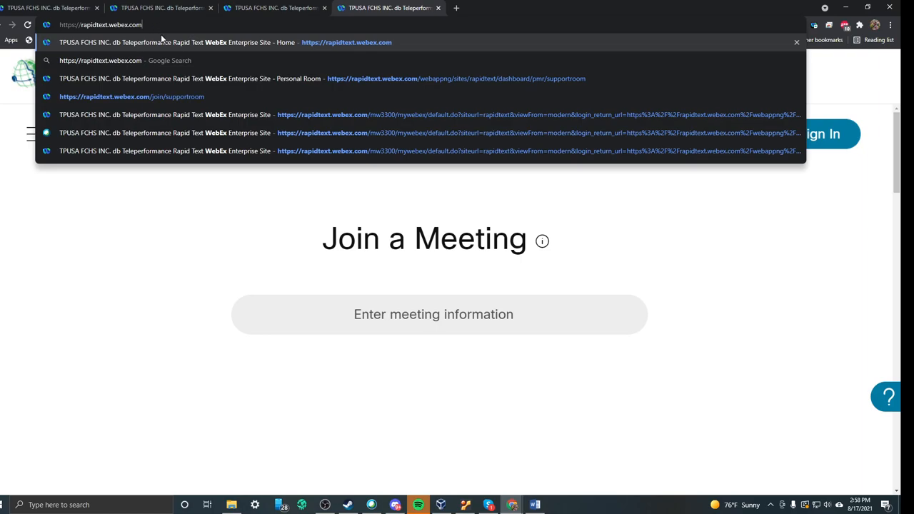
{"action": "mouse_move", "coordinate": [184, 60]}
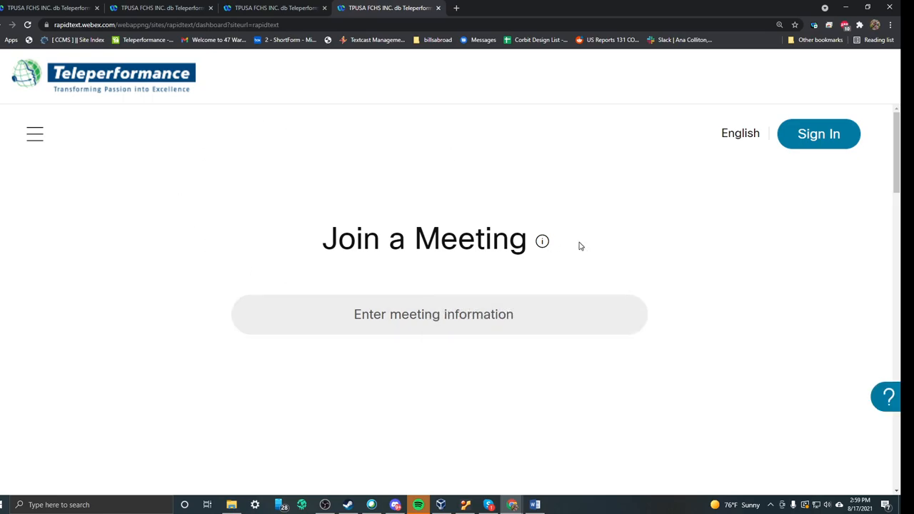
{"action": "mouse_move", "coordinate": [818, 134]}
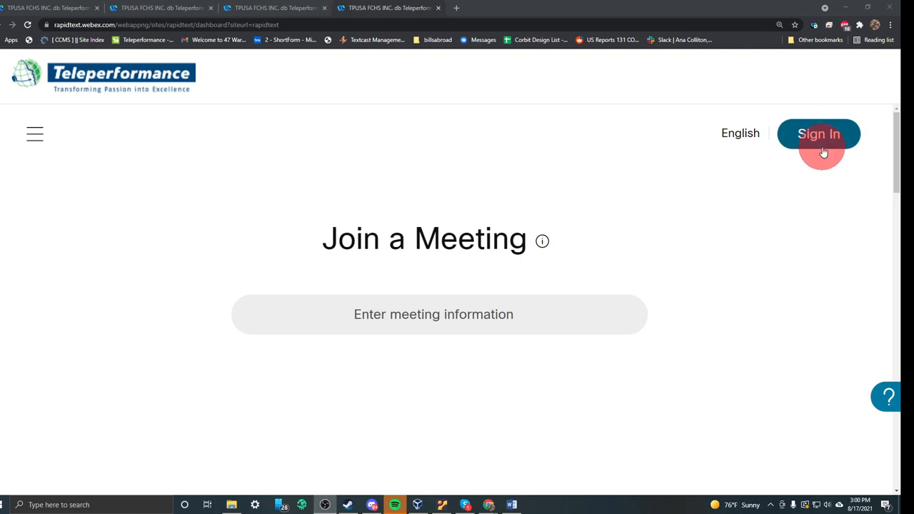
{"action": "mouse_move", "coordinate": [656, 212]}
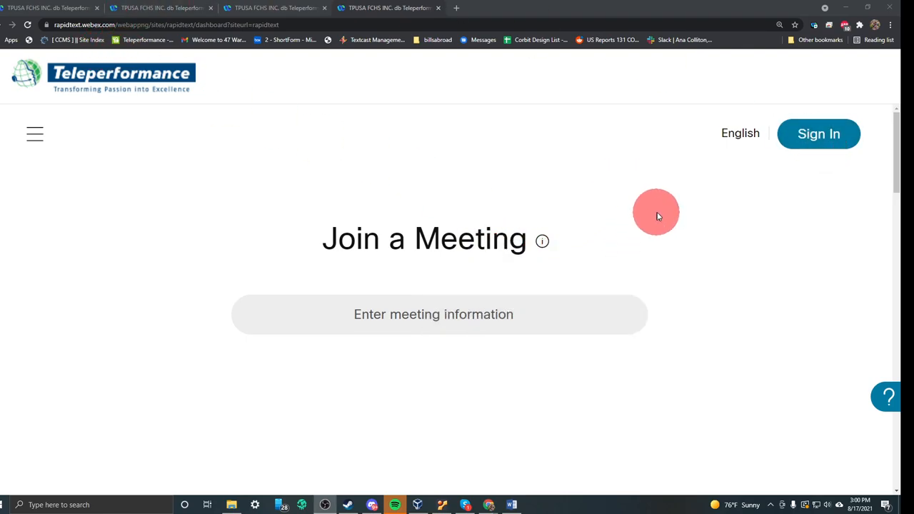
{"action": "mouse_move", "coordinate": [654, 214]}
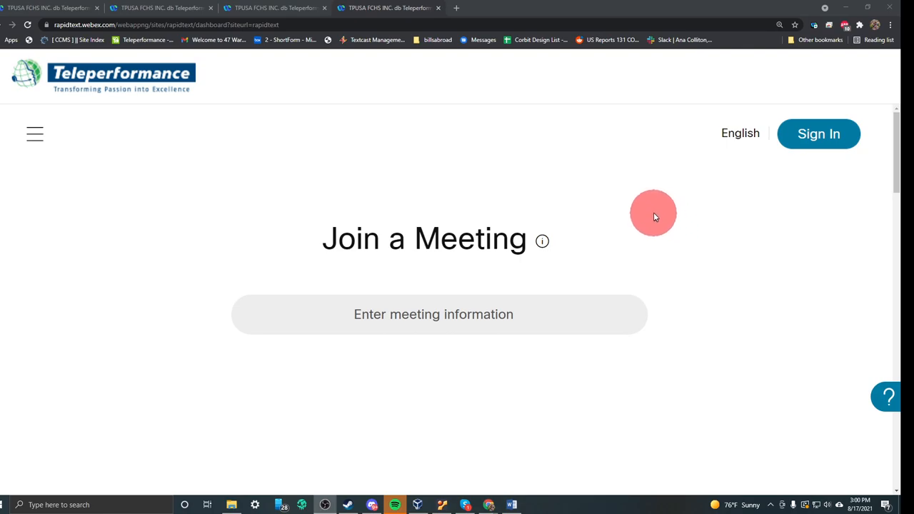
{"action": "mouse_move", "coordinate": [792, 506]}
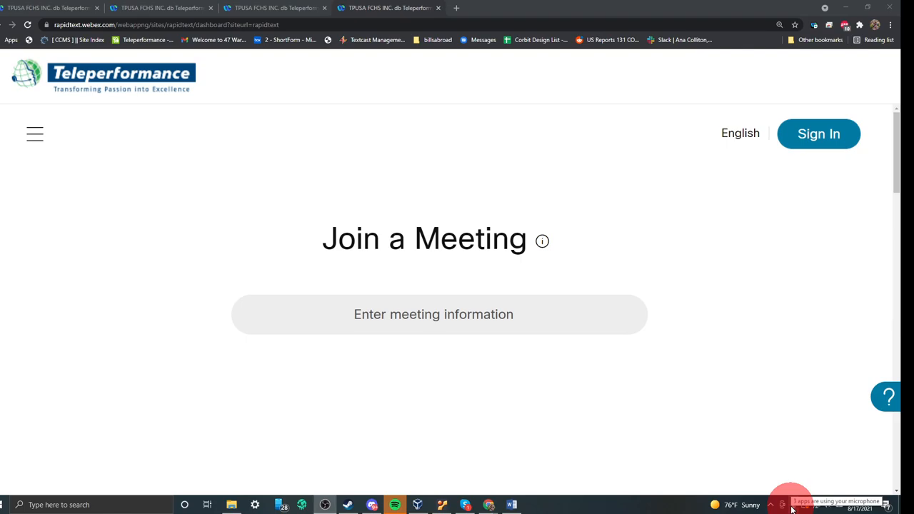
{"action": "left_click", "coordinate": [791, 505]}
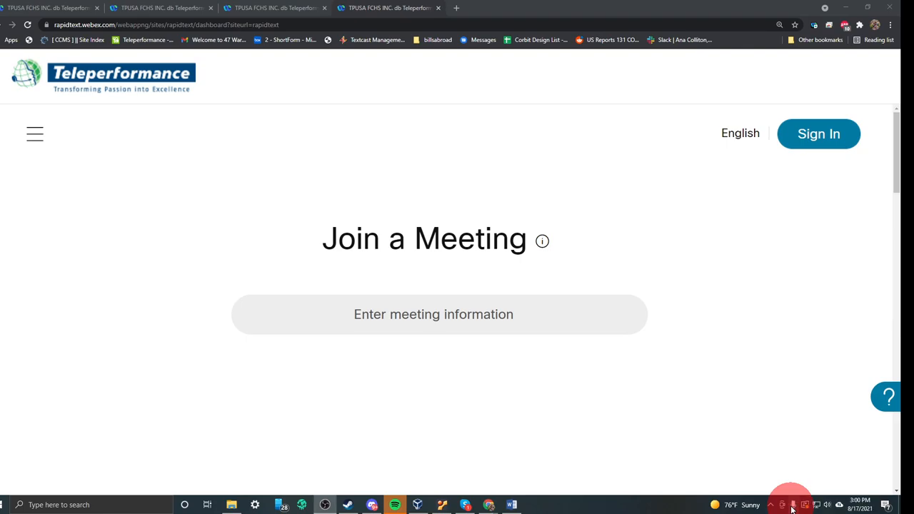
{"action": "left_click", "coordinate": [818, 134]}
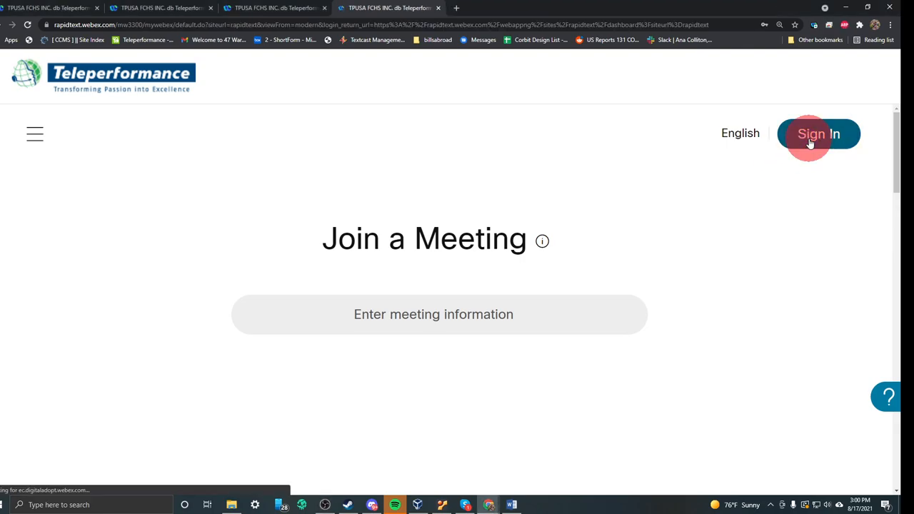
Enter the username and password and log in to the Teleperformance Webex site
{"action": "left_click", "coordinate": [817, 134]}
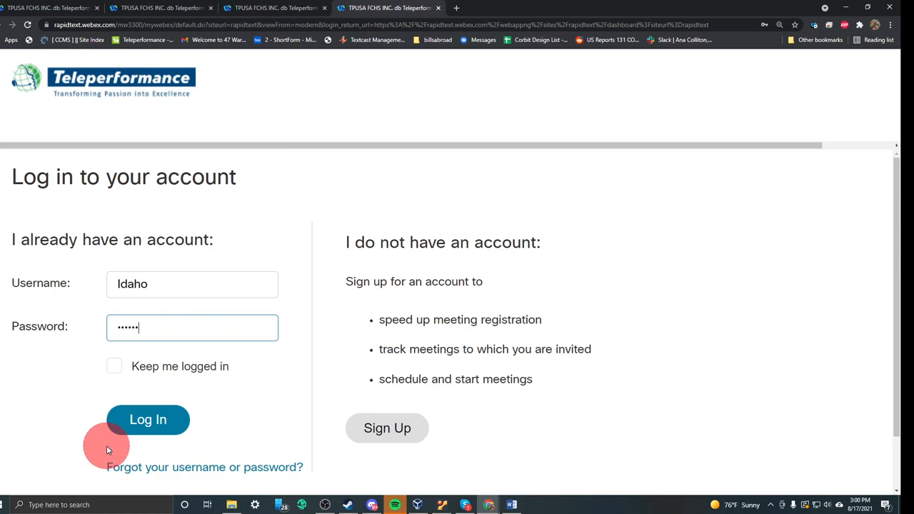
{"action": "type", "text": "•••"}
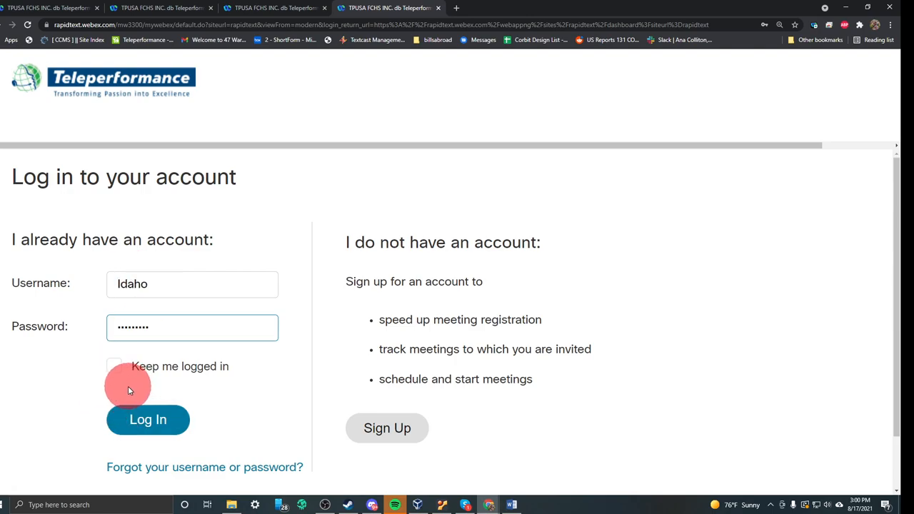
{"action": "mouse_move", "coordinate": [148, 420]}
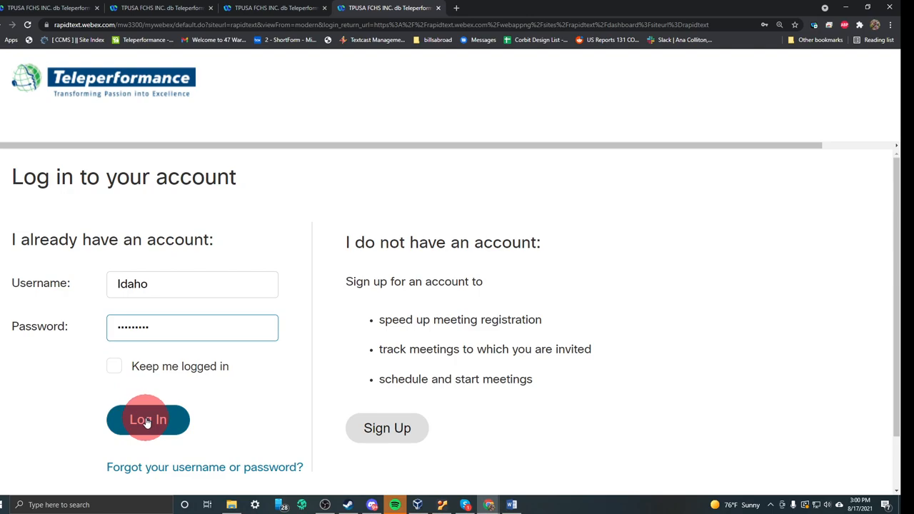
{"action": "left_click", "coordinate": [148, 420]}
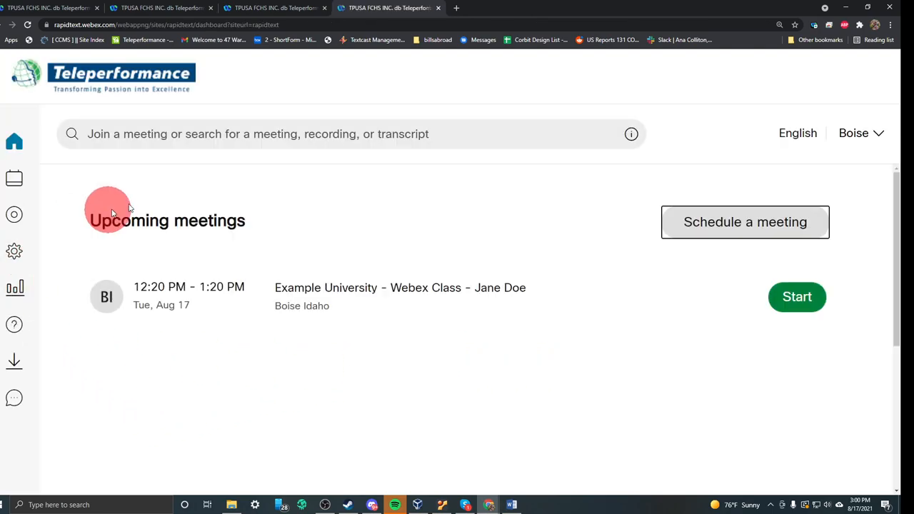
{"action": "mouse_move", "coordinate": [623, 391]}
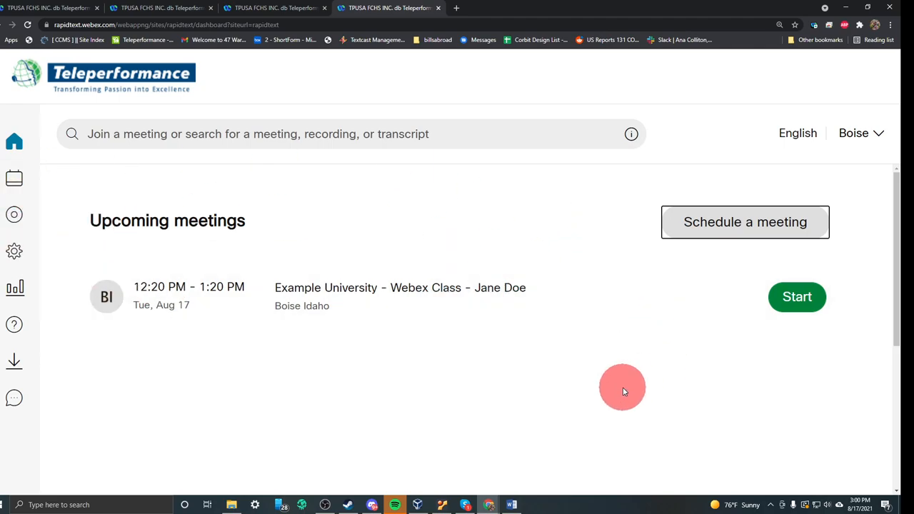
{"action": "mouse_move", "coordinate": [436, 315]}
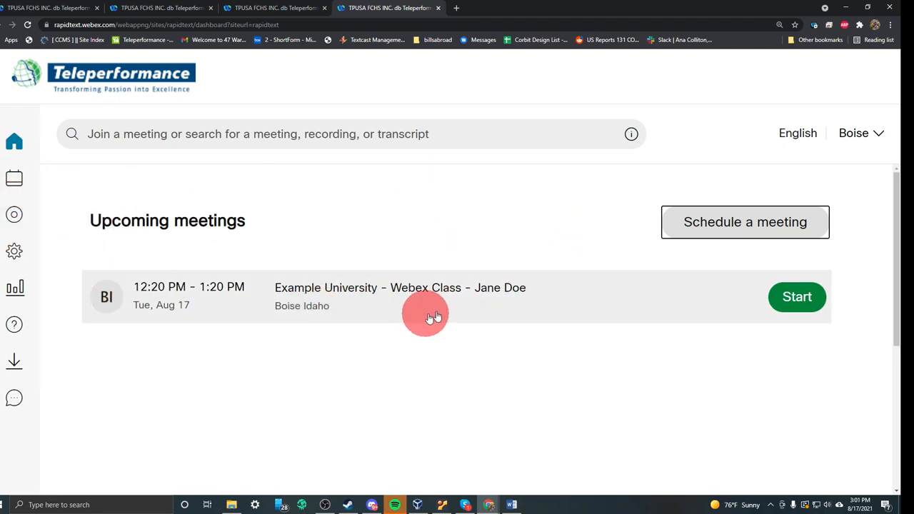
{"action": "mouse_move", "coordinate": [335, 295]}
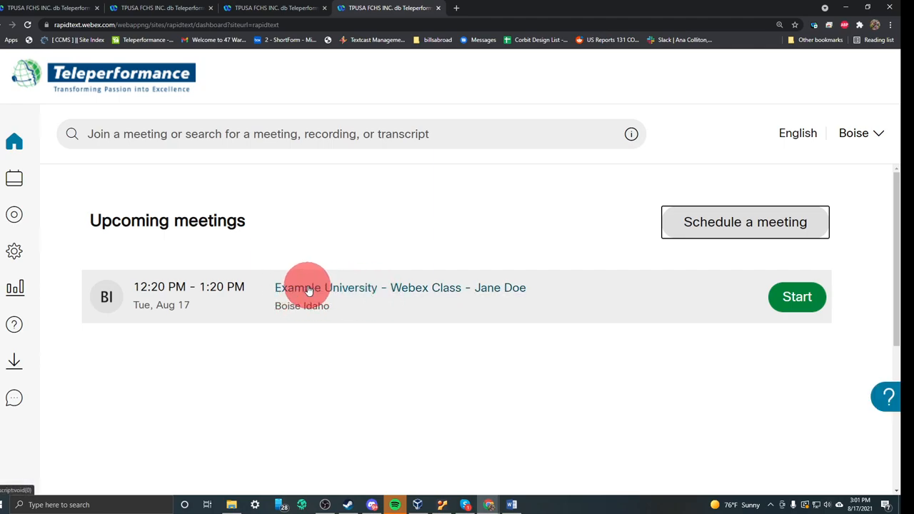
{"action": "mouse_move", "coordinate": [366, 287]}
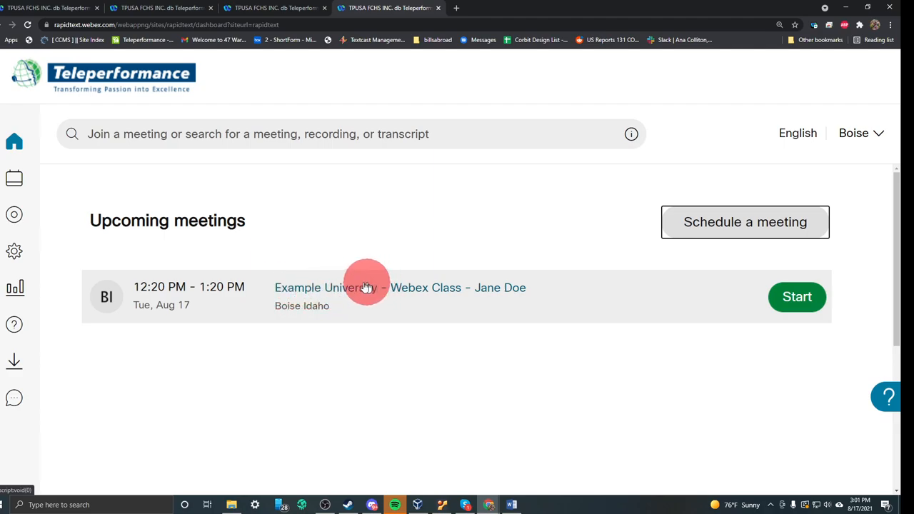
{"action": "mouse_move", "coordinate": [423, 288]}
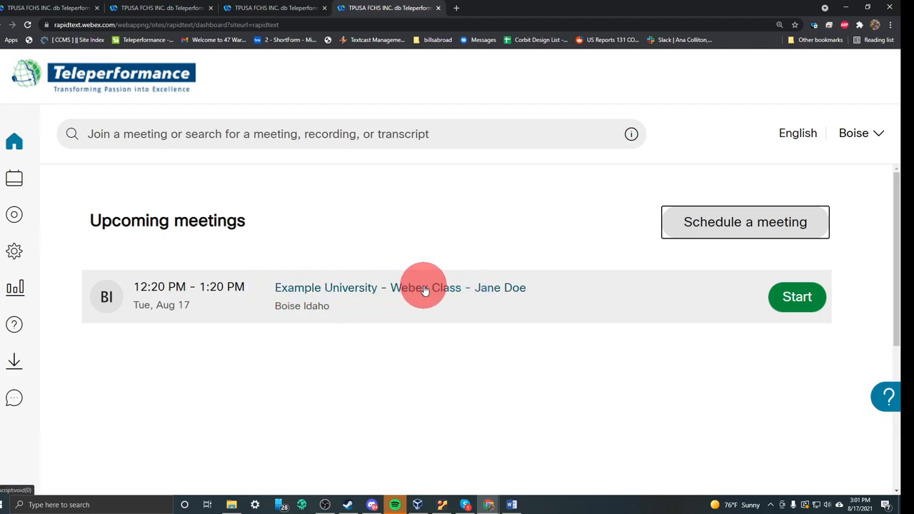
{"action": "mouse_move", "coordinate": [392, 287]}
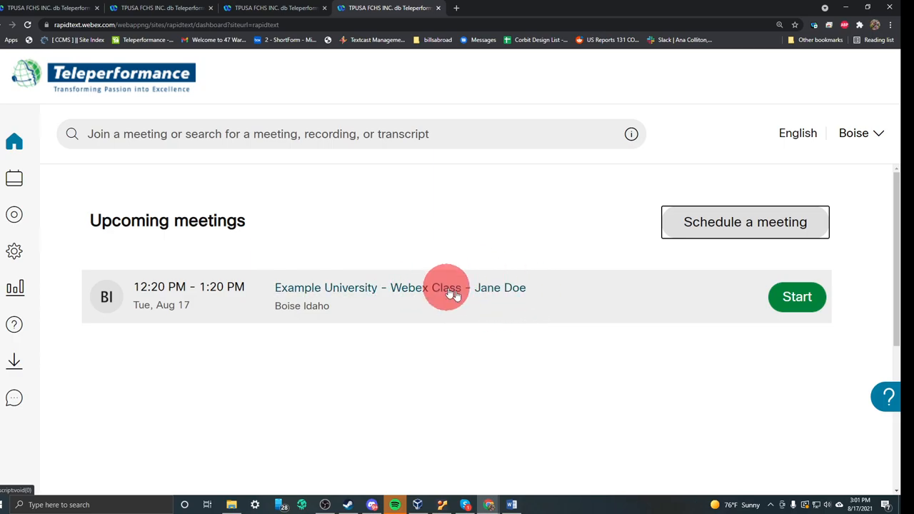
{"action": "mouse_move", "coordinate": [517, 289]}
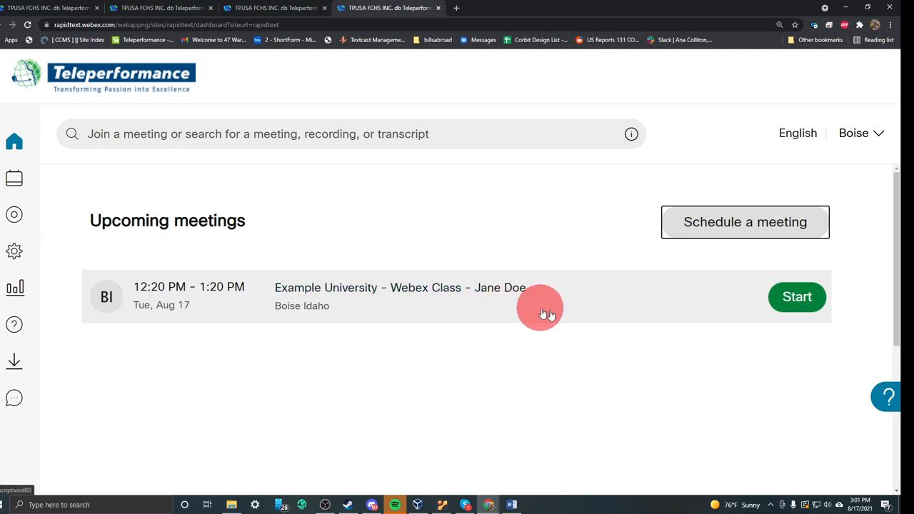
{"action": "mouse_move", "coordinate": [797, 295]}
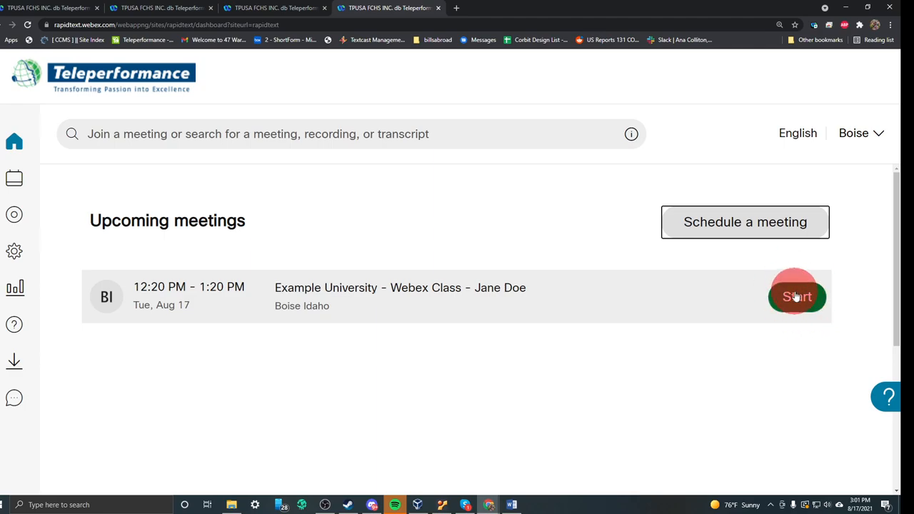
Start the Example University Webex Class, landing on the public meetings list for 08/17–08/23/2021
{"action": "left_click", "coordinate": [797, 295]}
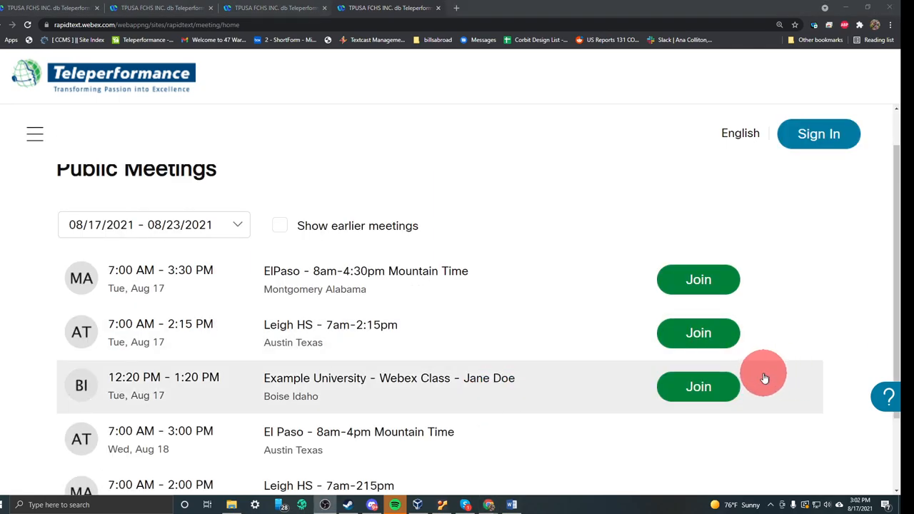
{"action": "mouse_move", "coordinate": [802, 208]}
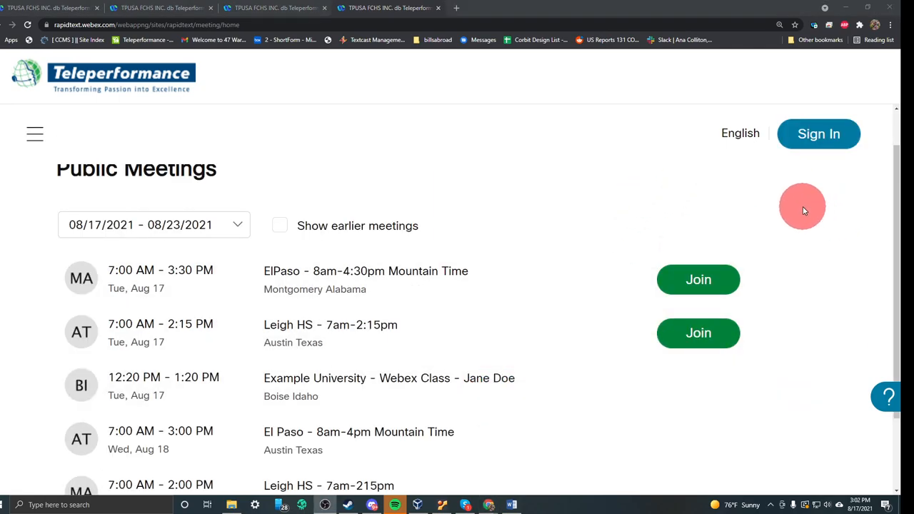
{"action": "mouse_move", "coordinate": [806, 121]}
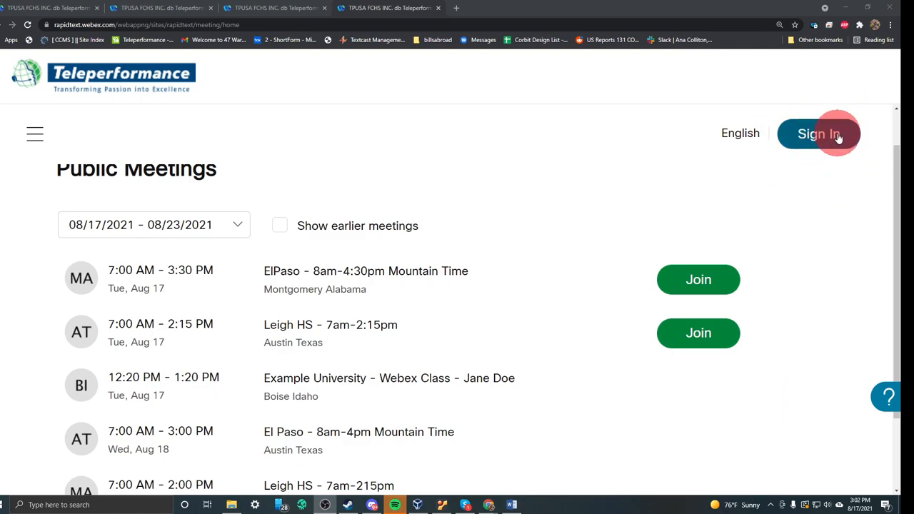
{"action": "scroll", "scroll_direction": "down", "scroll_amount": 3}
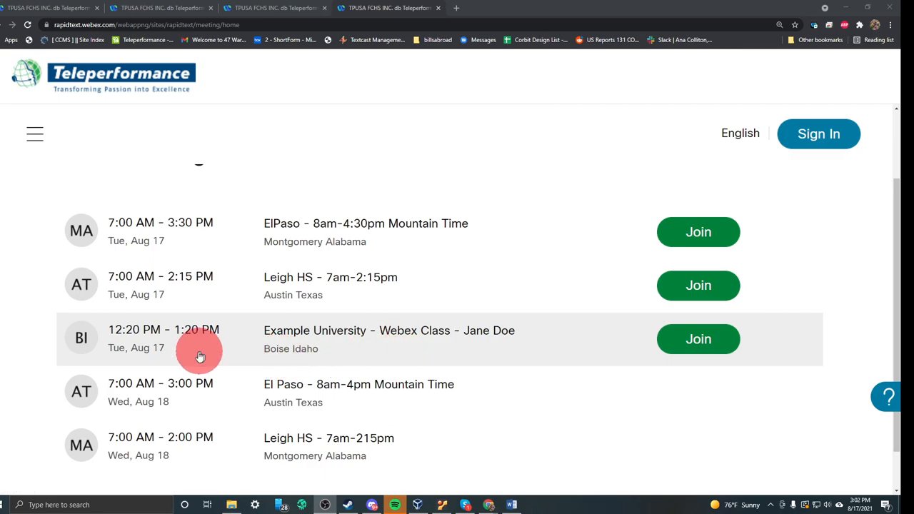
{"action": "mouse_move", "coordinate": [443, 348]}
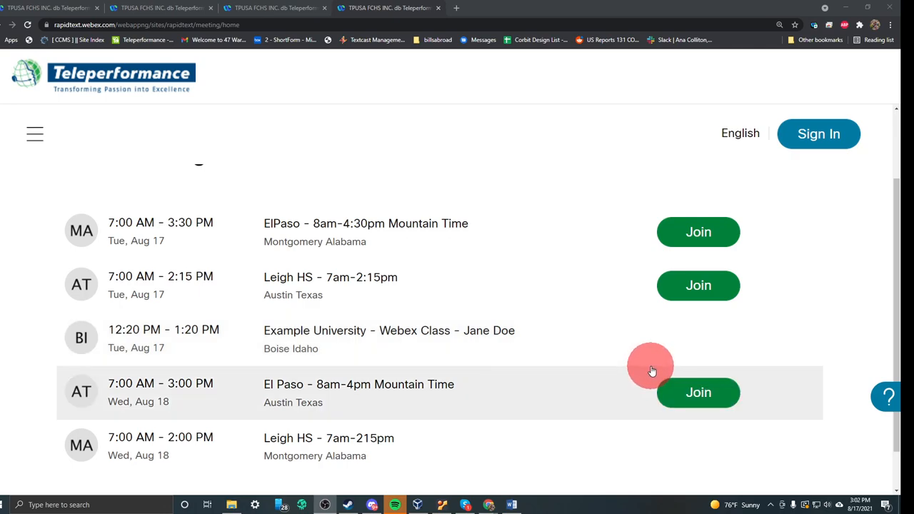
{"action": "mouse_move", "coordinate": [671, 364]}
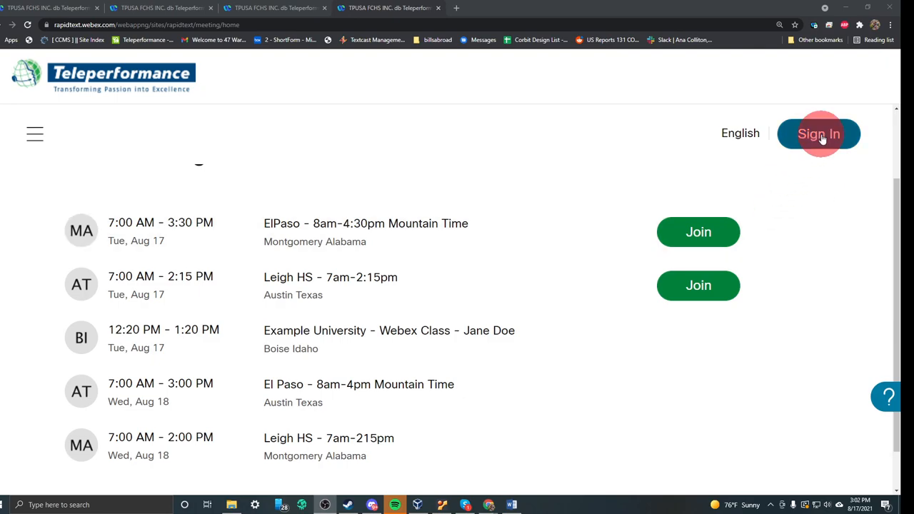
Sign back in and start the Example University Webex Class from My Webex Meetings
{"action": "left_click", "coordinate": [818, 134]}
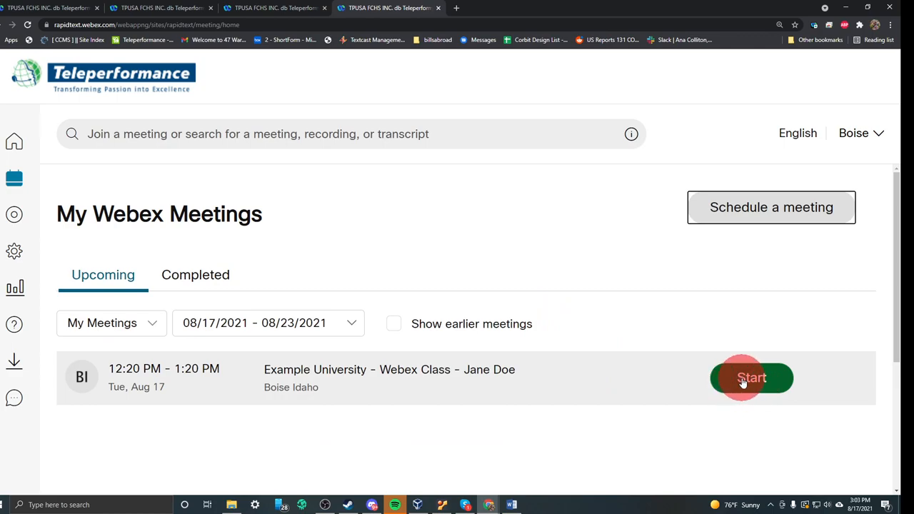
{"action": "left_click", "coordinate": [751, 377]}
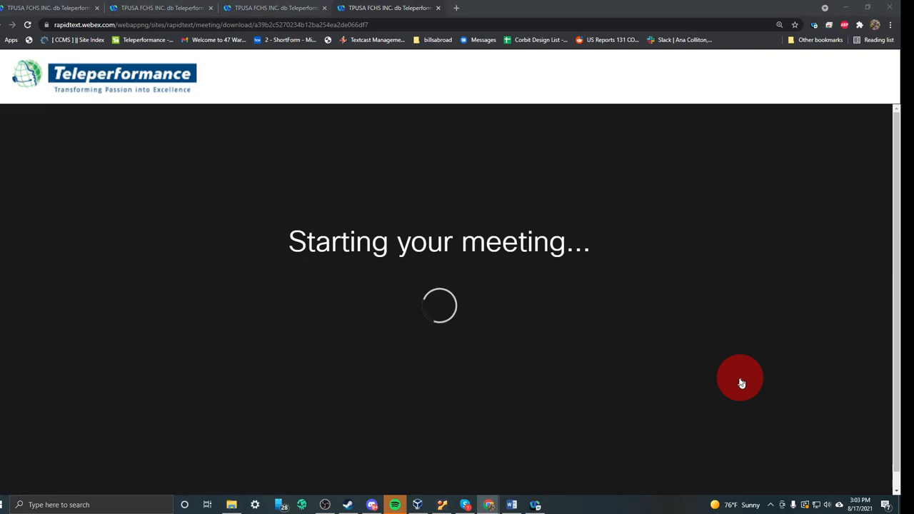
{"action": "mouse_move", "coordinate": [451, 265]}
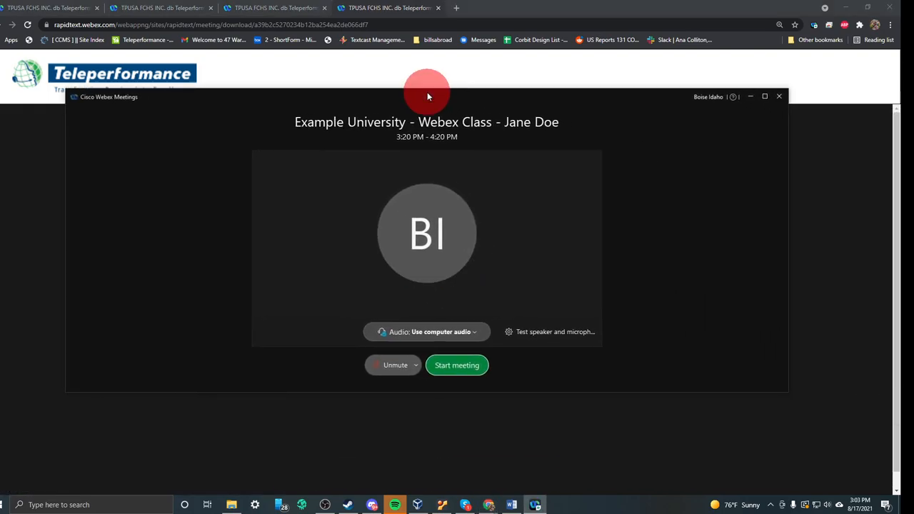
Maximize the Webex Meetings preview window to full screen
{"action": "left_click", "coordinate": [764, 97]}
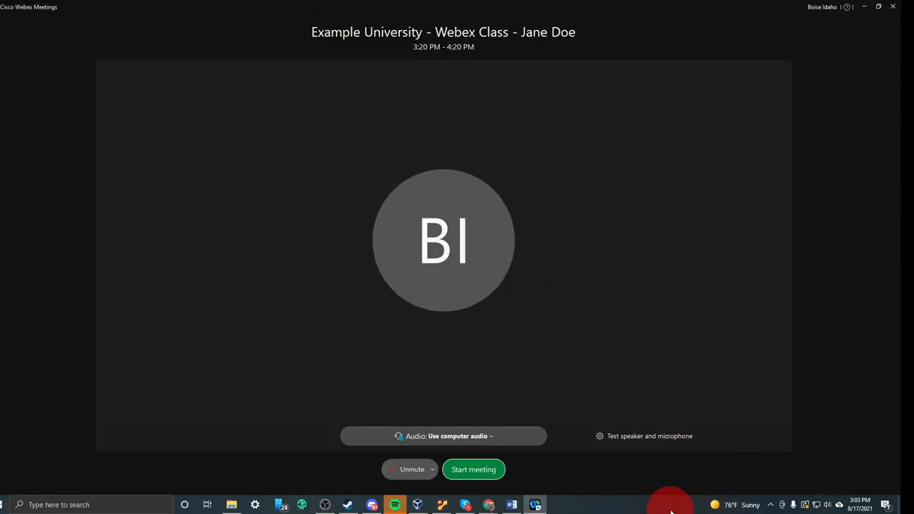
{"action": "mouse_move", "coordinate": [682, 408]}
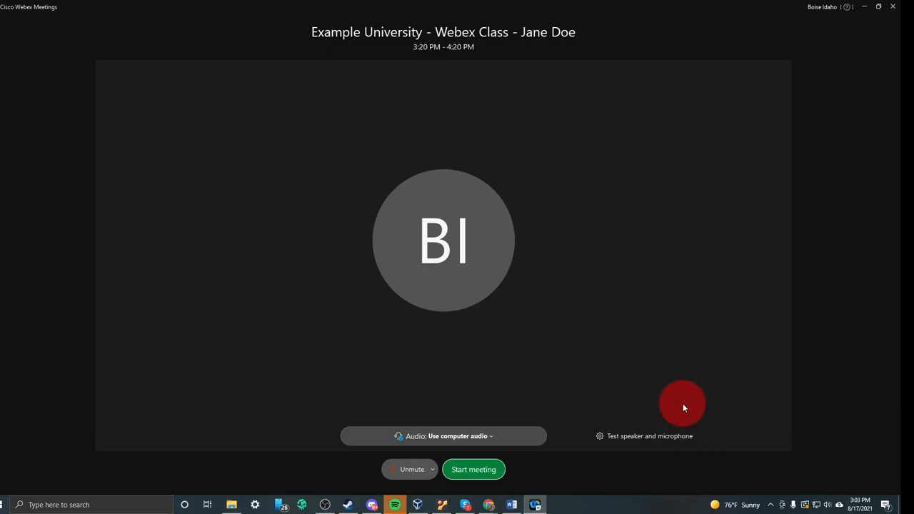
{"action": "mouse_move", "coordinate": [526, 488]}
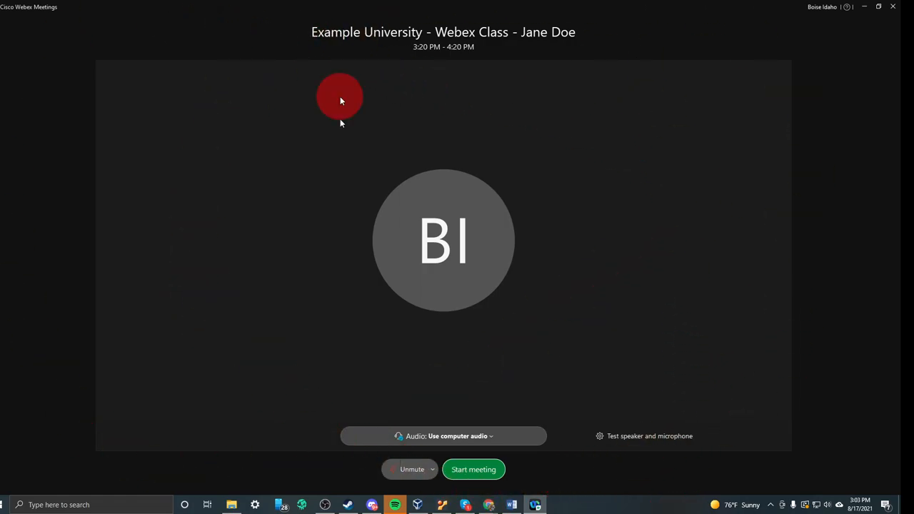
{"action": "mouse_move", "coordinate": [614, 199]}
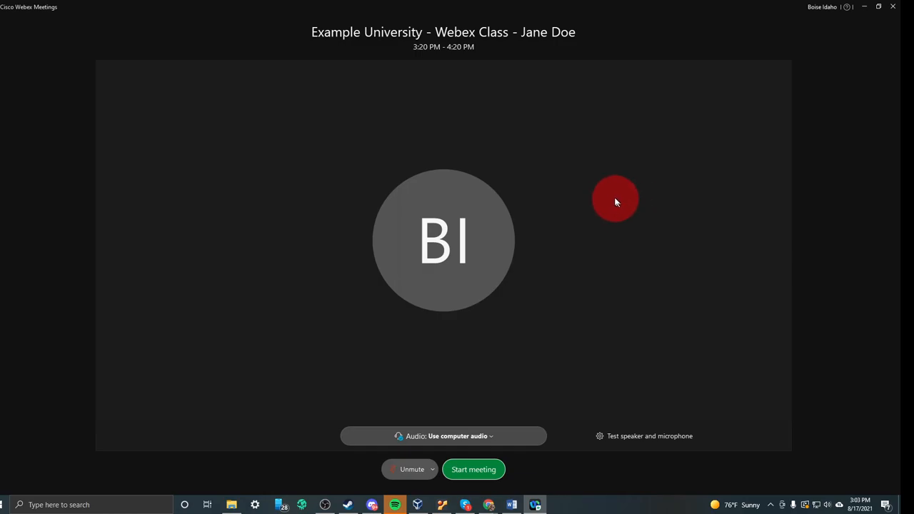
{"action": "mouse_move", "coordinate": [607, 507]}
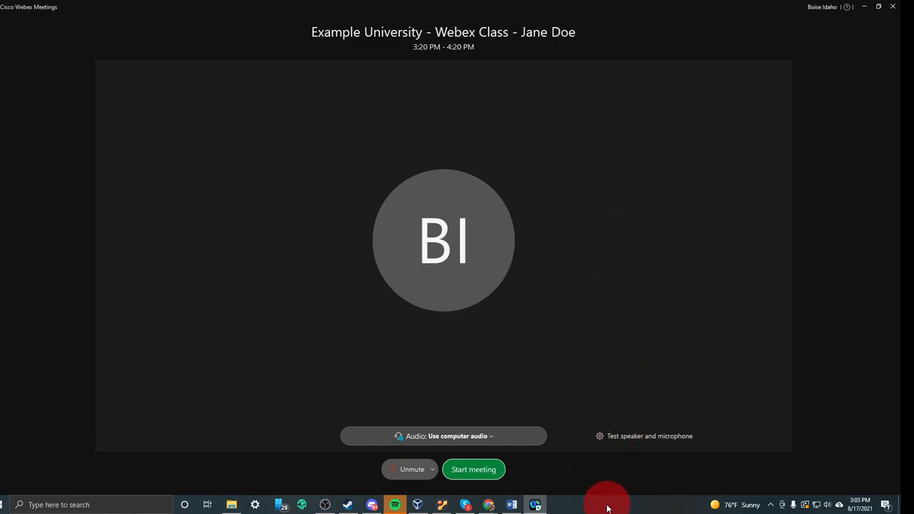
{"action": "mouse_move", "coordinate": [603, 460]}
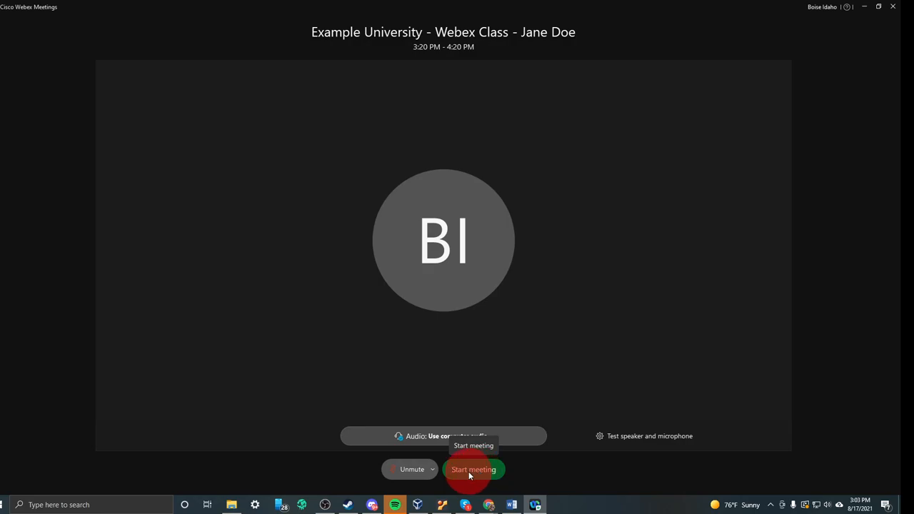
{"action": "left_click", "coordinate": [474, 469]}
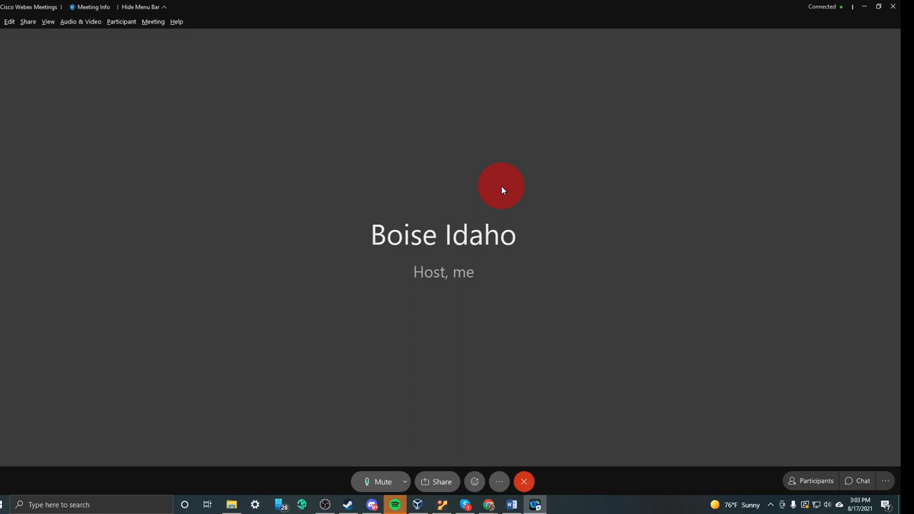
{"action": "mouse_move", "coordinate": [503, 174]}
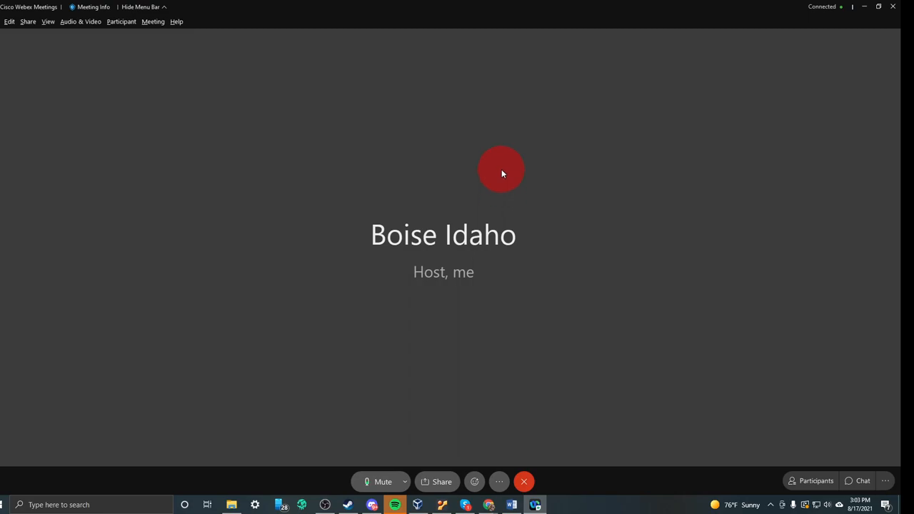
{"action": "mouse_move", "coordinate": [486, 172]}
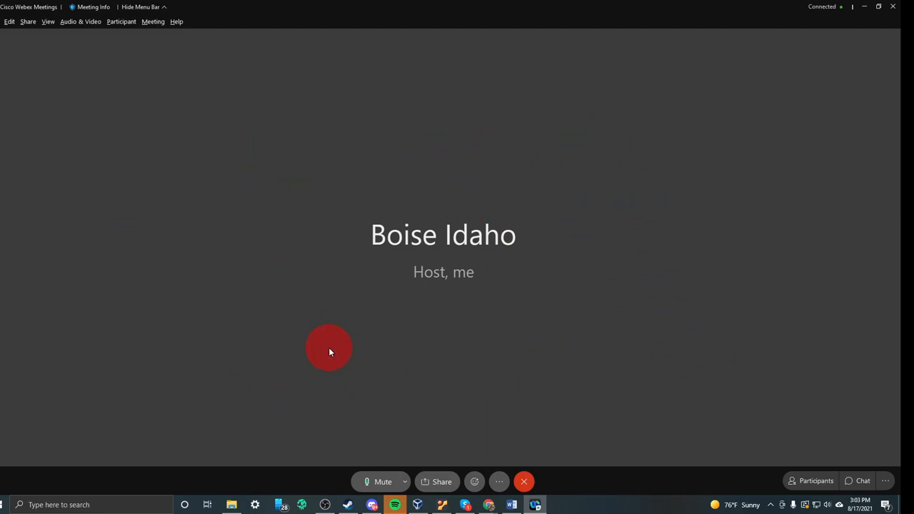
{"action": "mouse_move", "coordinate": [539, 332]}
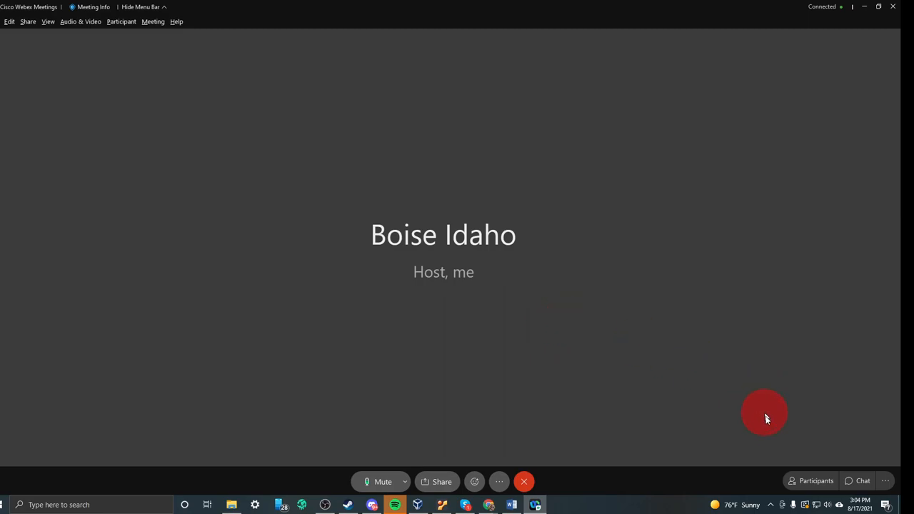
{"action": "mouse_move", "coordinate": [811, 480]}
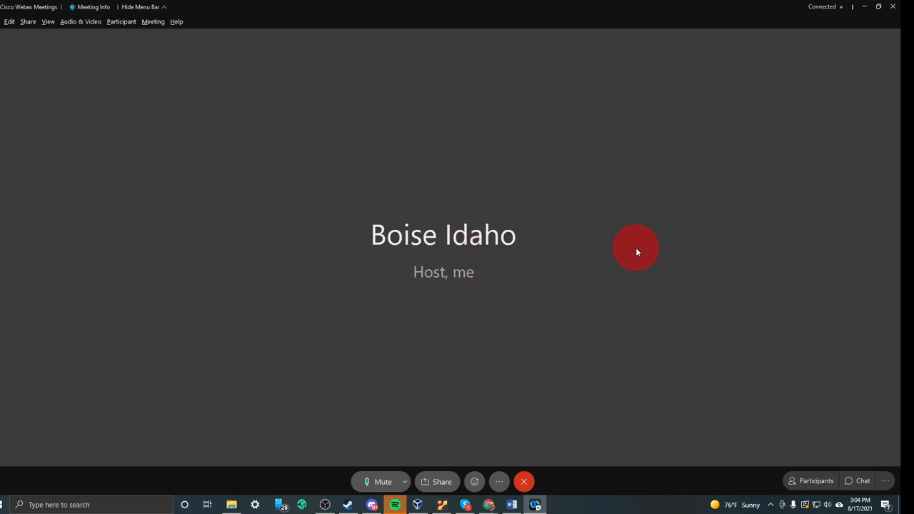
{"action": "mouse_move", "coordinate": [629, 227]}
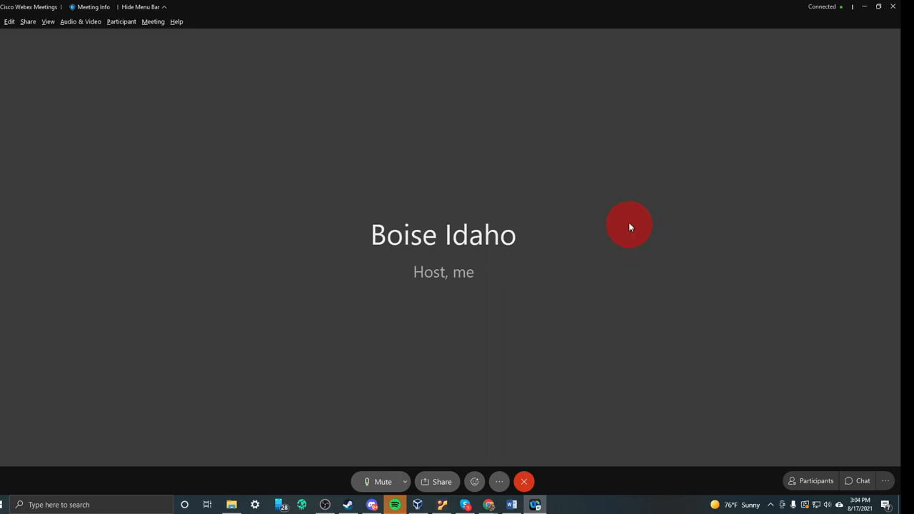
{"action": "mouse_move", "coordinate": [628, 237]}
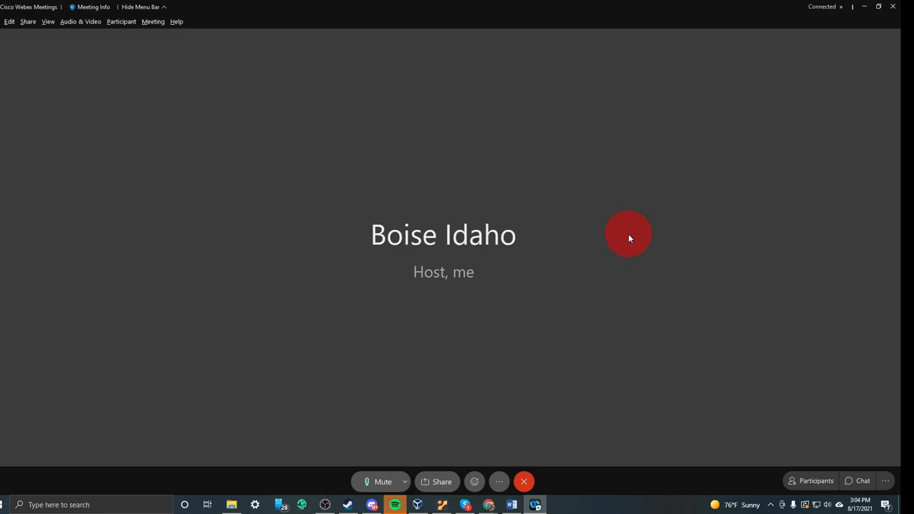
{"action": "mouse_move", "coordinate": [816, 414]}
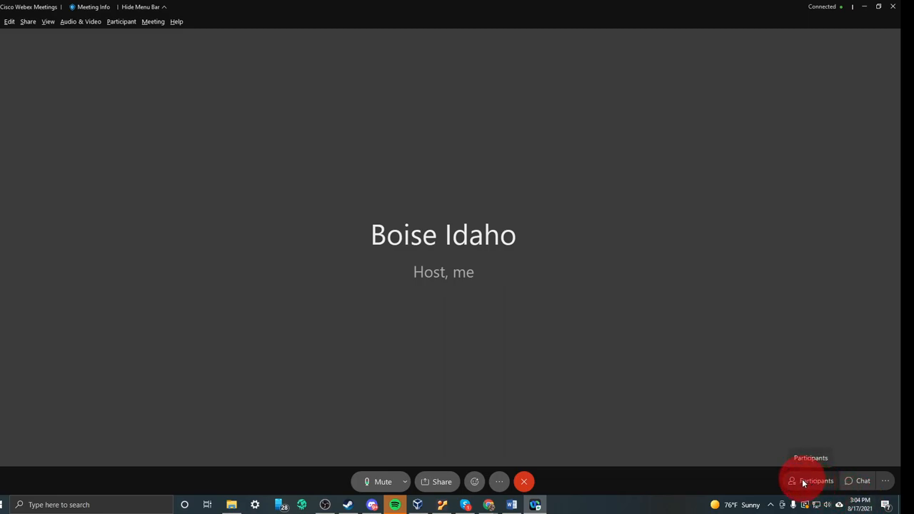
{"action": "mouse_move", "coordinate": [862, 480]}
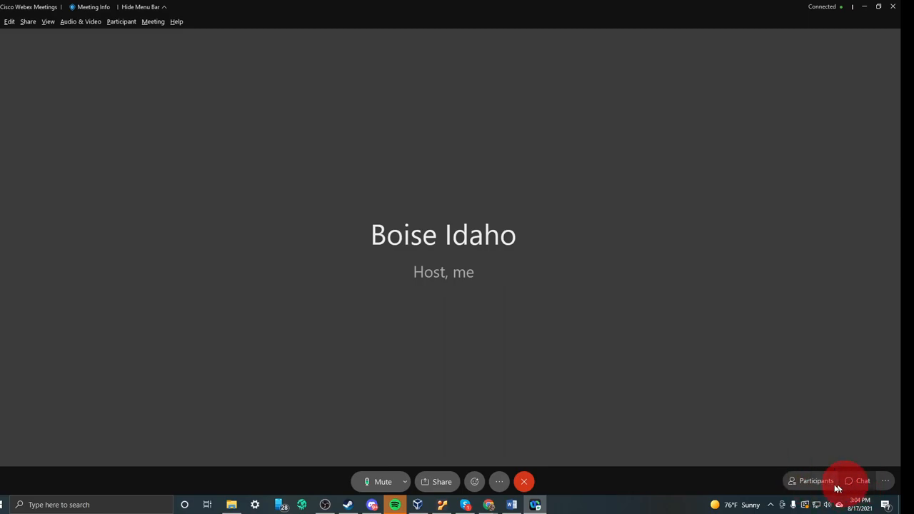
{"action": "mouse_move", "coordinate": [886, 481]}
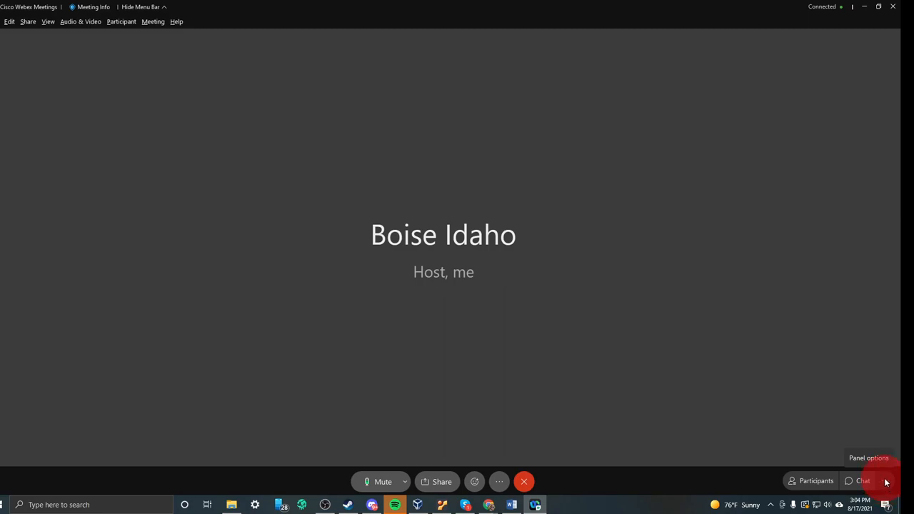
Show the Chat panel and the Participants list beside the host's video
{"action": "left_click", "coordinate": [885, 480]}
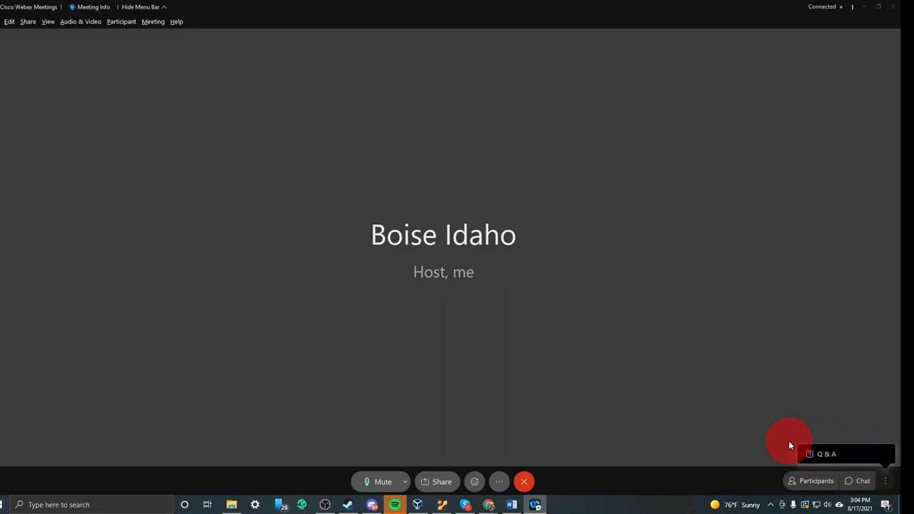
{"action": "left_click", "coordinate": [862, 479]}
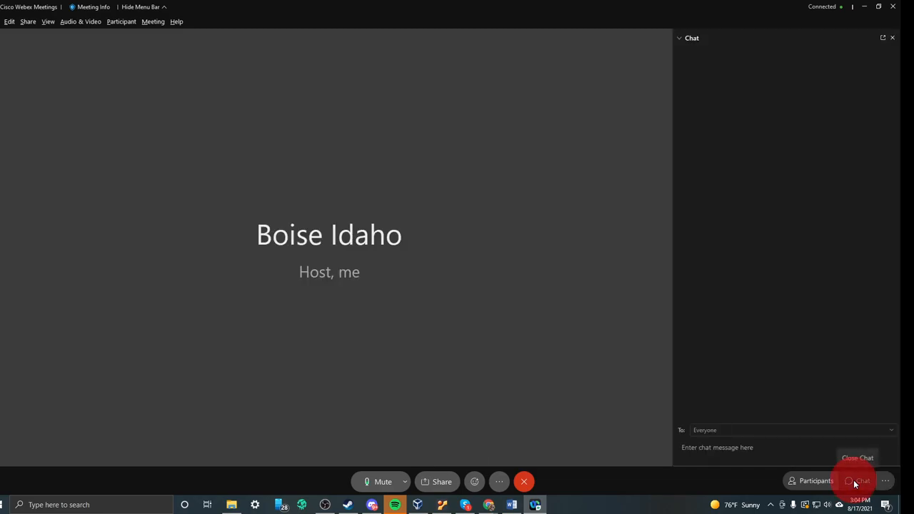
{"action": "mouse_move", "coordinate": [812, 480]}
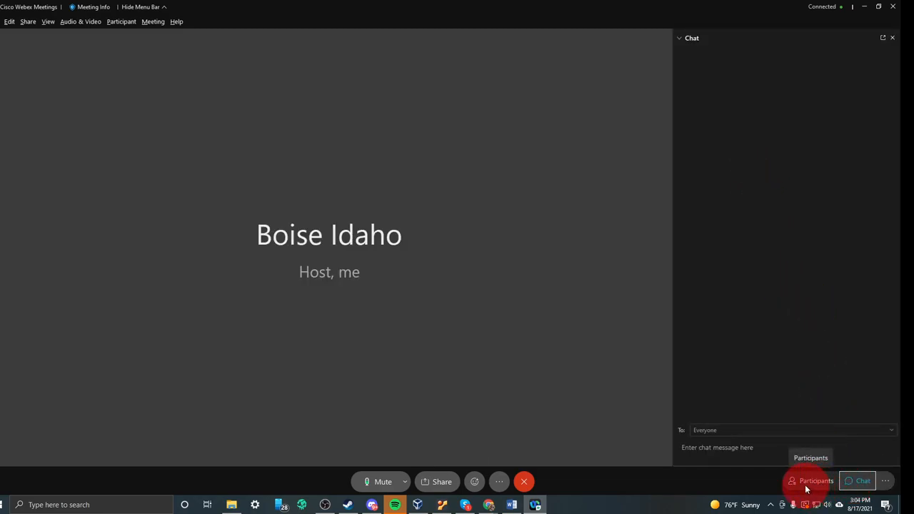
{"action": "left_click", "coordinate": [811, 480]}
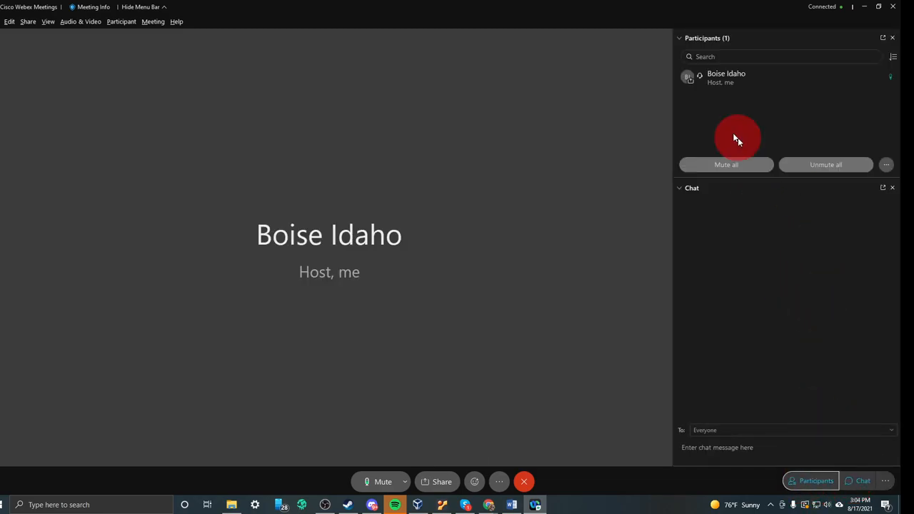
{"action": "mouse_move", "coordinate": [808, 94]}
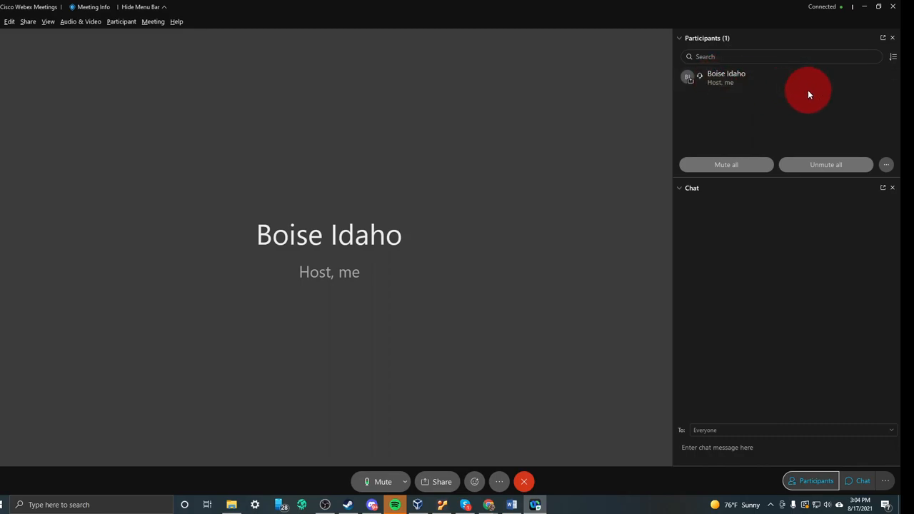
{"action": "mouse_move", "coordinate": [749, 74]}
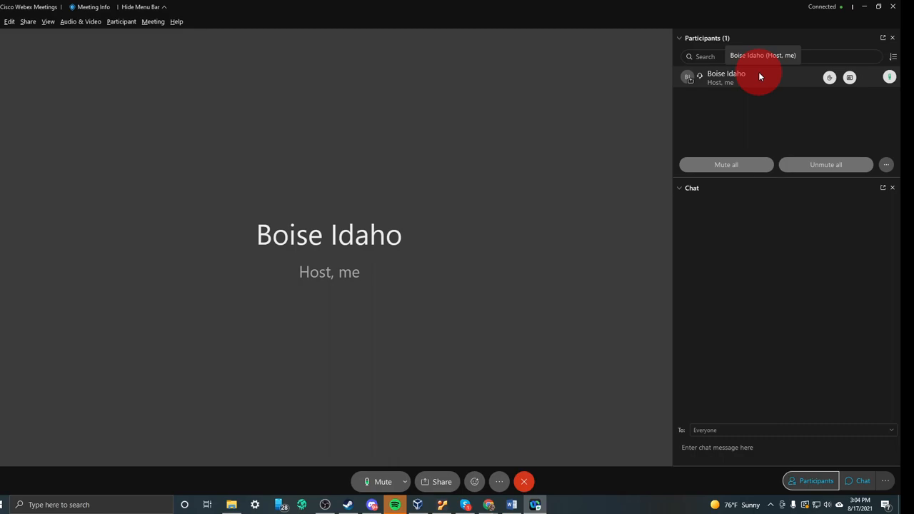
{"action": "mouse_move", "coordinate": [838, 237]}
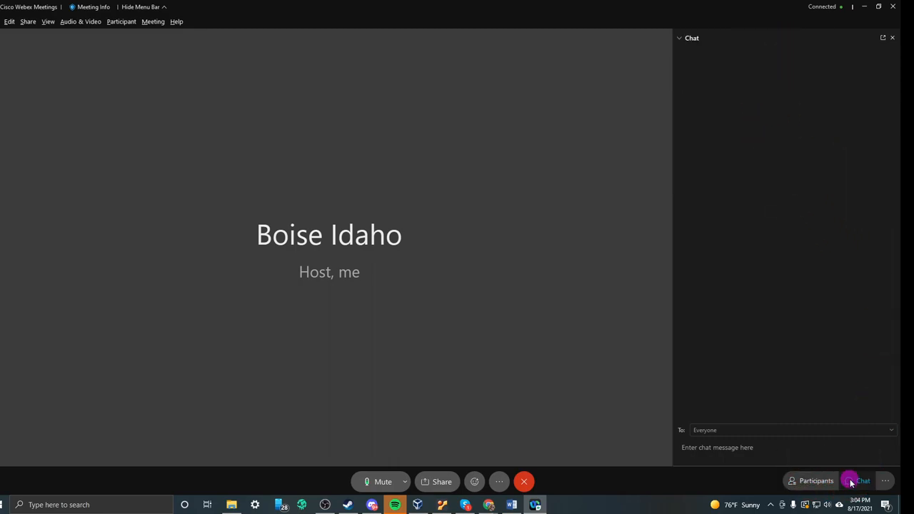
Close the chat and show only the Participants panel with the host listed
{"action": "left_click", "coordinate": [862, 480]}
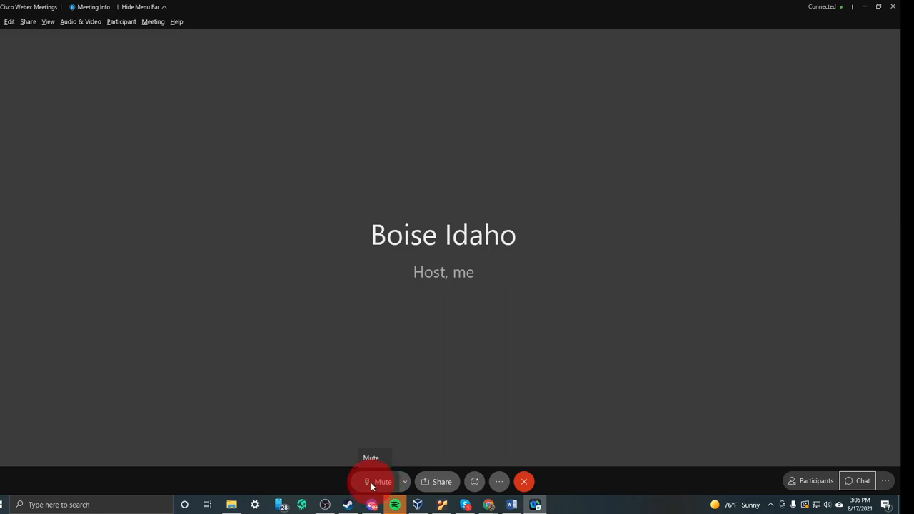
{"action": "mouse_move", "coordinate": [369, 483]}
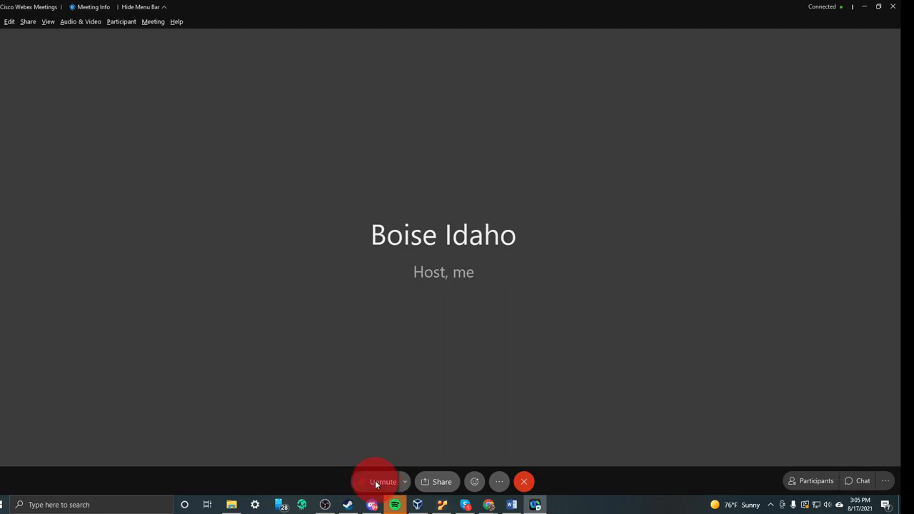
{"action": "mouse_move", "coordinate": [383, 481]}
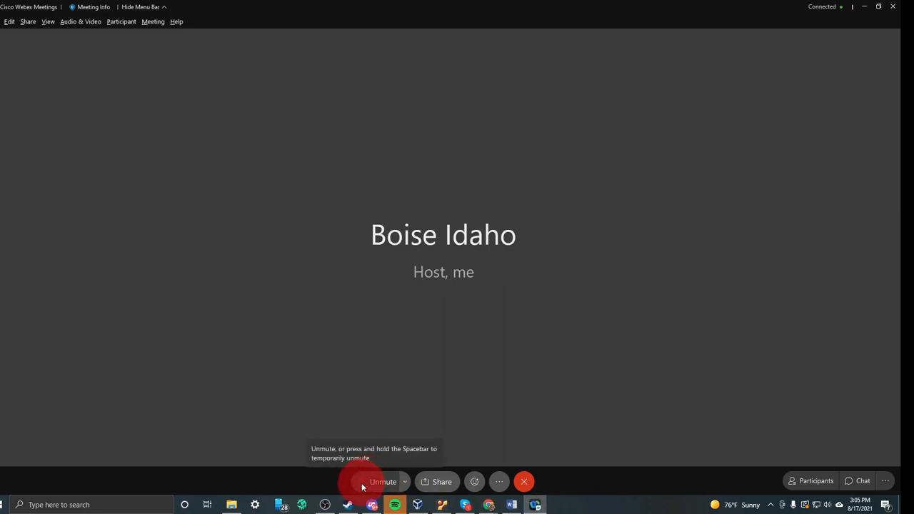
{"action": "mouse_move", "coordinate": [736, 432]}
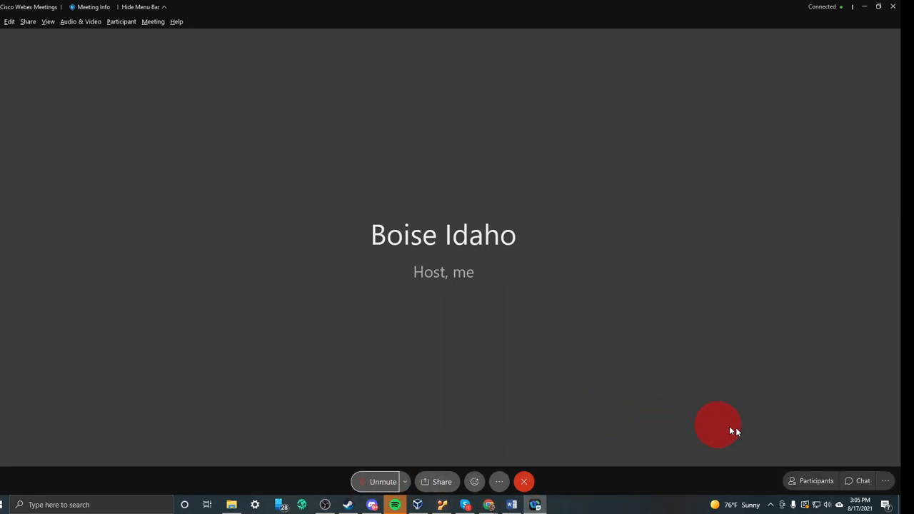
{"action": "left_click", "coordinate": [811, 480]}
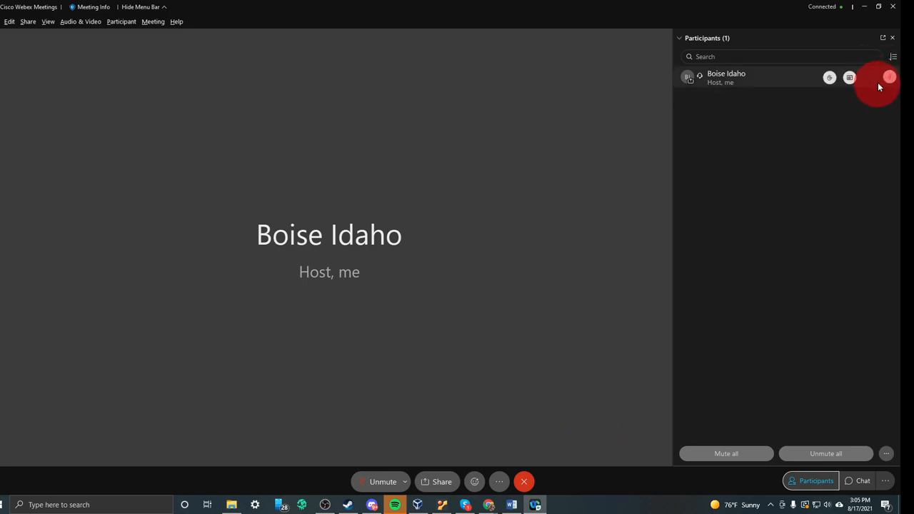
{"action": "mouse_move", "coordinate": [888, 95]}
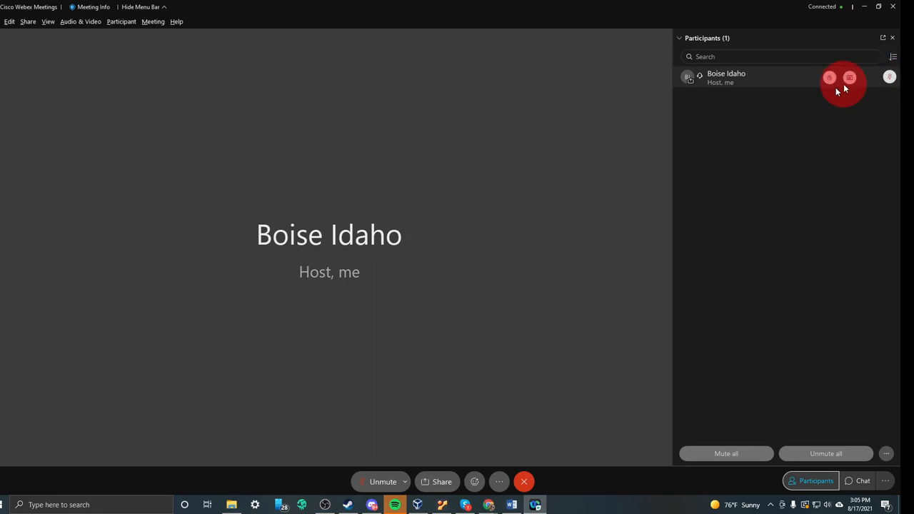
{"action": "mouse_move", "coordinate": [884, 103]}
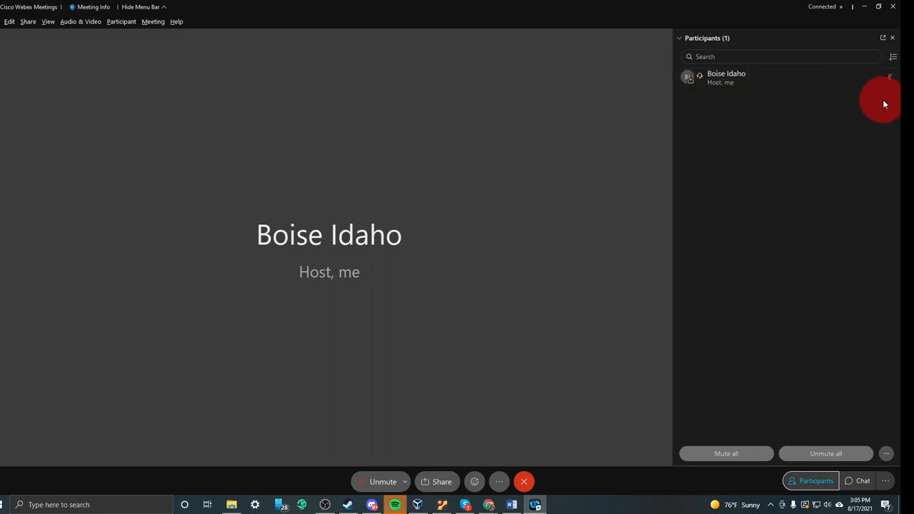
{"action": "mouse_move", "coordinate": [720, 248]}
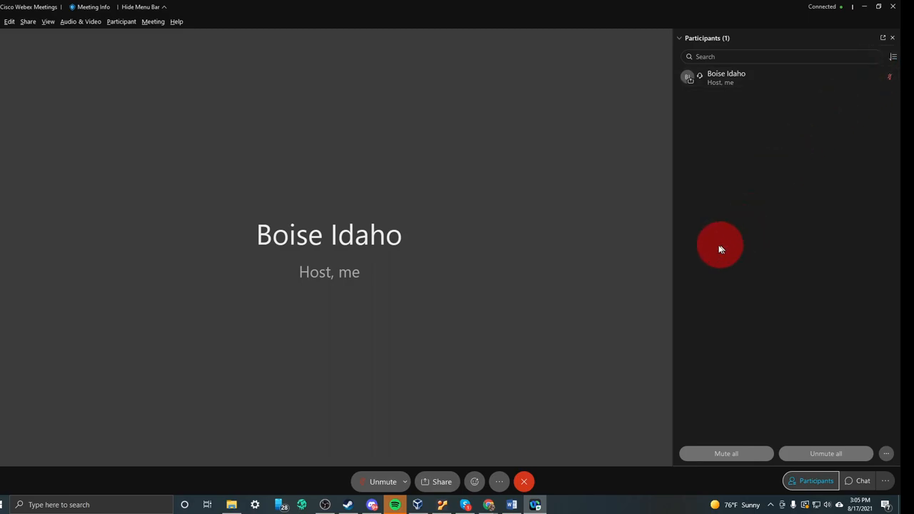
{"action": "mouse_move", "coordinate": [778, 272]}
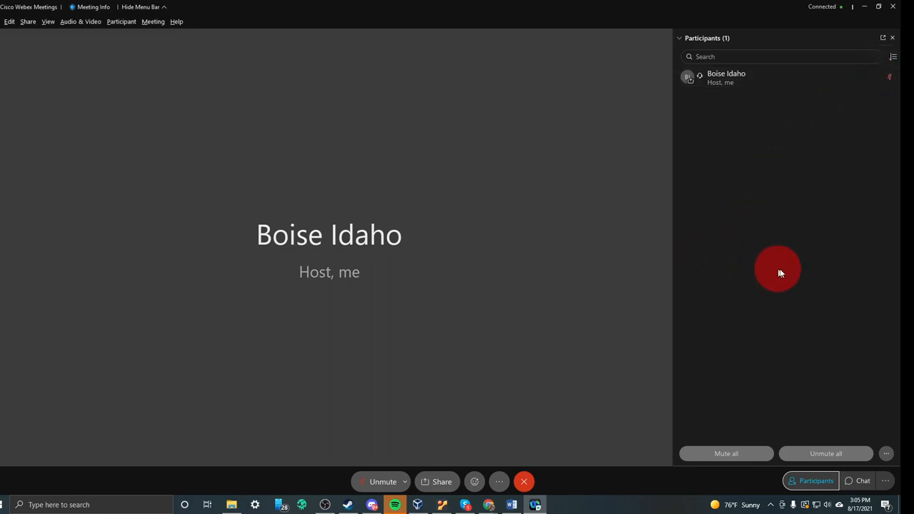
{"action": "mouse_move", "coordinate": [871, 149]}
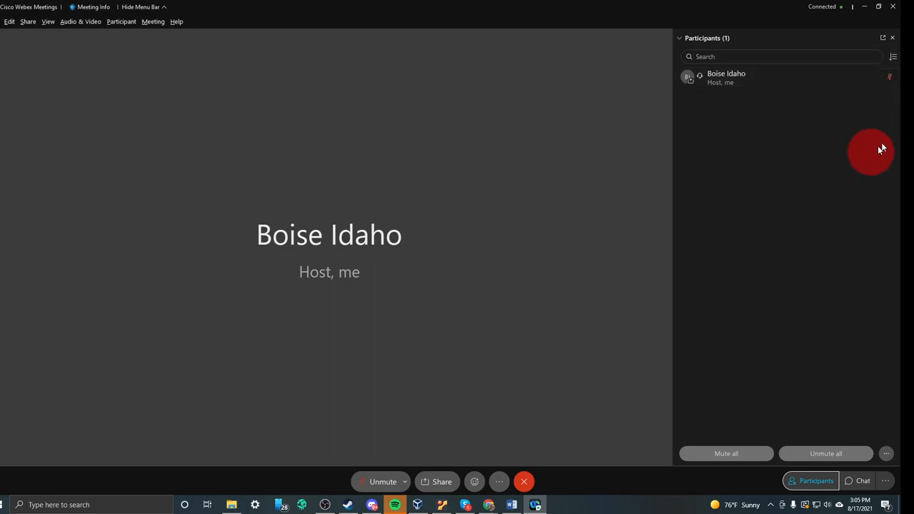
{"action": "mouse_move", "coordinate": [707, 228]}
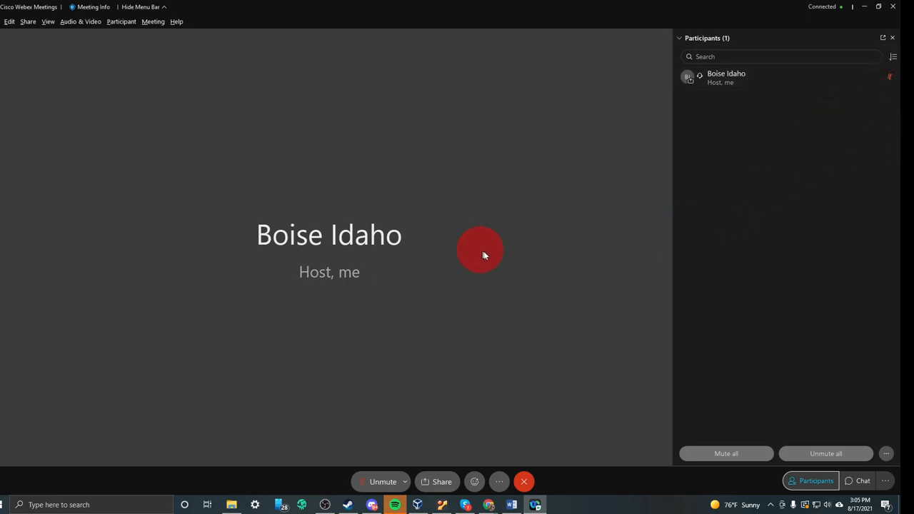
{"action": "mouse_move", "coordinate": [478, 412]}
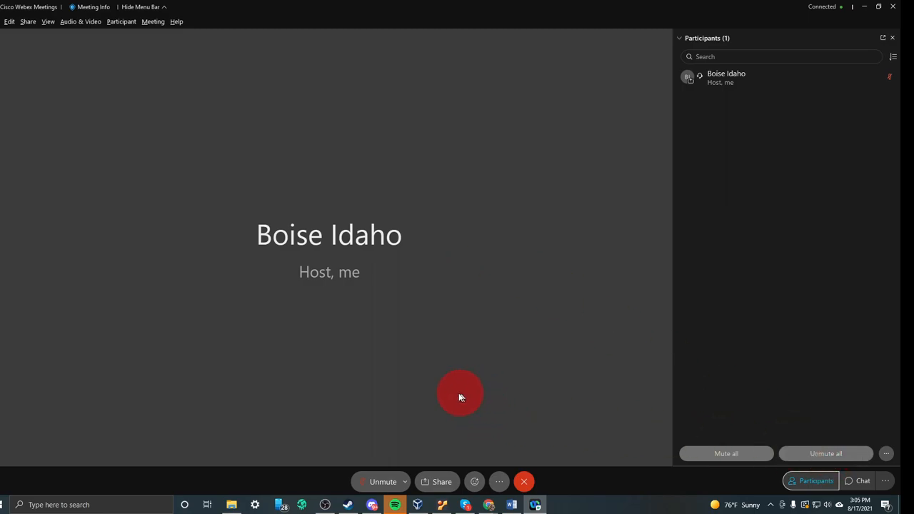
{"action": "mouse_move", "coordinate": [446, 400]}
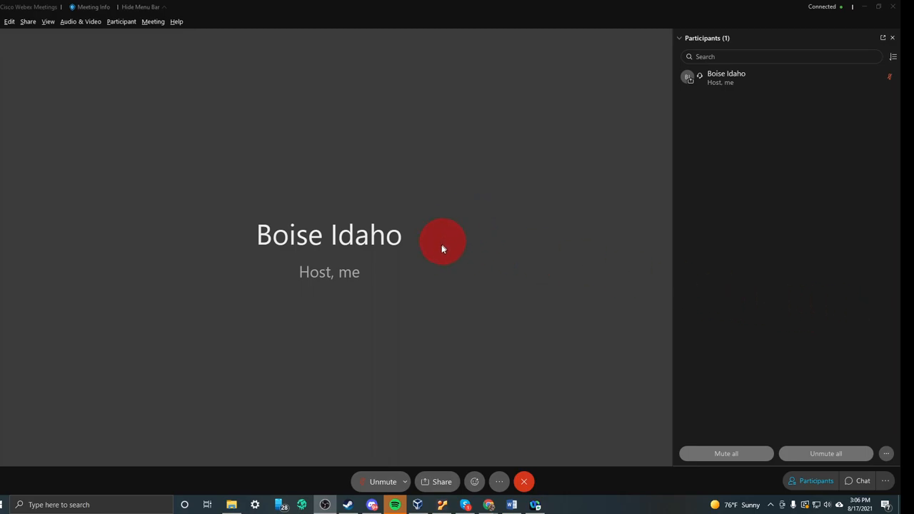
{"action": "mouse_move", "coordinate": [443, 260]}
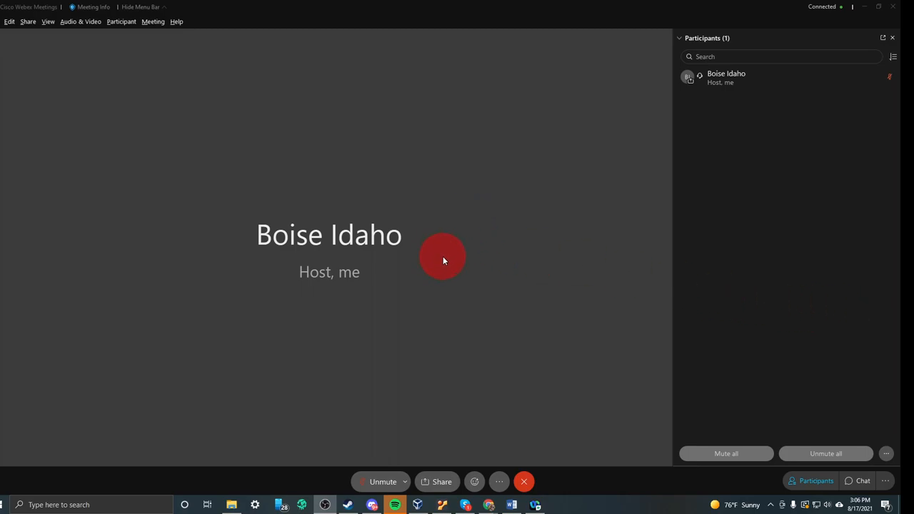
{"action": "mouse_move", "coordinate": [417, 259]}
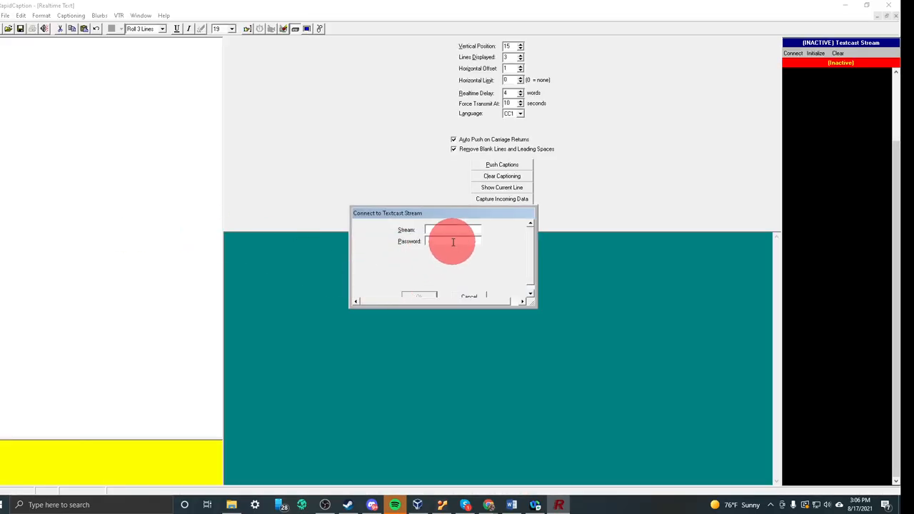
Connect RapidCaption to the stream03 Textcast stream
{"action": "type", "text": "stream03"}
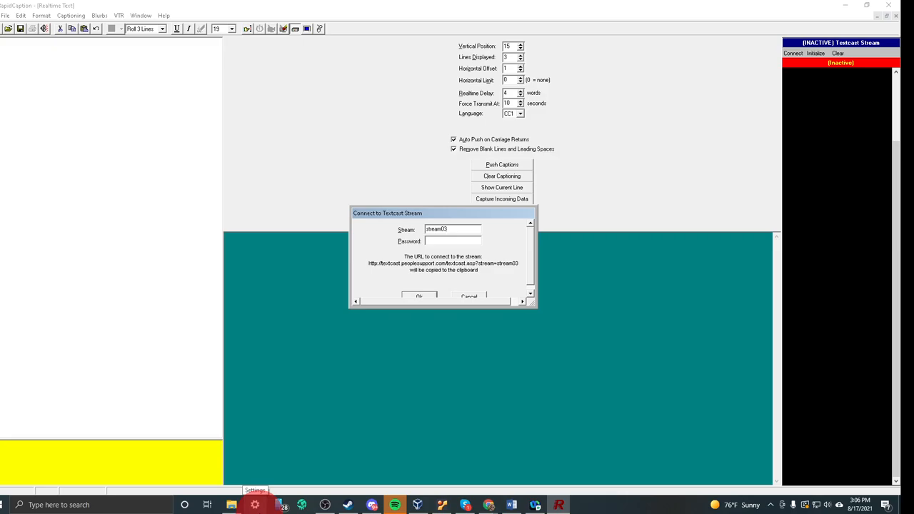
{"action": "left_click", "coordinate": [418, 296]}
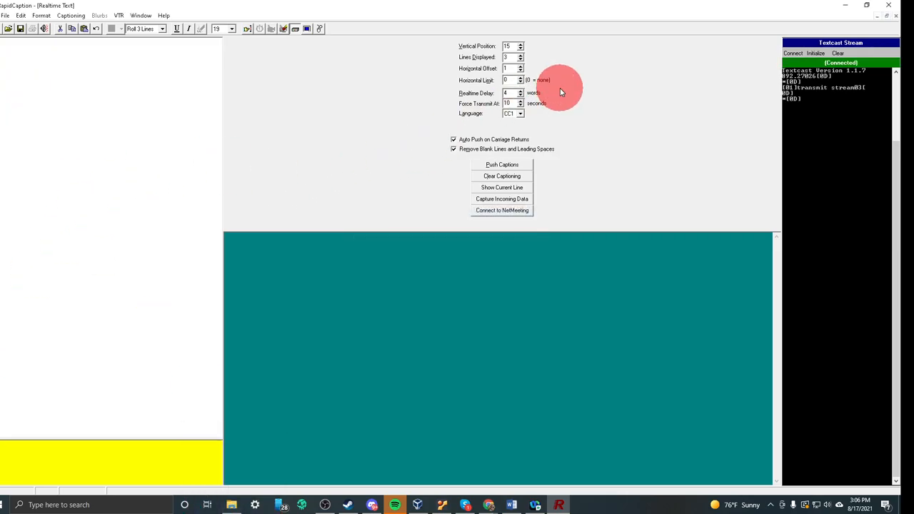
{"action": "mouse_move", "coordinate": [797, 68]}
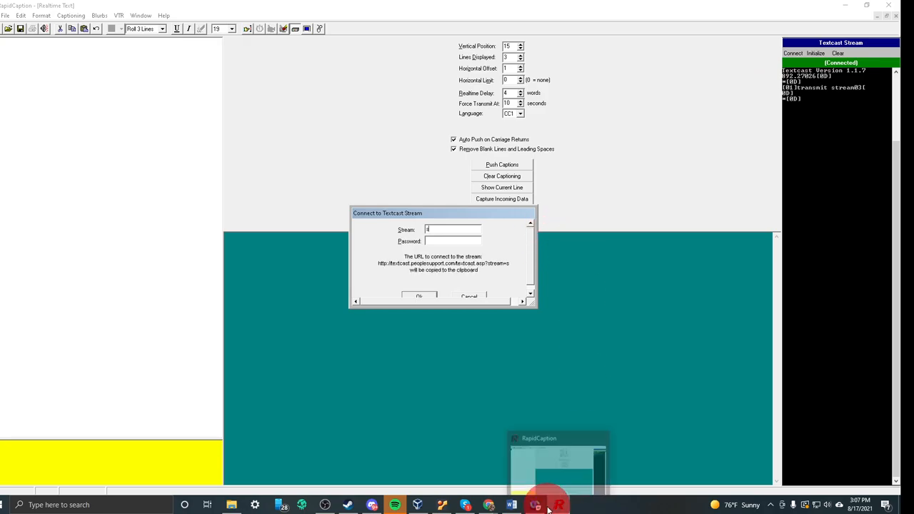
{"action": "type", "text": "stream03"}
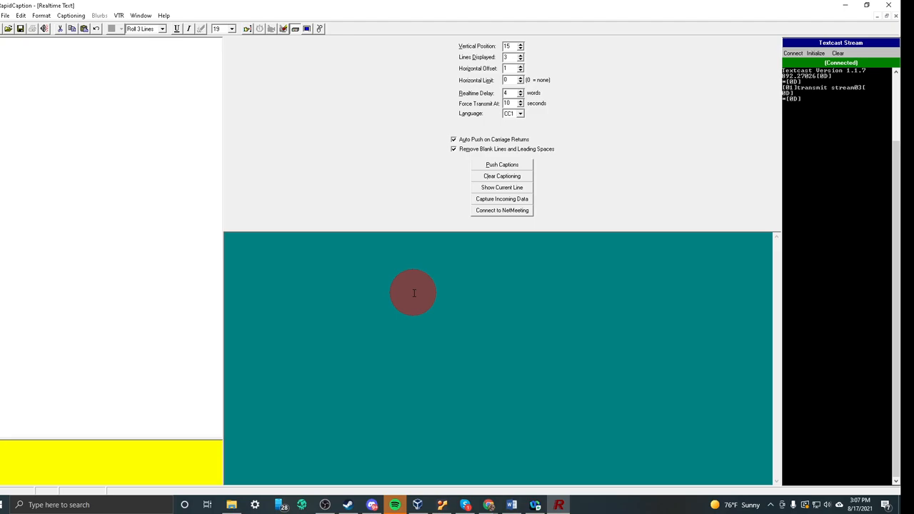
{"action": "mouse_move", "coordinate": [843, 7]}
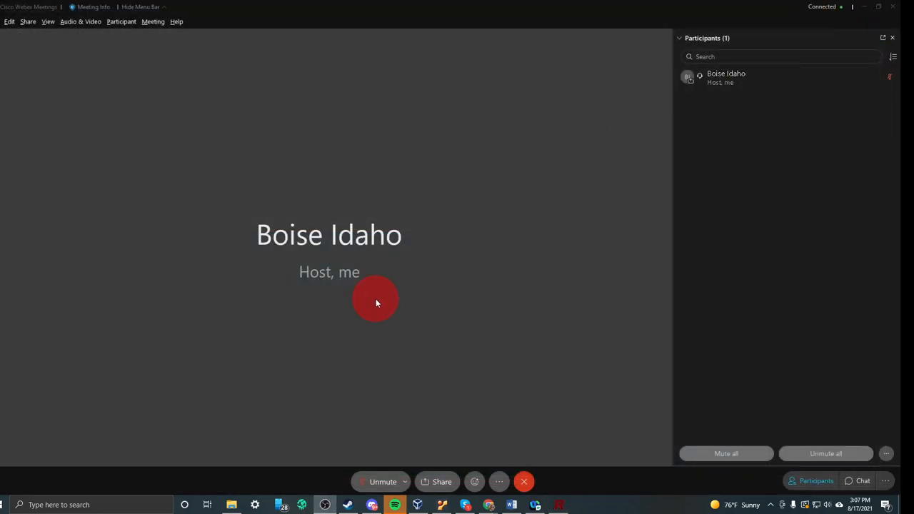
{"action": "mouse_move", "coordinate": [482, 277]}
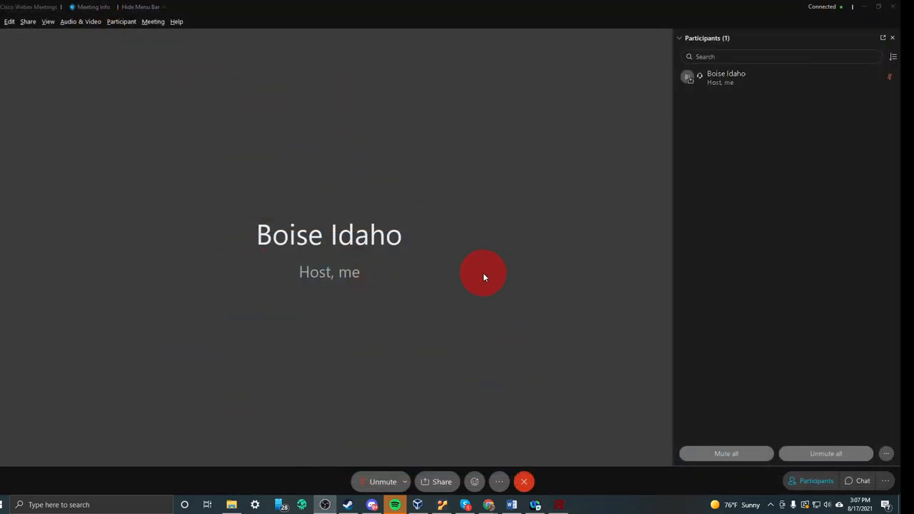
{"action": "mouse_move", "coordinate": [155, 78]}
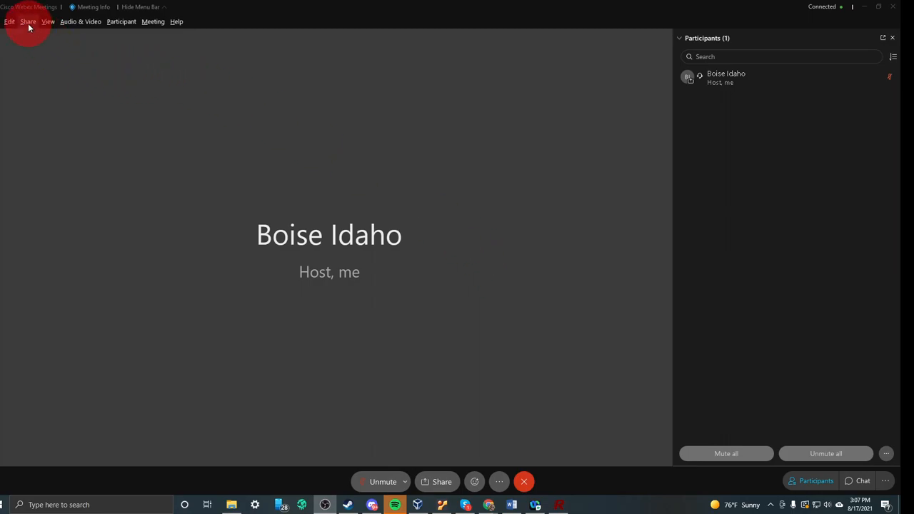
Share the Textcast caption stream URL as multimedia in the meeting's Multimedia Viewer
{"action": "left_click", "coordinate": [28, 21]}
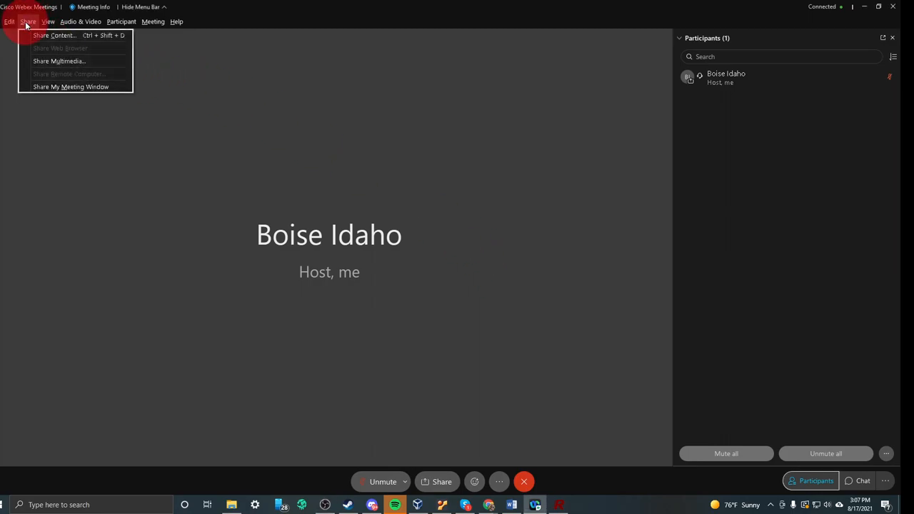
{"action": "left_click", "coordinate": [60, 60]}
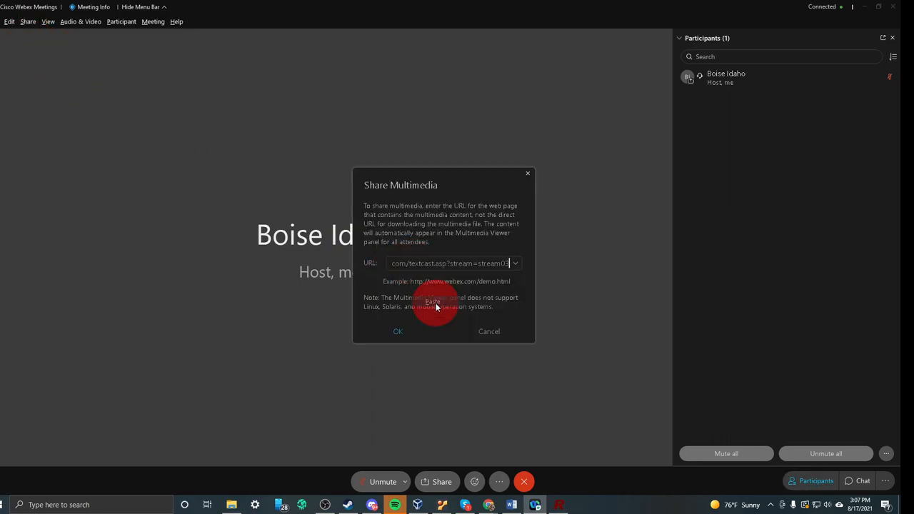
{"action": "mouse_move", "coordinate": [511, 506]}
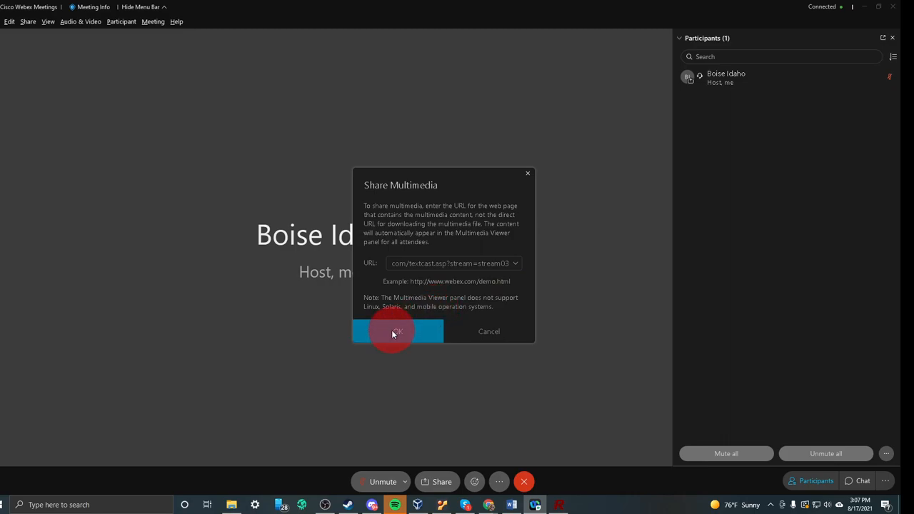
{"action": "left_click", "coordinate": [396, 332]}
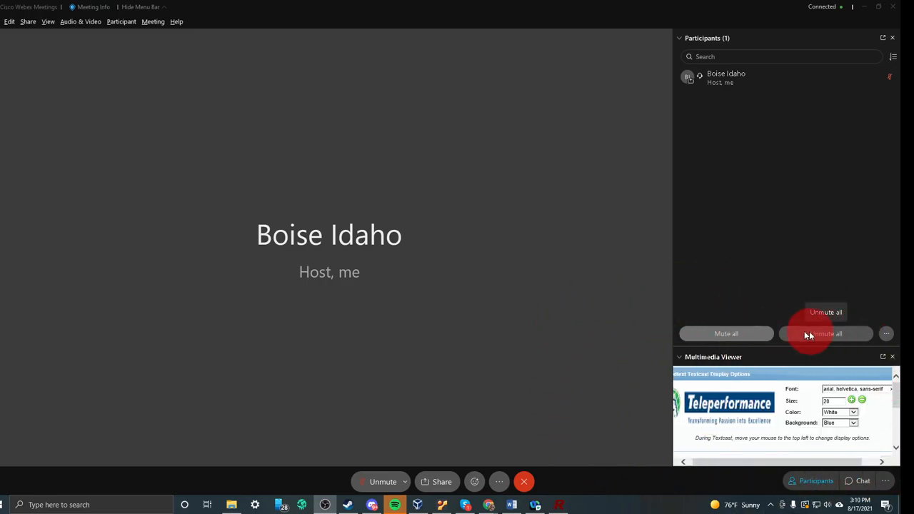
{"action": "mouse_move", "coordinate": [664, 443]}
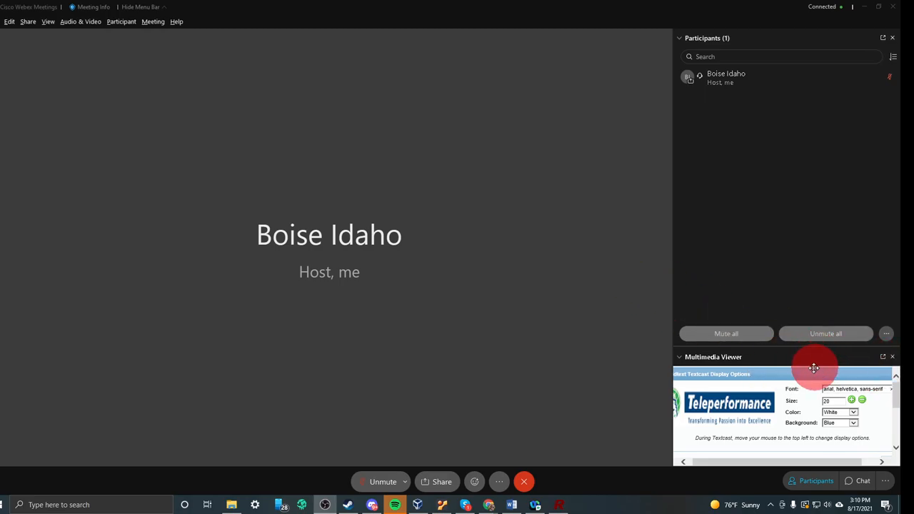
{"action": "mouse_move", "coordinate": [617, 403]}
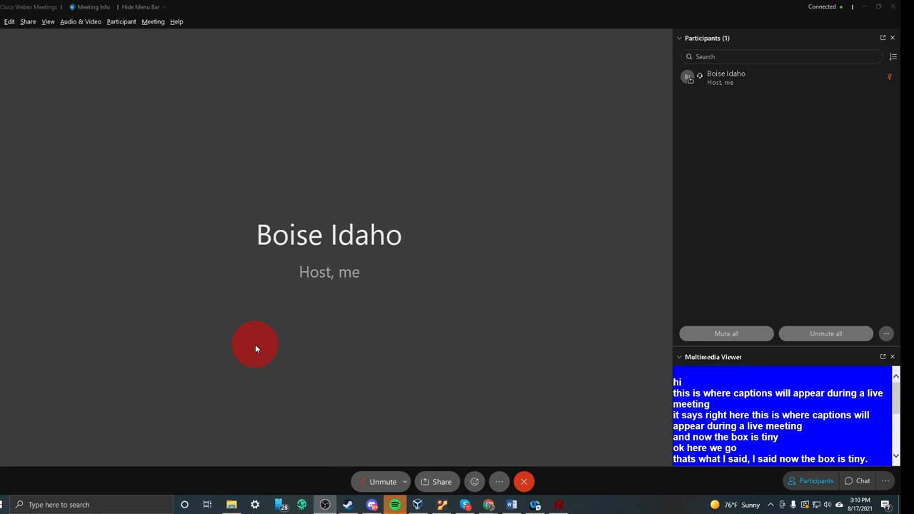
{"action": "mouse_move", "coordinate": [471, 308]}
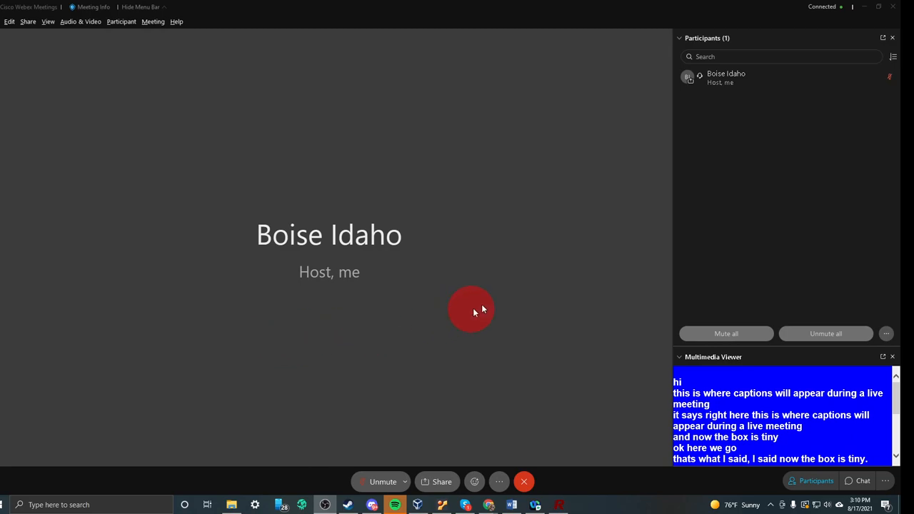
{"action": "mouse_move", "coordinate": [673, 282]}
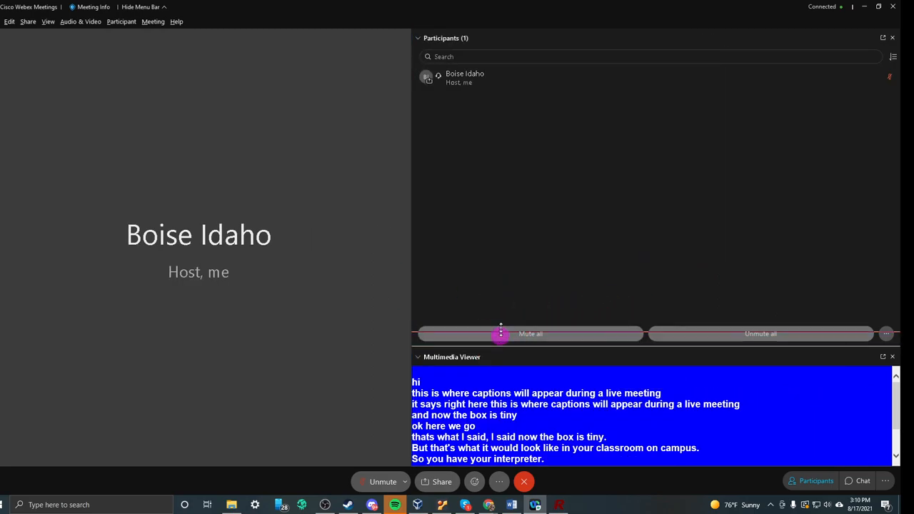
Drag the divider up to enlarge the Multimedia Viewer caption panel
{"action": "left_click_drag", "start_coordinate": [499, 334], "coordinate": [500, 188]}
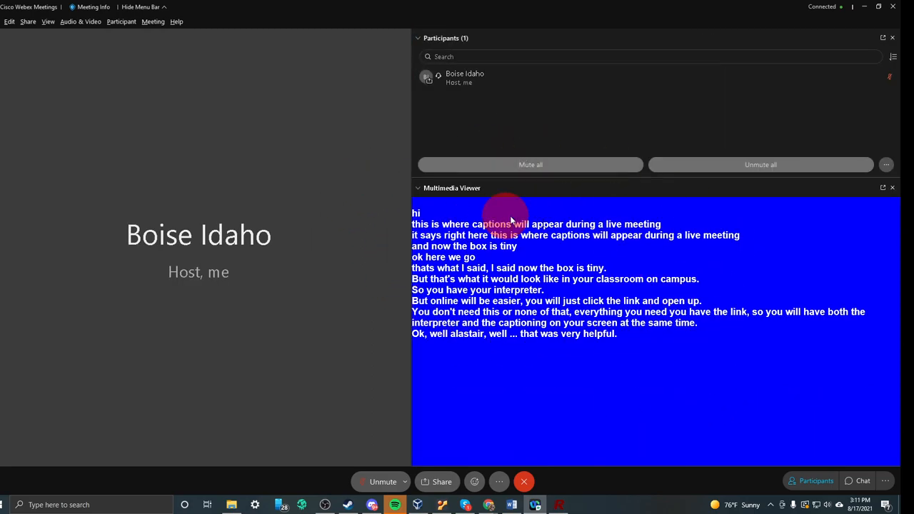
{"action": "mouse_move", "coordinate": [550, 505]}
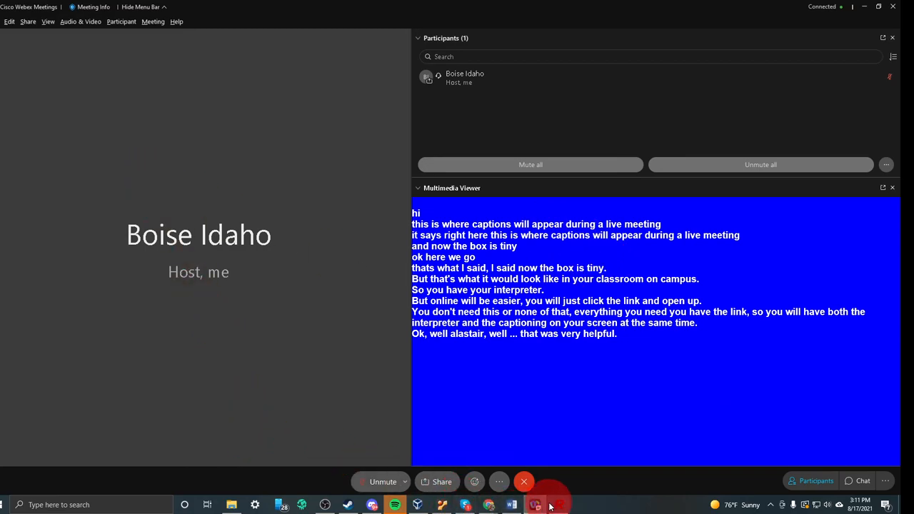
{"action": "mouse_move", "coordinate": [560, 506]}
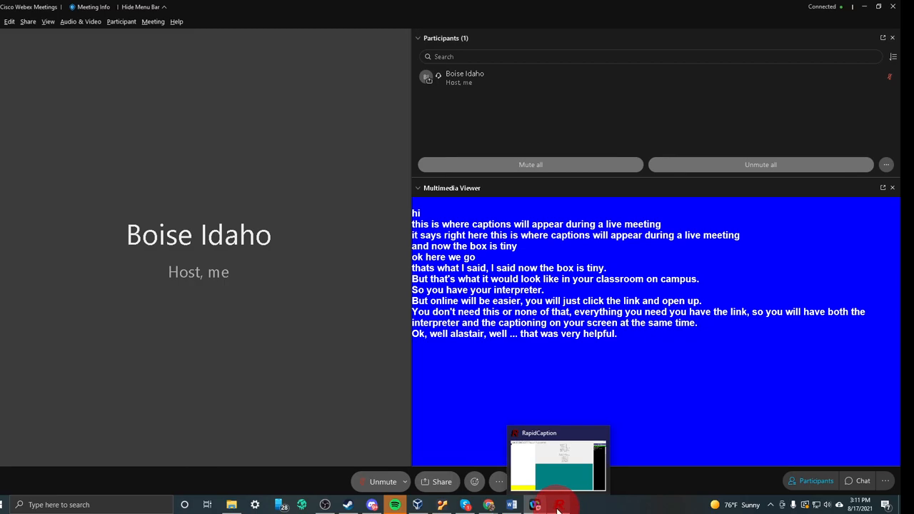
Switch to RapidCaption and clear all previous captions from the stream
{"action": "left_click", "coordinate": [558, 457]}
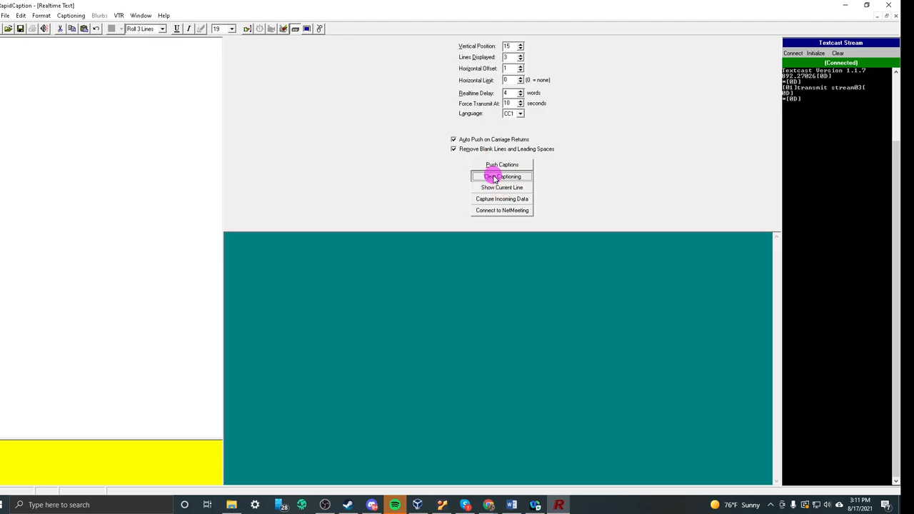
{"action": "left_click", "coordinate": [502, 177]}
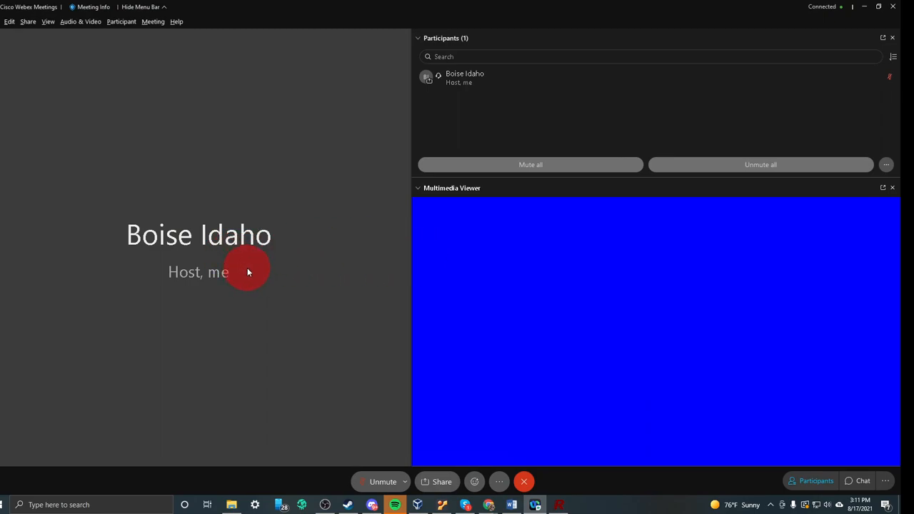
{"action": "mouse_move", "coordinate": [274, 280]}
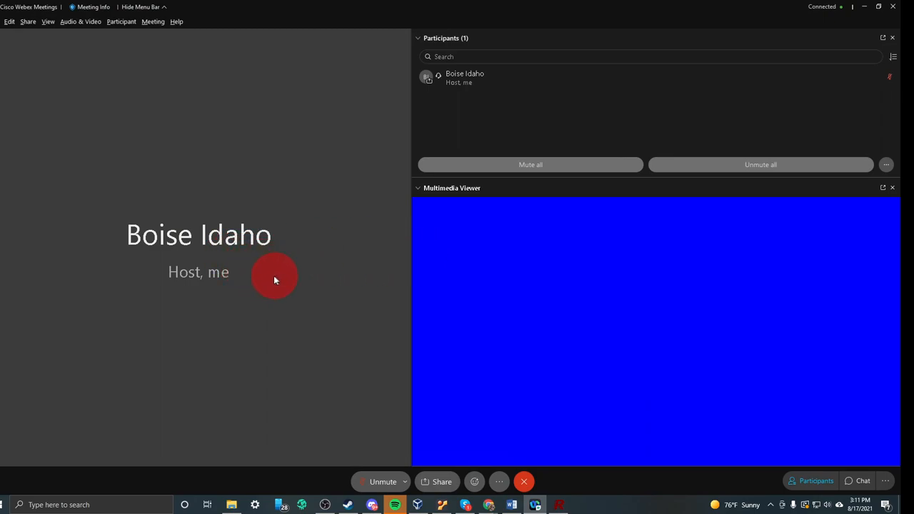
{"action": "mouse_move", "coordinate": [270, 263]}
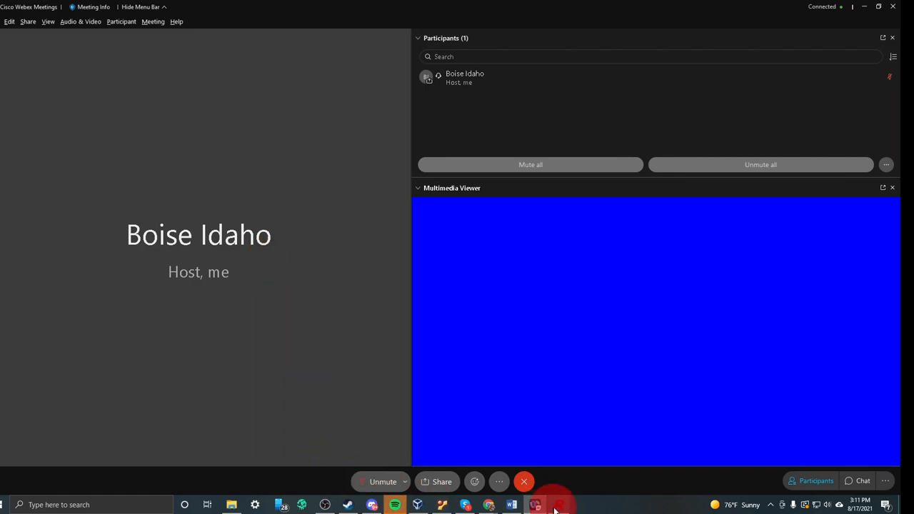
In RapidCaption, write the test caption 'your captioner,' ... '101' to the stream
{"action": "left_click", "coordinate": [560, 506]}
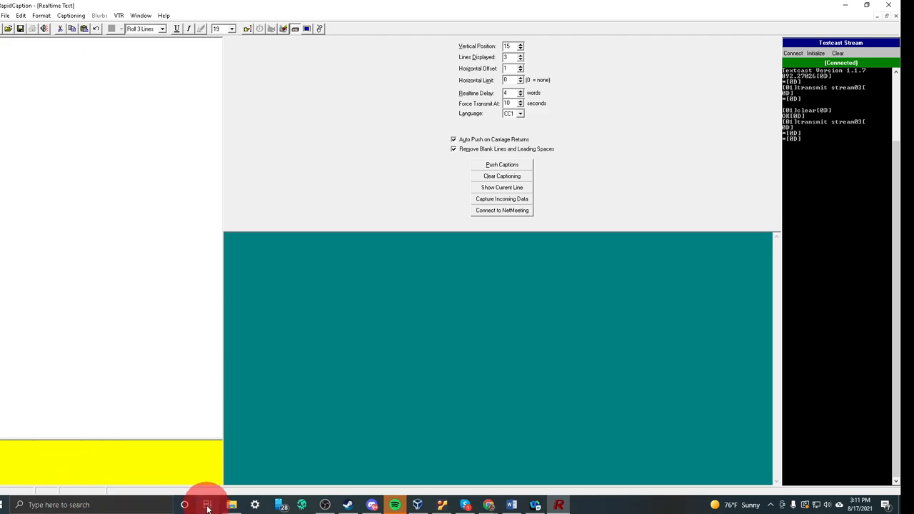
{"action": "mouse_move", "coordinate": [207, 505]}
{"action": "type", "text": ", this is"}
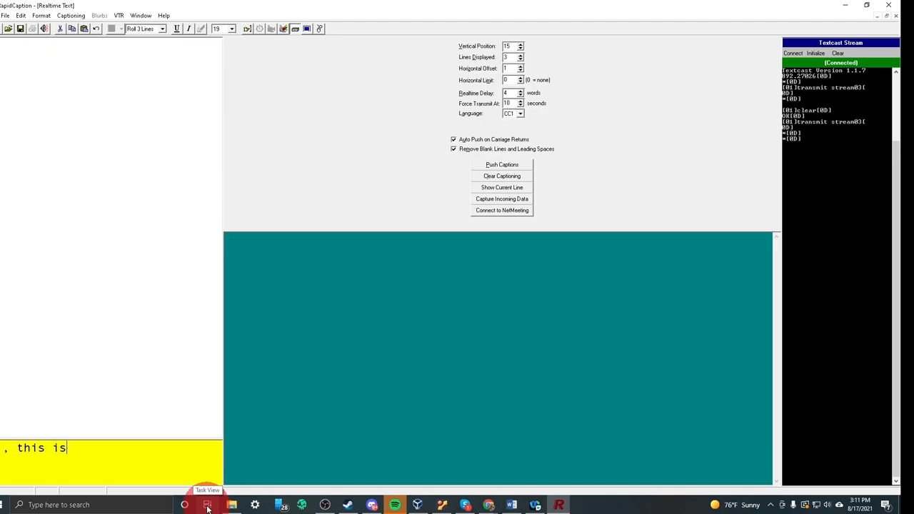
{"action": "type", "text": "your captioner,"}
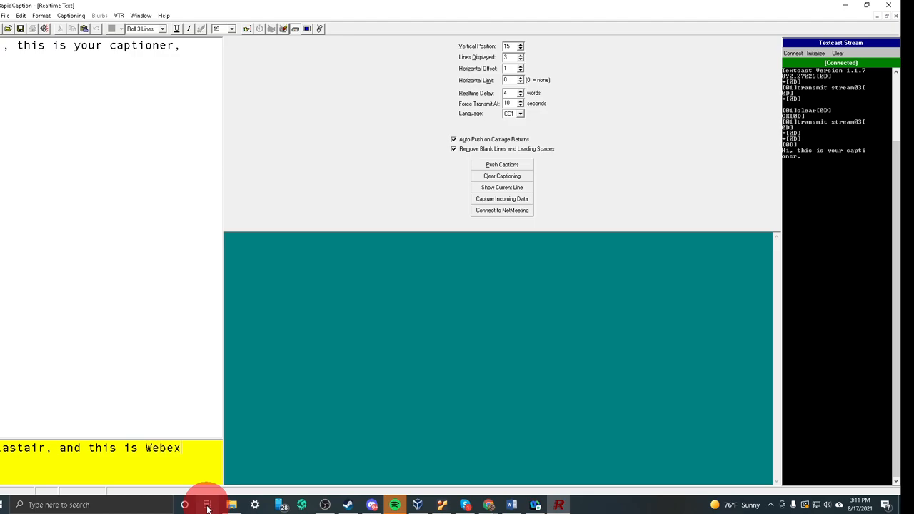
{"action": "type", "text": "101"}
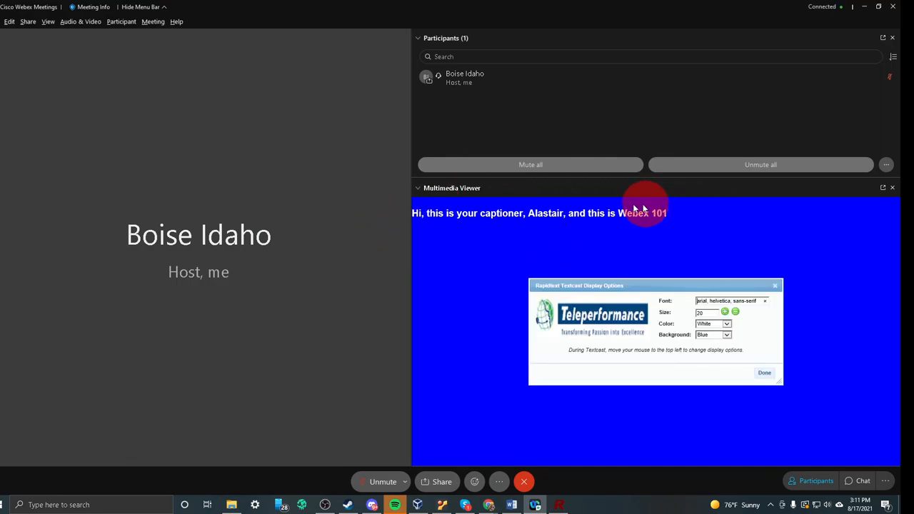
{"action": "mouse_move", "coordinate": [760, 240]}
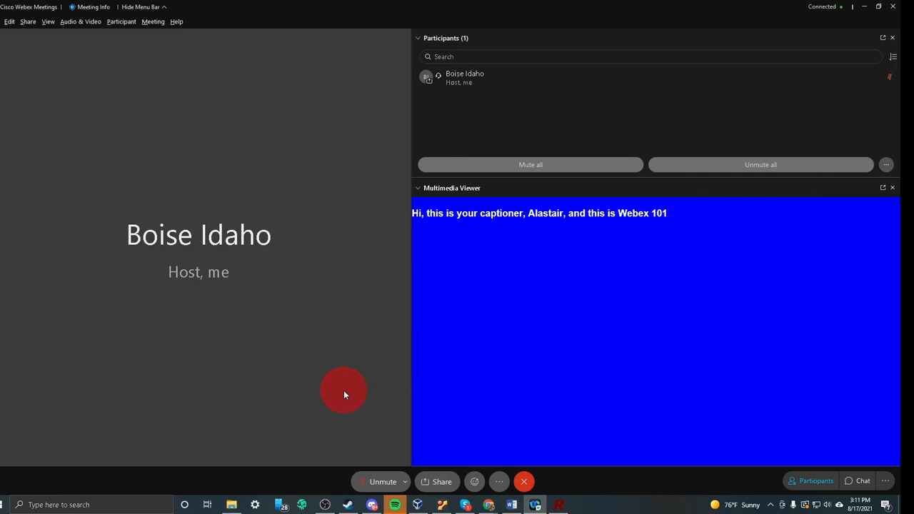
{"action": "mouse_move", "coordinate": [359, 439]}
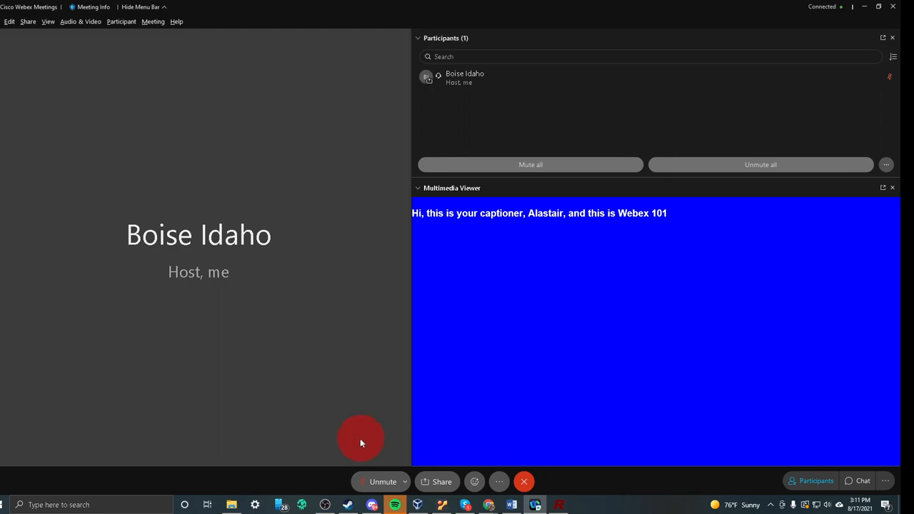
{"action": "mouse_move", "coordinate": [382, 482]}
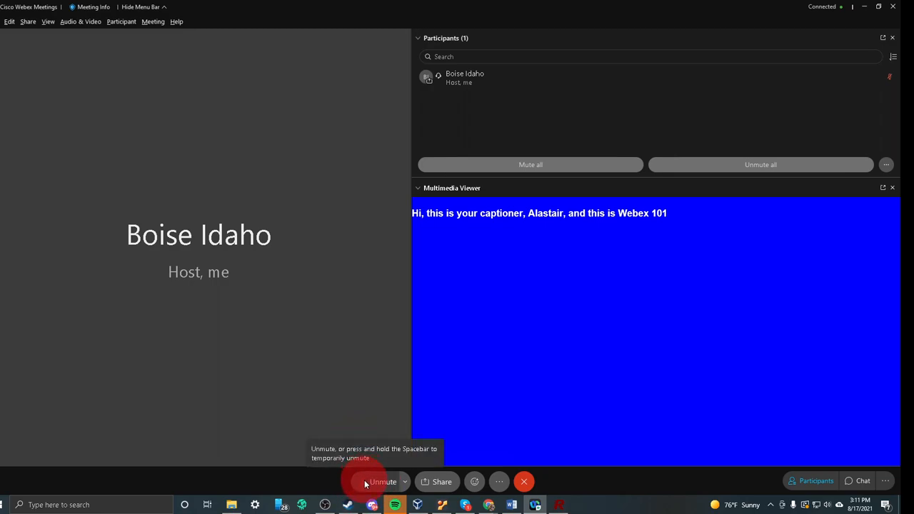
{"action": "mouse_move", "coordinate": [405, 482]}
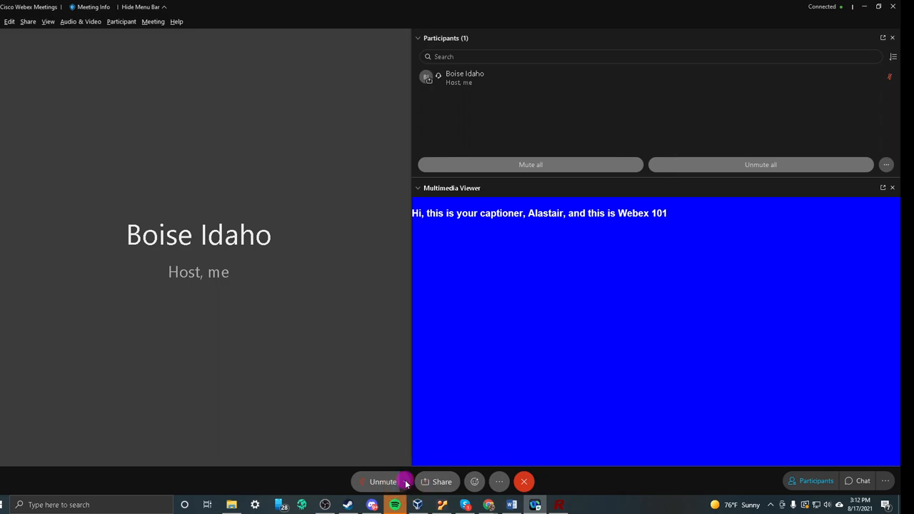
Show the Webex audio device menu listing speaker and microphone options
{"action": "left_click", "coordinate": [407, 481]}
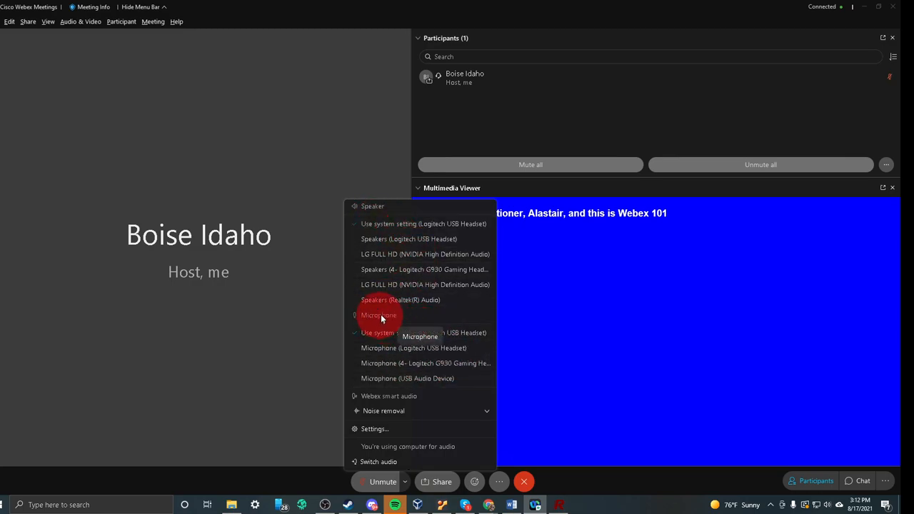
{"action": "mouse_move", "coordinate": [383, 238]}
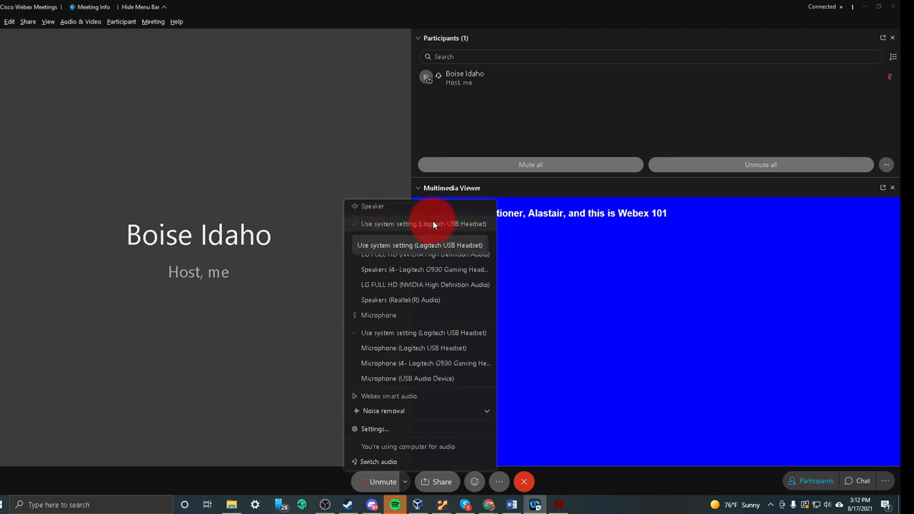
{"action": "mouse_move", "coordinate": [399, 223]}
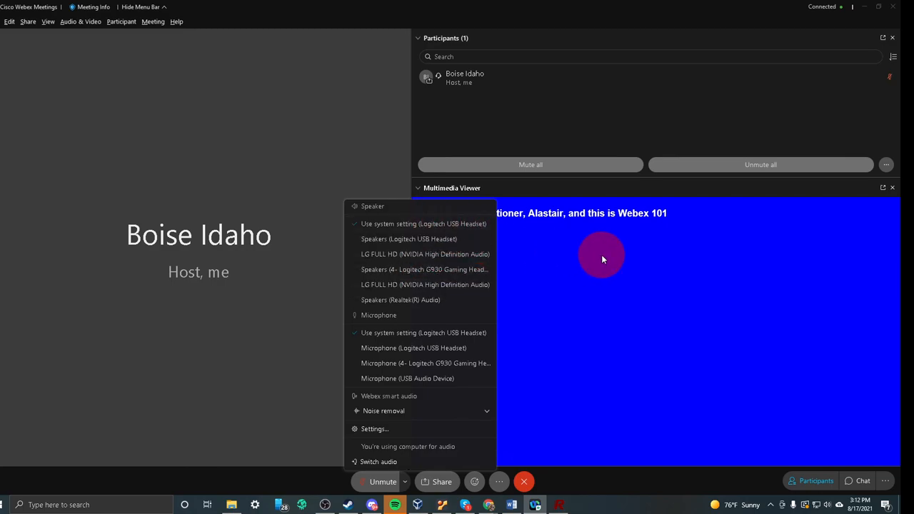
{"action": "mouse_move", "coordinate": [549, 300]}
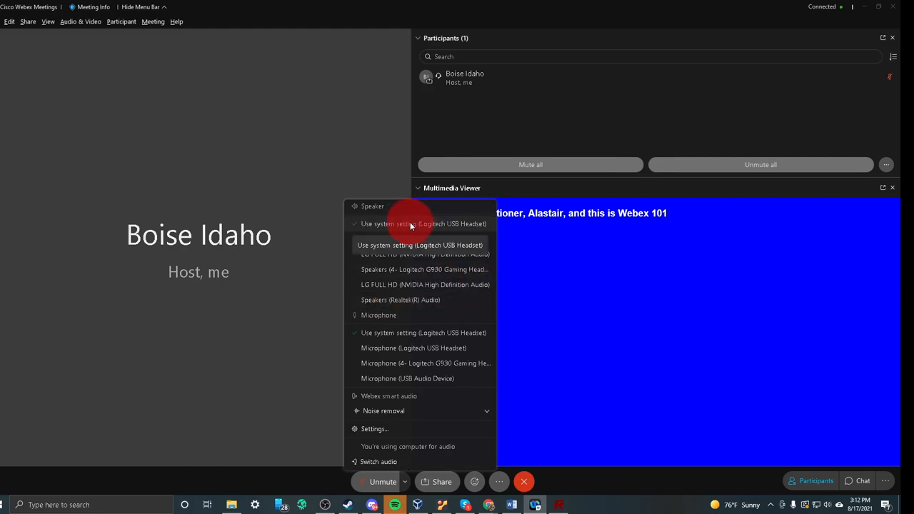
{"action": "mouse_move", "coordinate": [409, 240]}
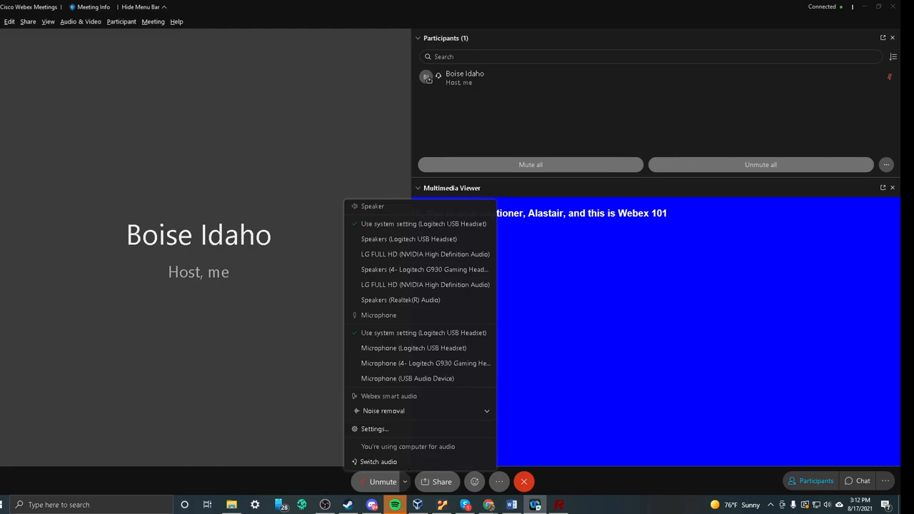
Reopen the audio menu, go into full audio settings and test the speaker output
{"action": "left_click", "coordinate": [494, 391]}
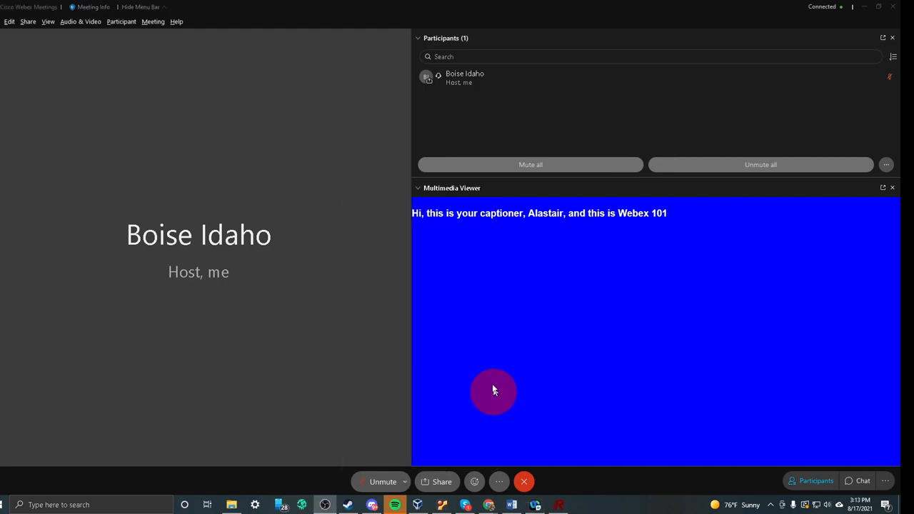
{"action": "mouse_move", "coordinate": [383, 481]}
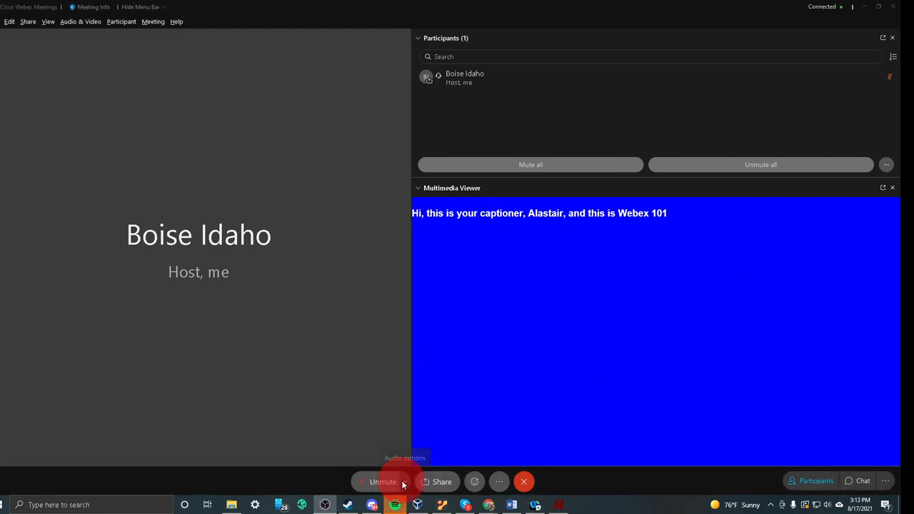
{"action": "left_click", "coordinate": [405, 457]}
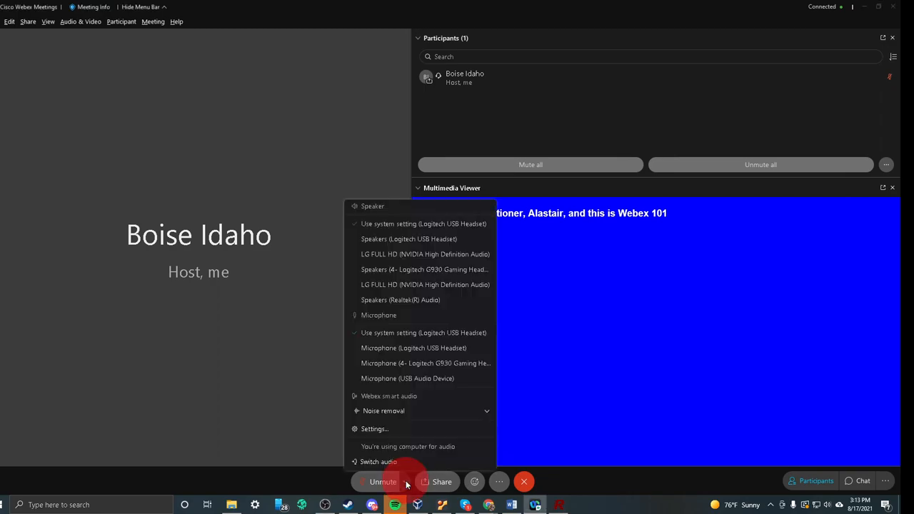
{"action": "mouse_move", "coordinate": [370, 429]}
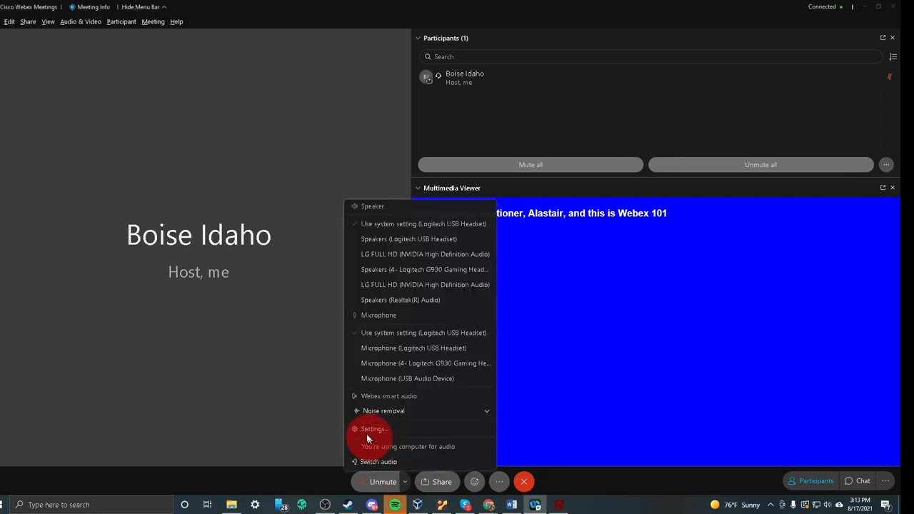
{"action": "left_click", "coordinate": [374, 428]}
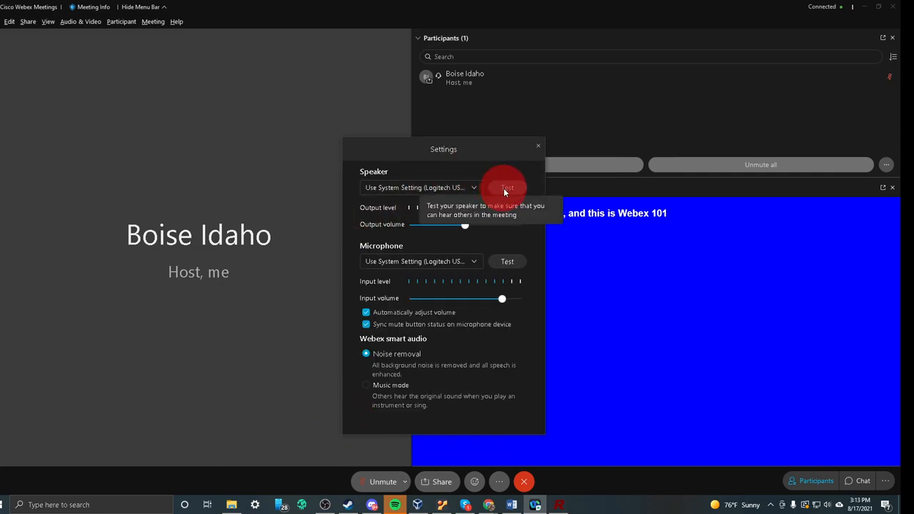
{"action": "left_click", "coordinate": [507, 189]}
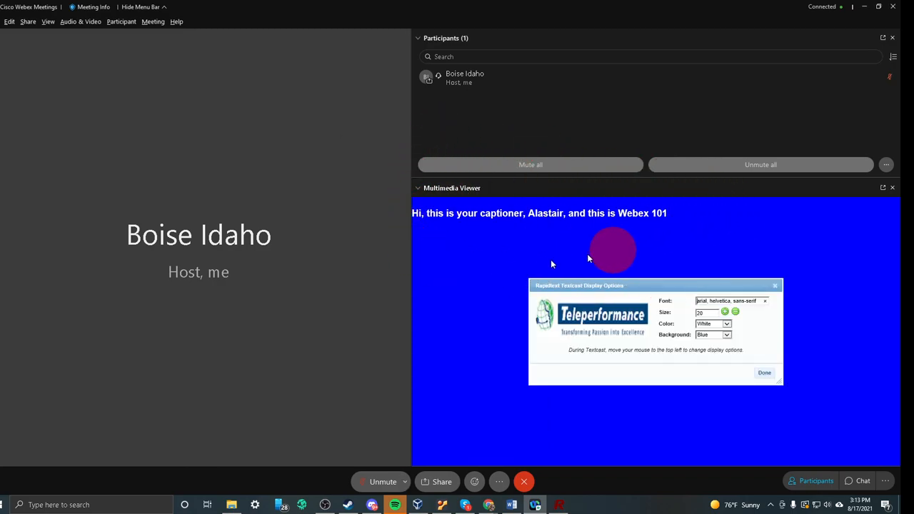
{"action": "mouse_move", "coordinate": [440, 506]}
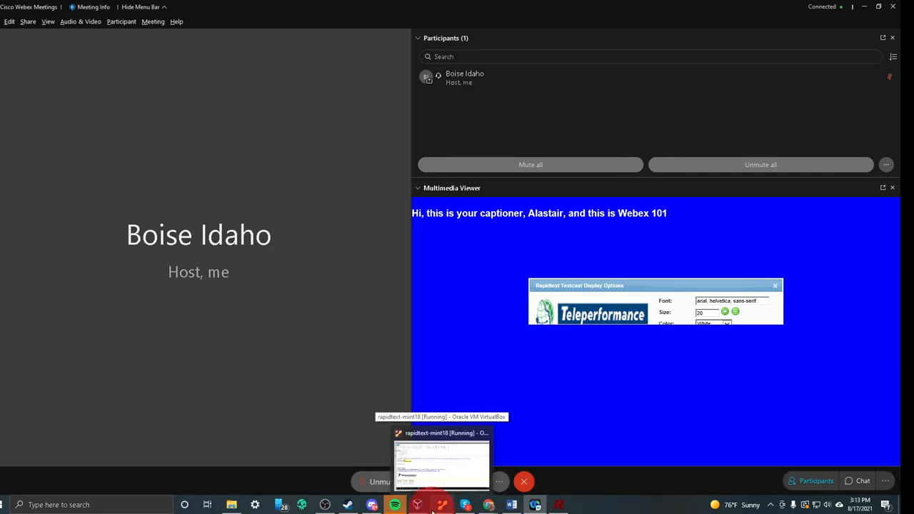
Close the Textcast display options, leaving only the caption line in the viewer
{"action": "left_click", "coordinate": [774, 286]}
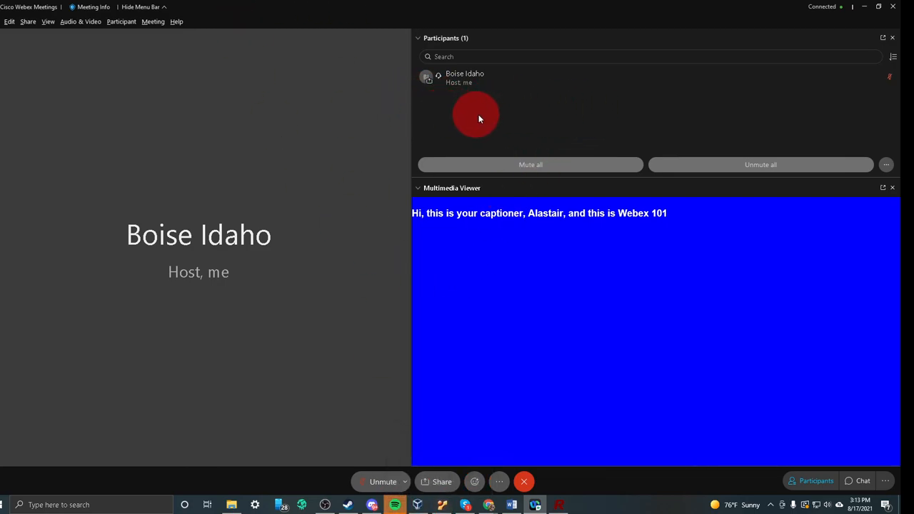
{"action": "mouse_move", "coordinate": [537, 506]}
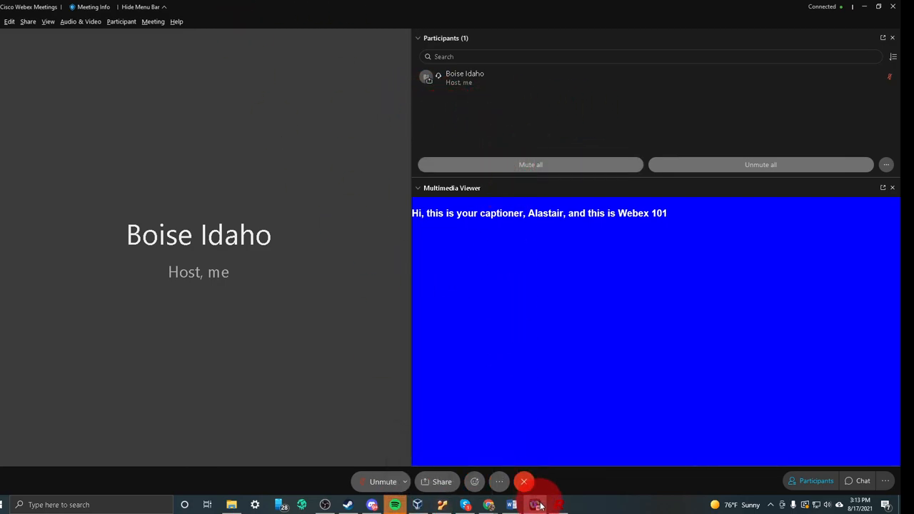
{"action": "mouse_move", "coordinate": [535, 505]}
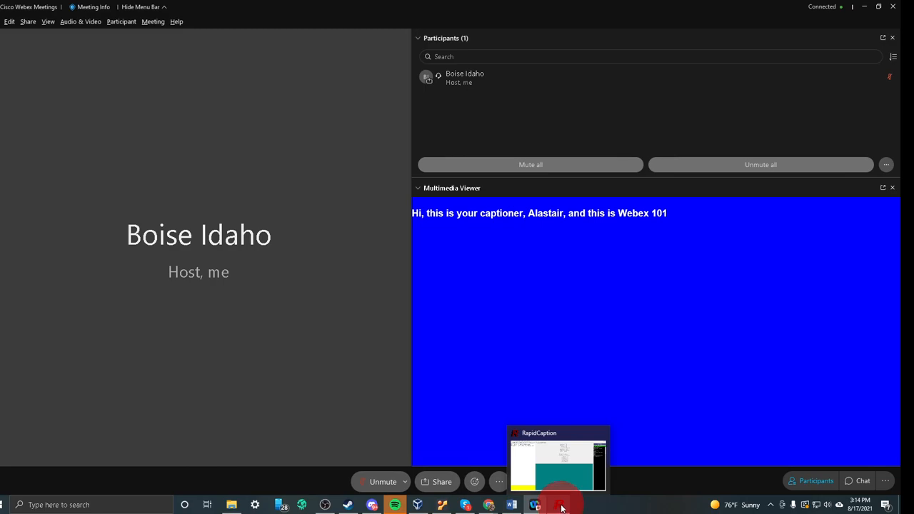
Bring RapidCaption forward and drag it into a smaller window over the meeting
{"action": "left_click", "coordinate": [560, 457]}
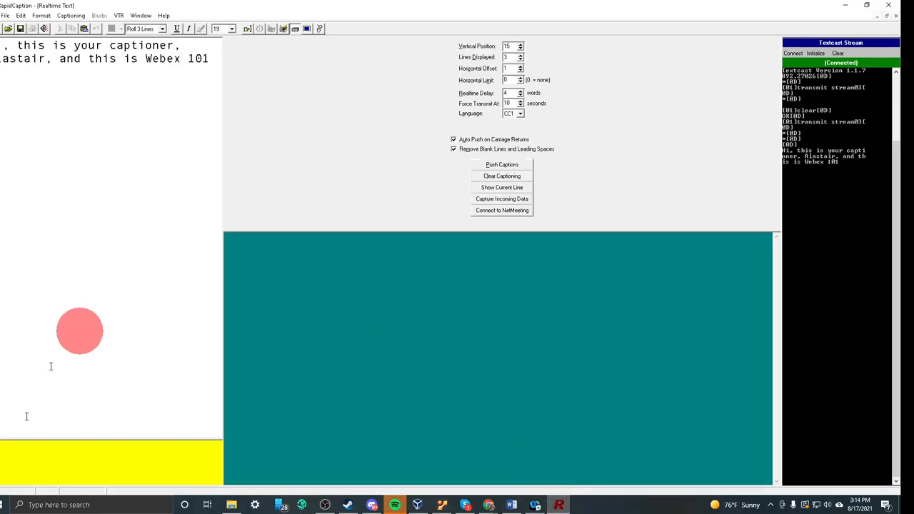
{"action": "left_click_drag", "start_coordinate": [80, 331], "coordinate": [348, 325]}
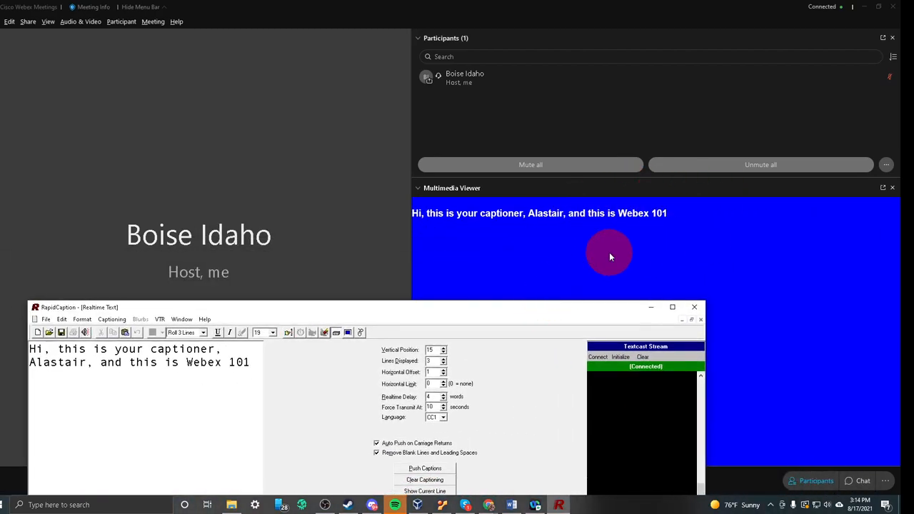
{"action": "mouse_move", "coordinate": [654, 286]}
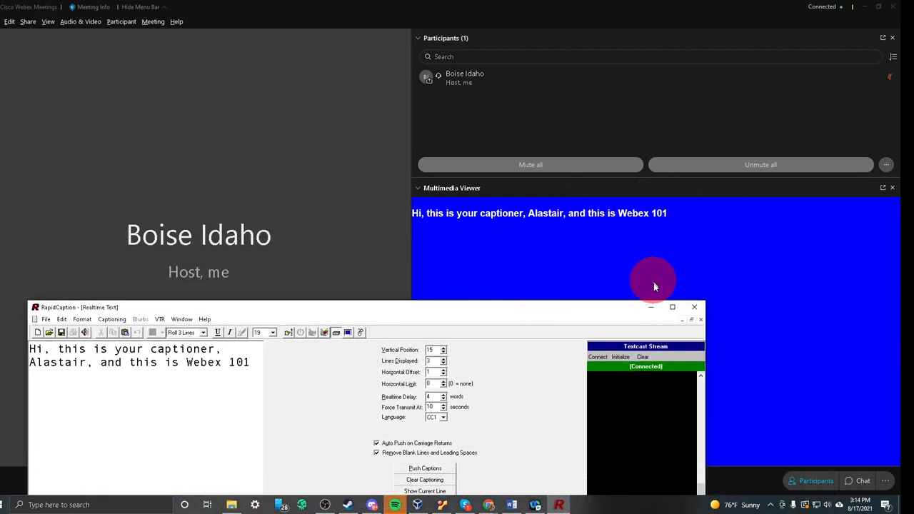
{"action": "mouse_move", "coordinate": [669, 328]}
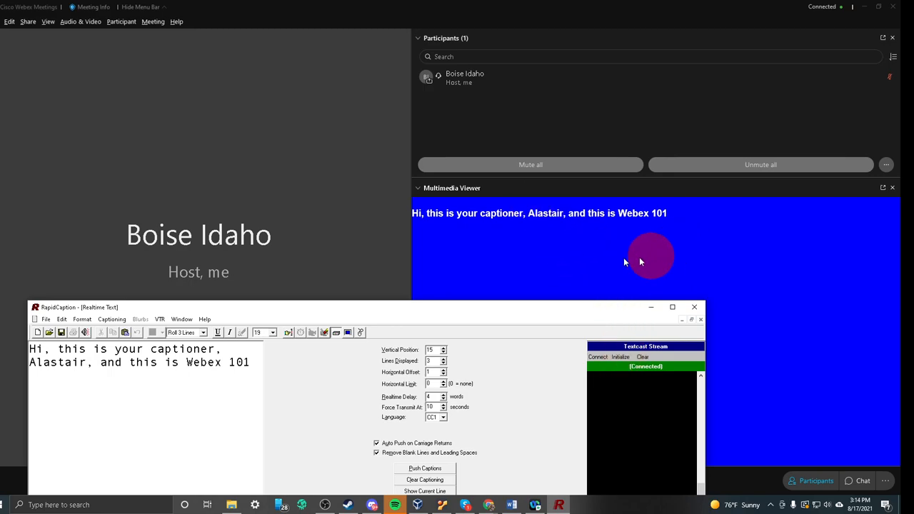
{"action": "mouse_move", "coordinate": [591, 317]}
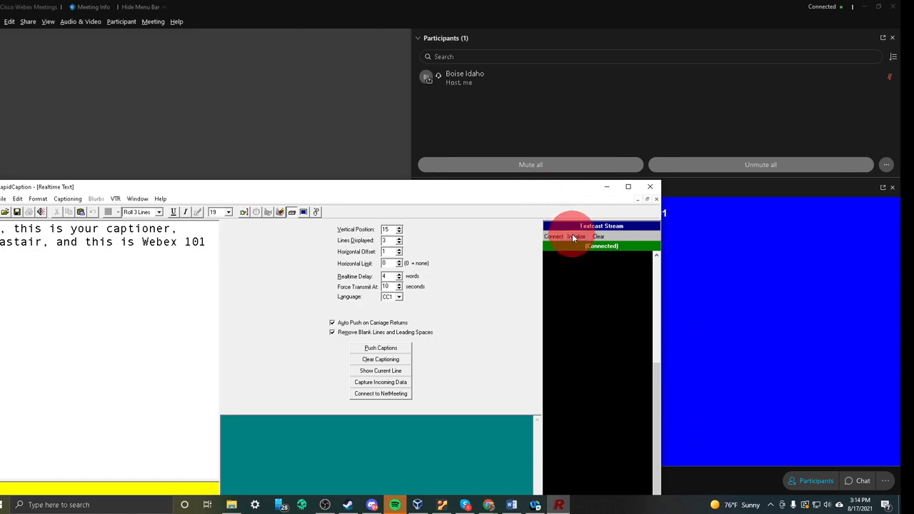
Initialize the Textcast stream as stream03 and push the test123 caption to the viewer
{"action": "left_click", "coordinate": [554, 237]}
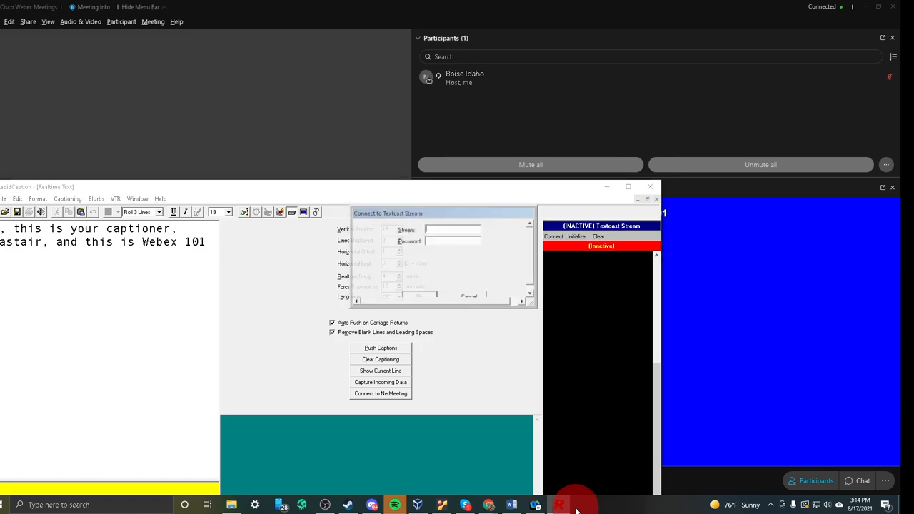
{"action": "type", "text": "stream"}
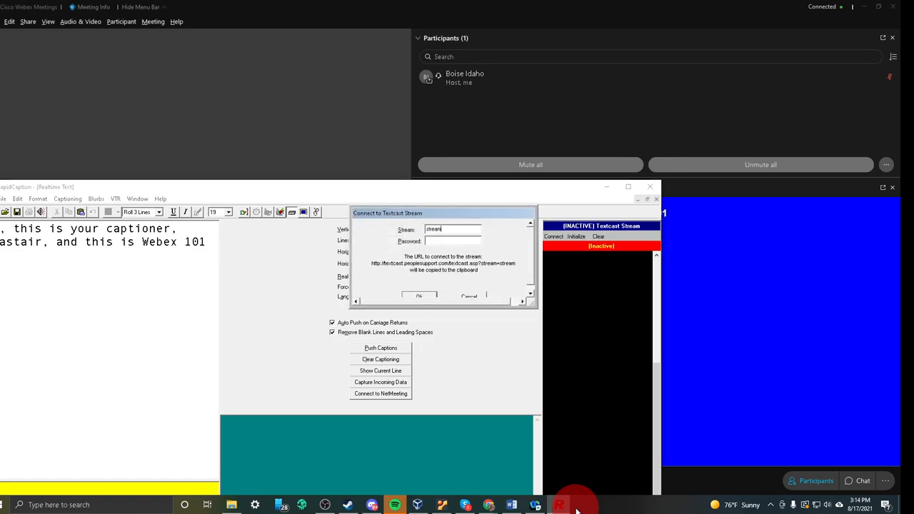
{"action": "type", "text": "03"}
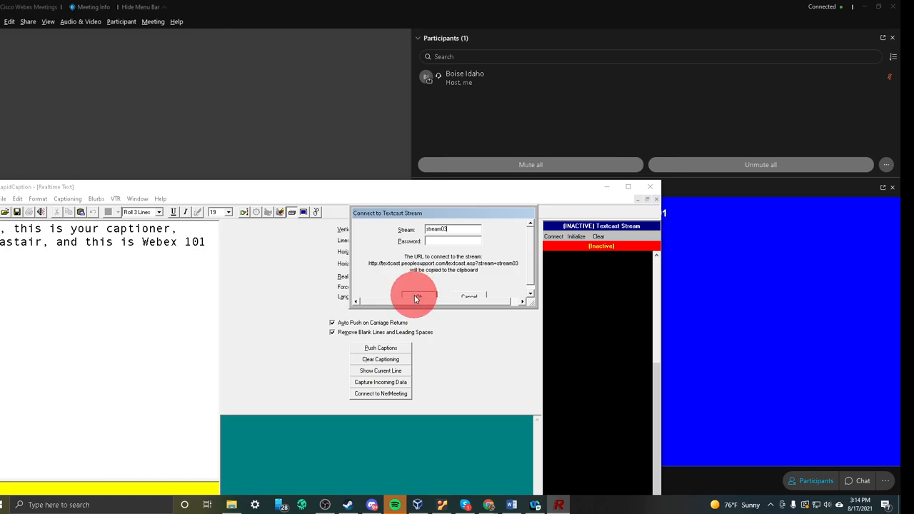
{"action": "left_click", "coordinate": [415, 296]}
{"action": "type", "text": "test"}
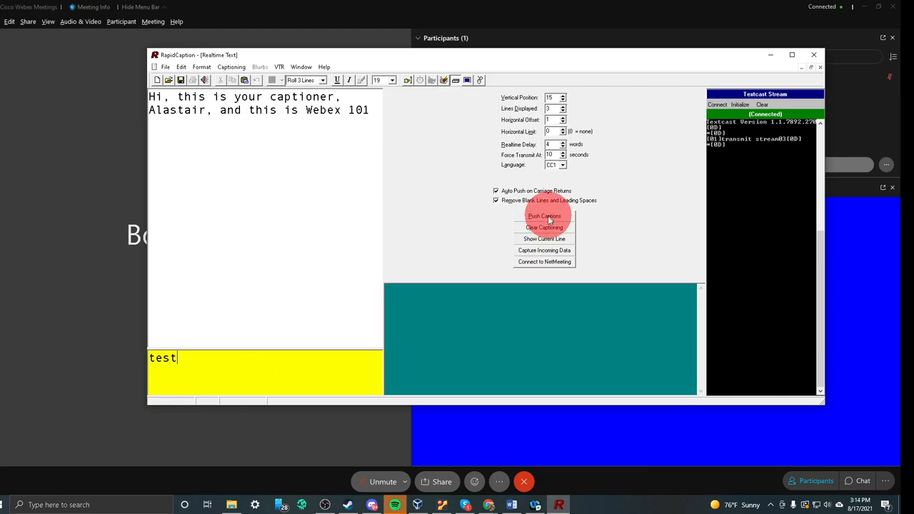
{"action": "left_click", "coordinate": [544, 215]}
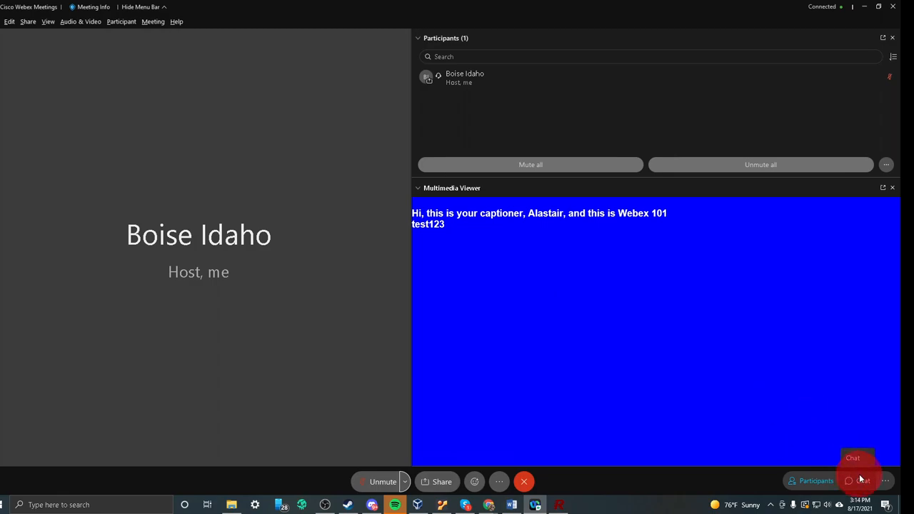
Open the meeting chat and send 'hi there.' to everyone
{"action": "left_click", "coordinate": [858, 480]}
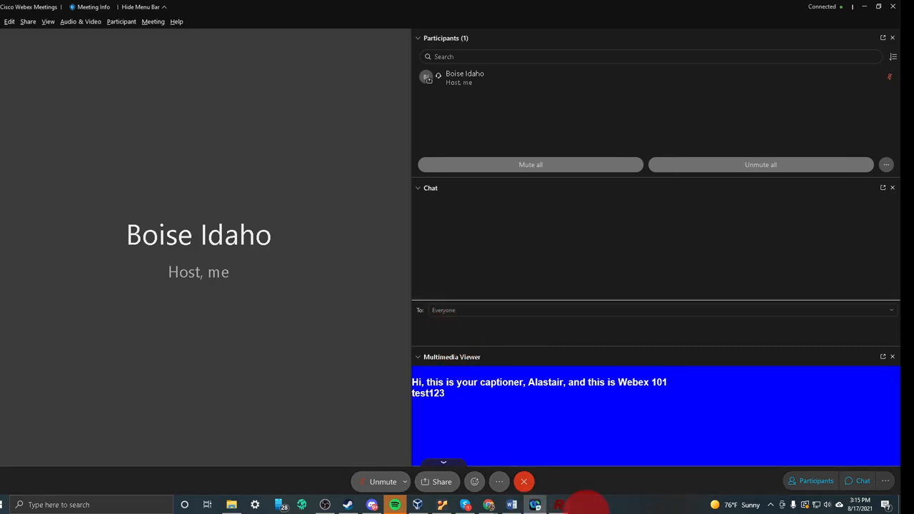
{"action": "type", "text": "hi there."}
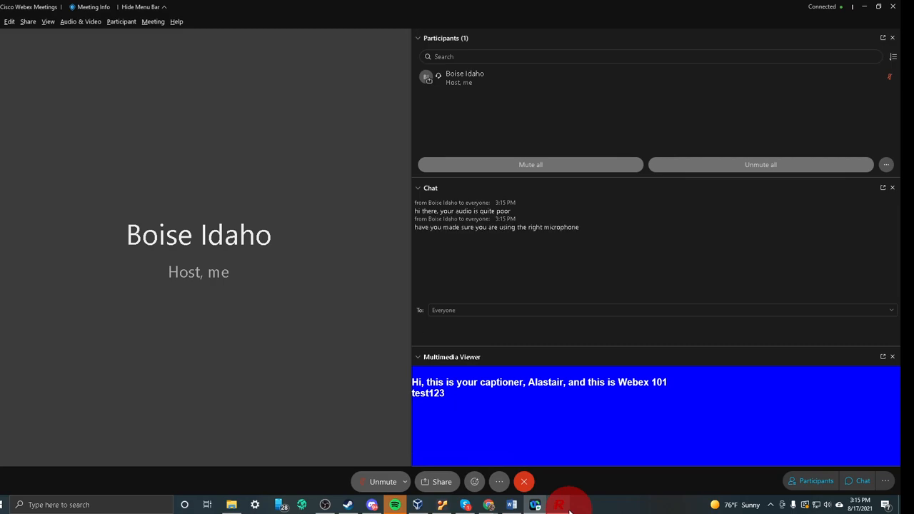
{"action": "mouse_move", "coordinate": [560, 505]}
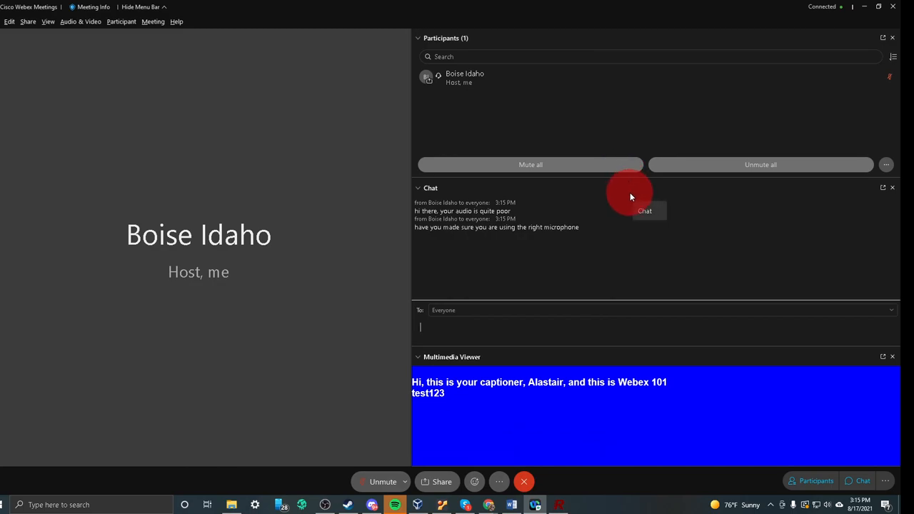
{"action": "mouse_move", "coordinate": [637, 510]}
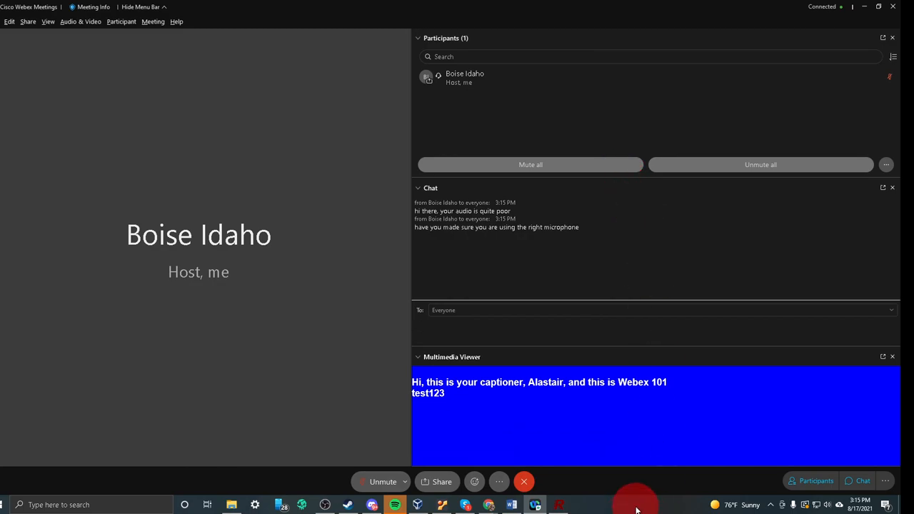
Click repeatedly in the meeting area, then show the speaker and microphone choices
{"action": "left_click", "coordinate": [642, 327]}
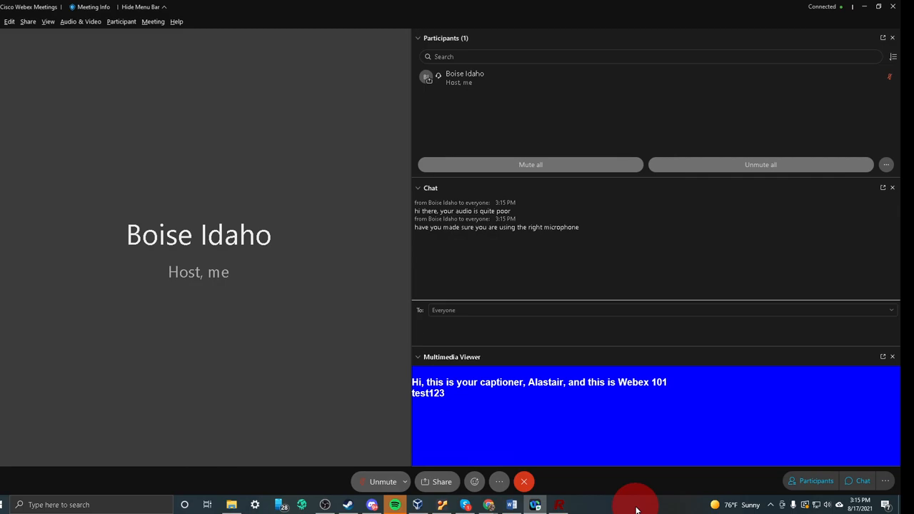
{"action": "left_click", "coordinate": [642, 327]}
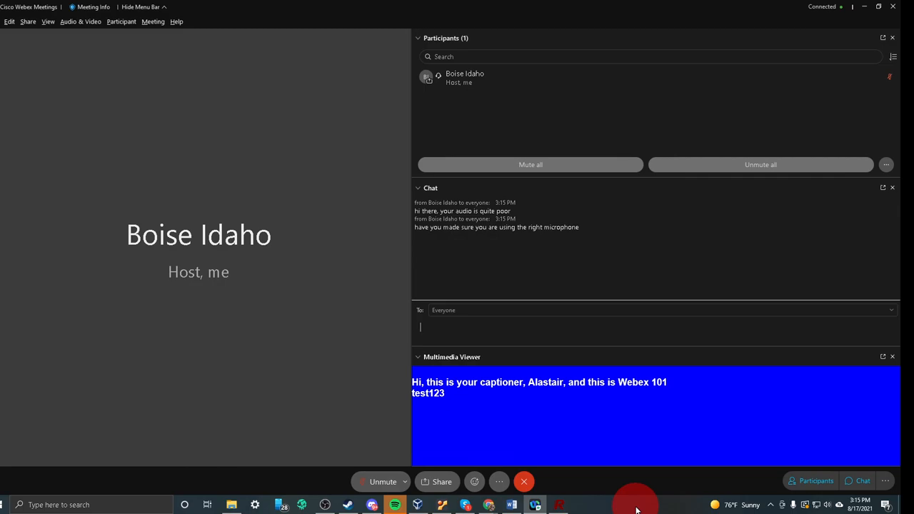
{"action": "mouse_move", "coordinate": [631, 471]}
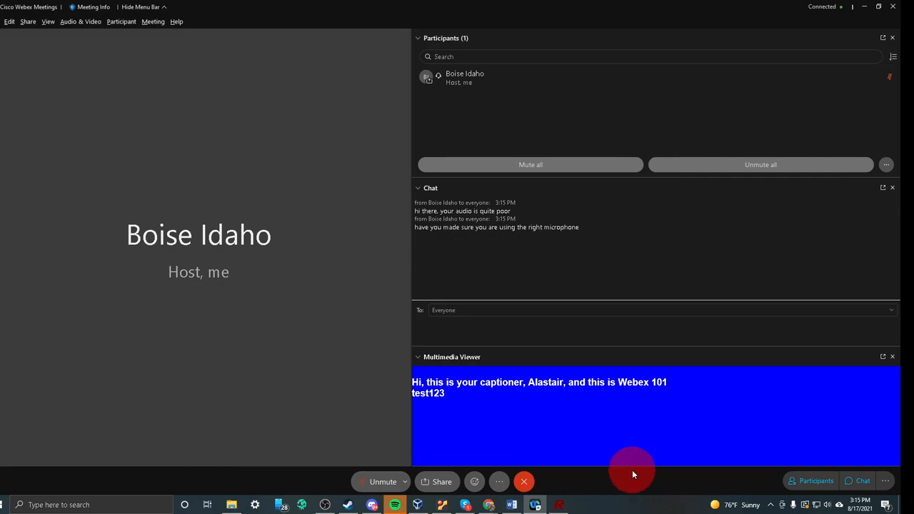
{"action": "mouse_move", "coordinate": [666, 462]}
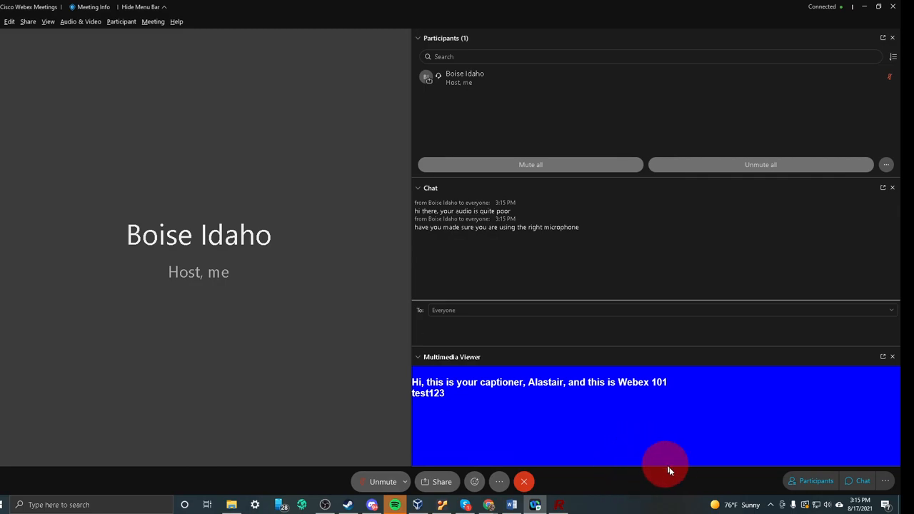
{"action": "left_click", "coordinate": [643, 327]}
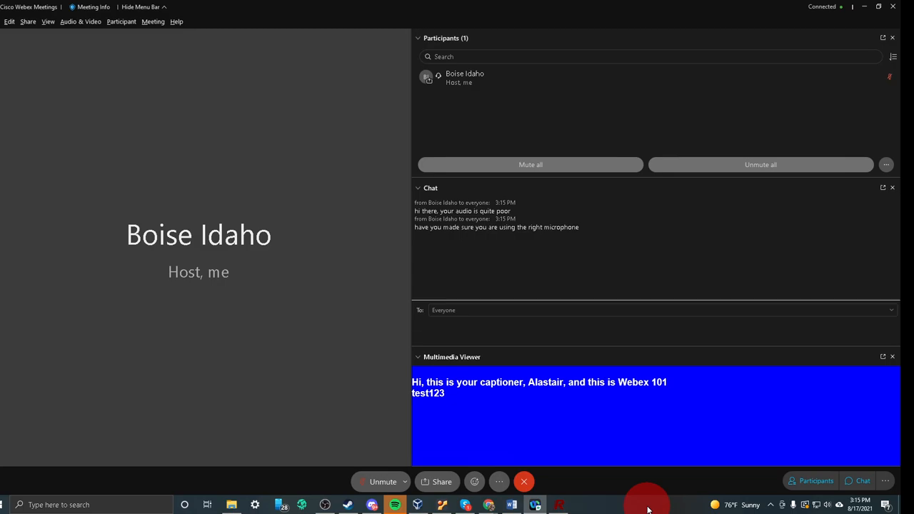
{"action": "left_click", "coordinate": [643, 327]}
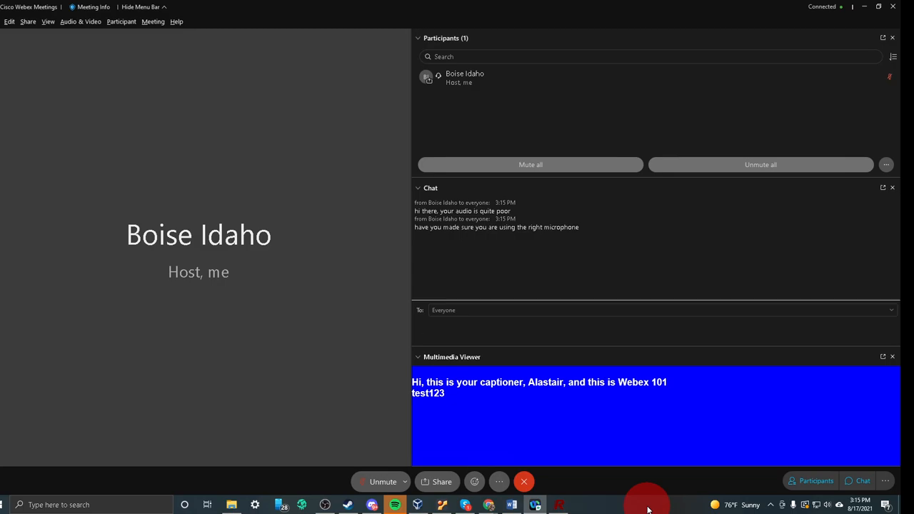
{"action": "left_click", "coordinate": [642, 327]}
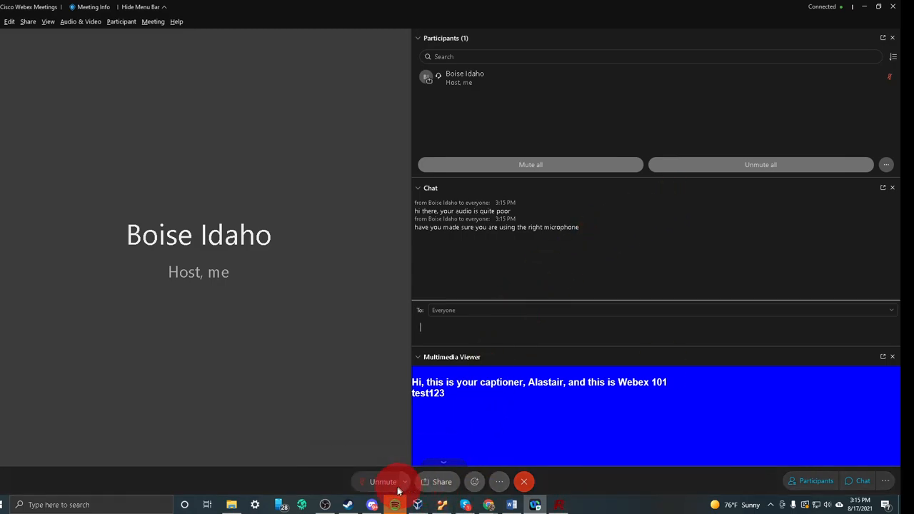
{"action": "mouse_move", "coordinate": [384, 481]}
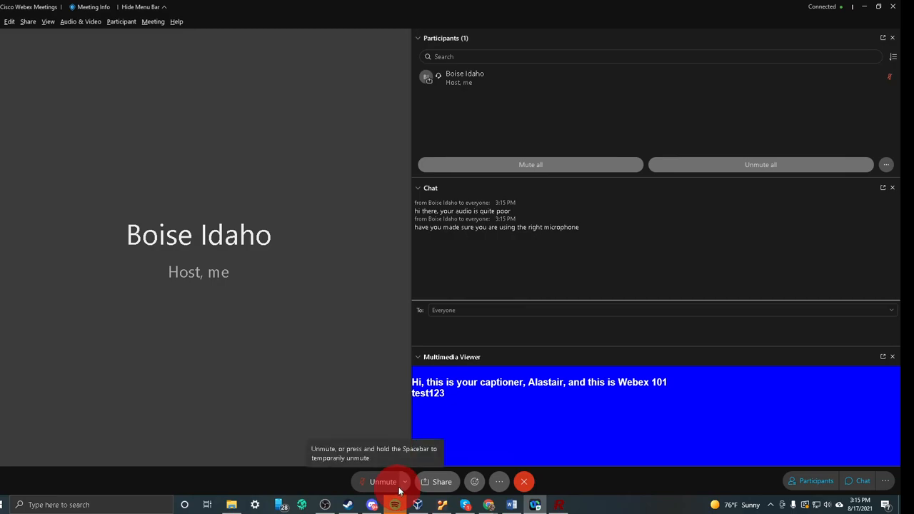
{"action": "left_click", "coordinate": [405, 482]}
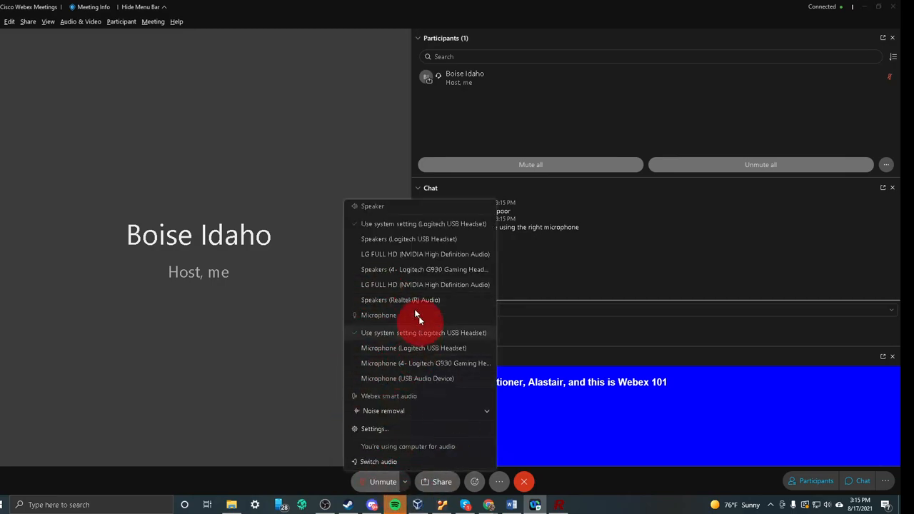